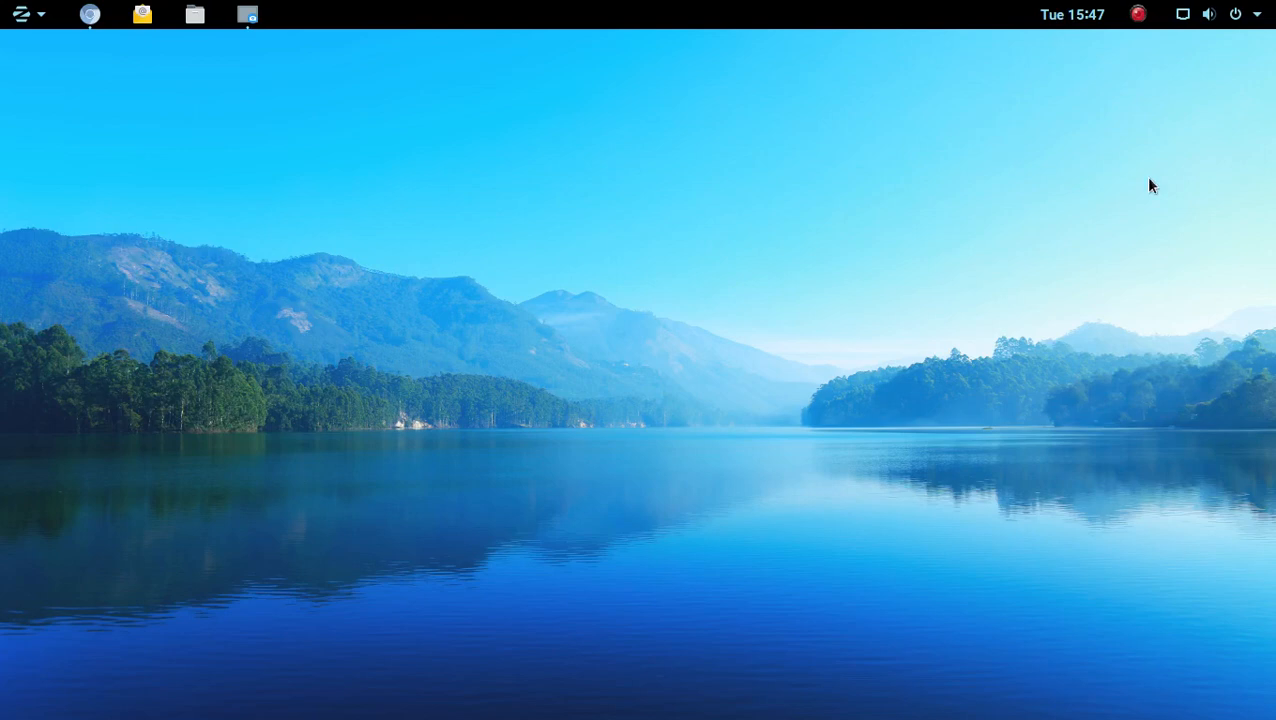
{"action": "mouse_move", "coordinate": [1116, 264]}
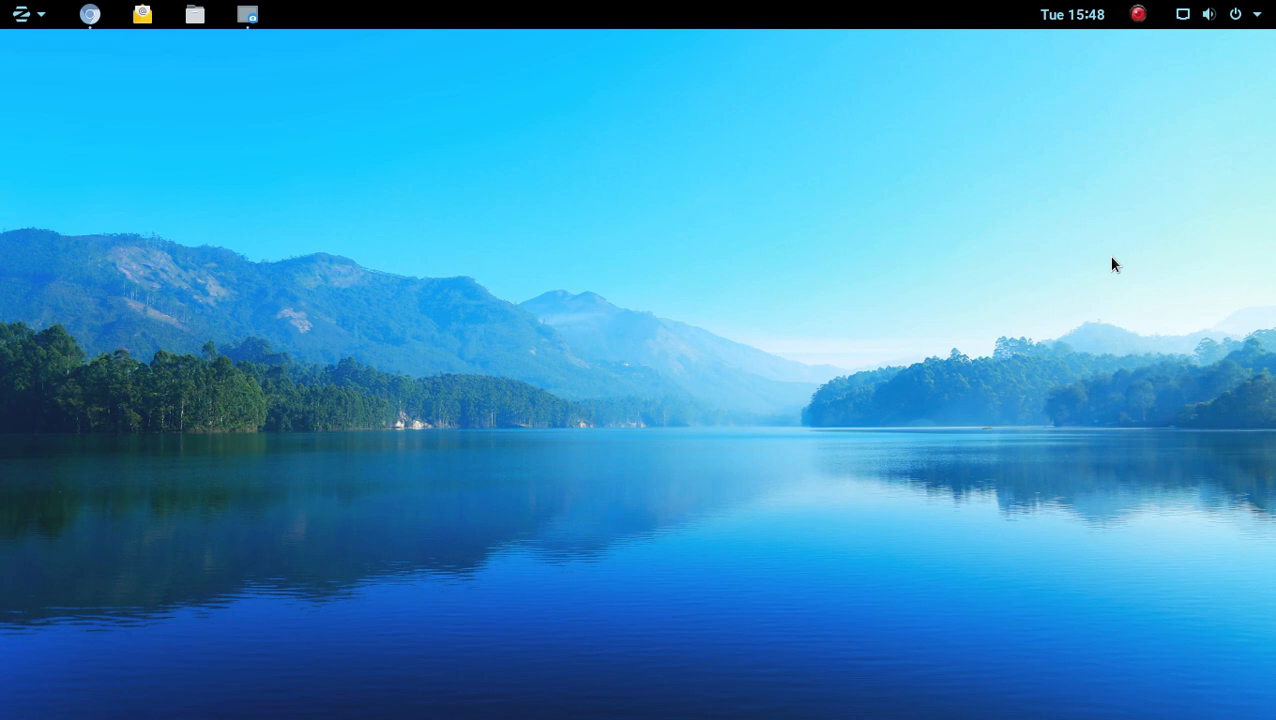
{"action": "mouse_move", "coordinate": [1084, 272]}
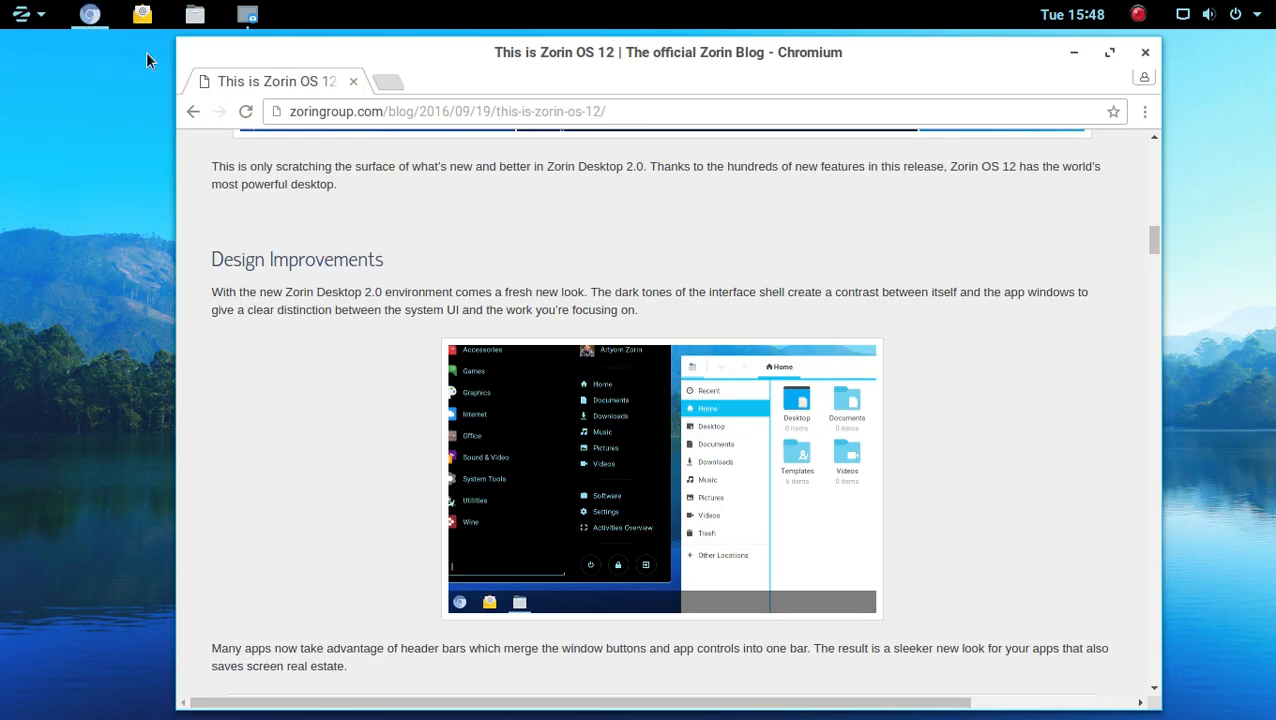
- Scroll the Zorin OS 12 post from its intro down to the Zorin Desktop 2.0 and Activities Overview sections
{"action": "scroll", "scroll_direction": "down", "scroll_amount": 3}
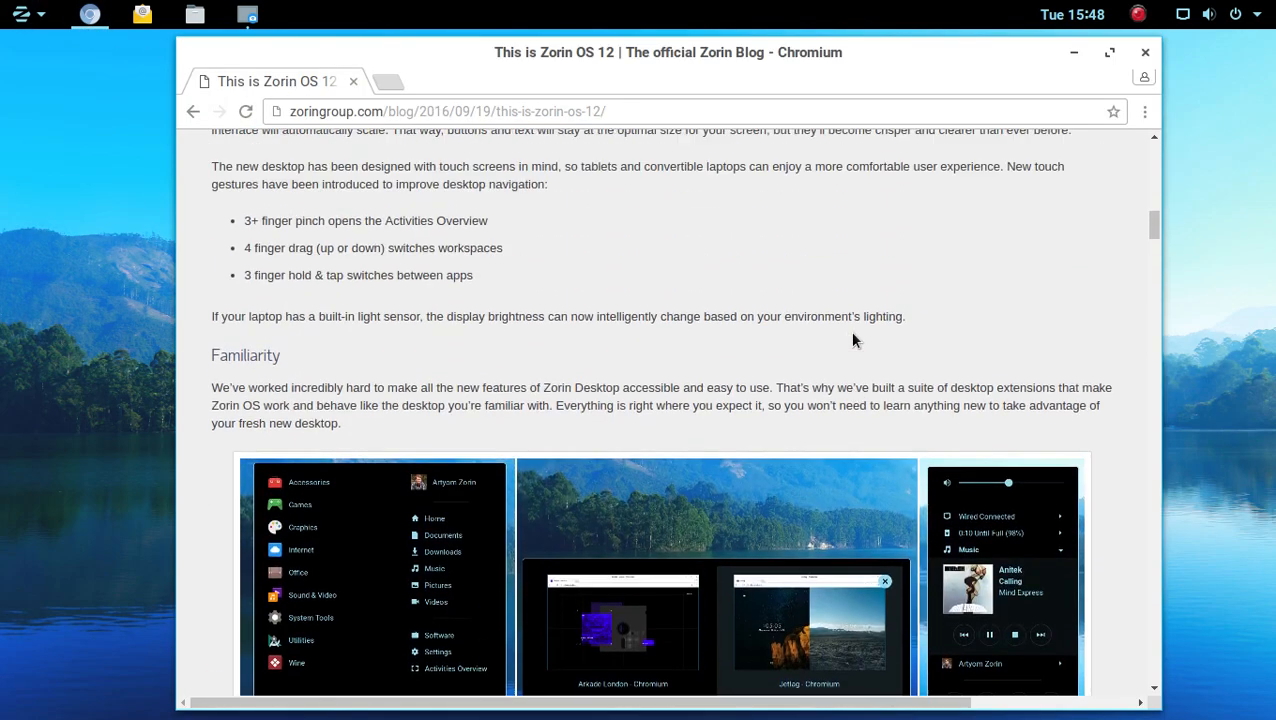
{"action": "scroll", "scroll_direction": "down", "scroll_amount": 3}
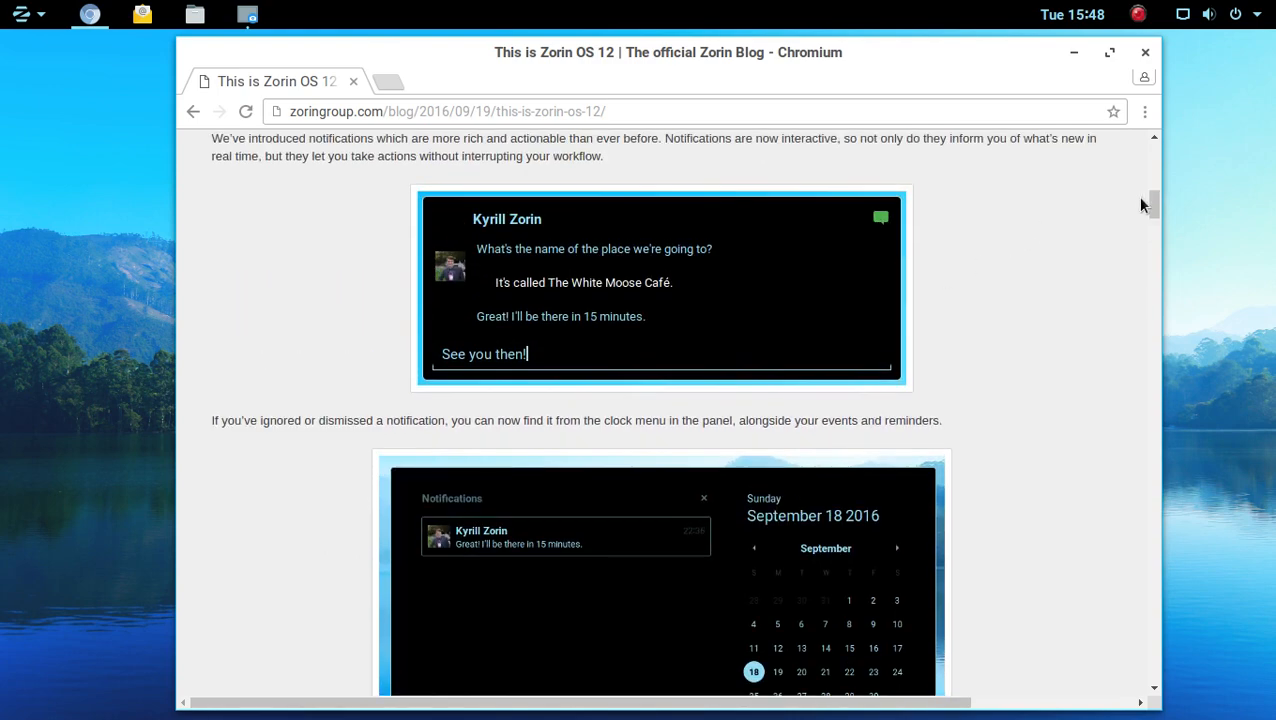
{"action": "scroll", "scroll_direction": "up", "scroll_amount": 3}
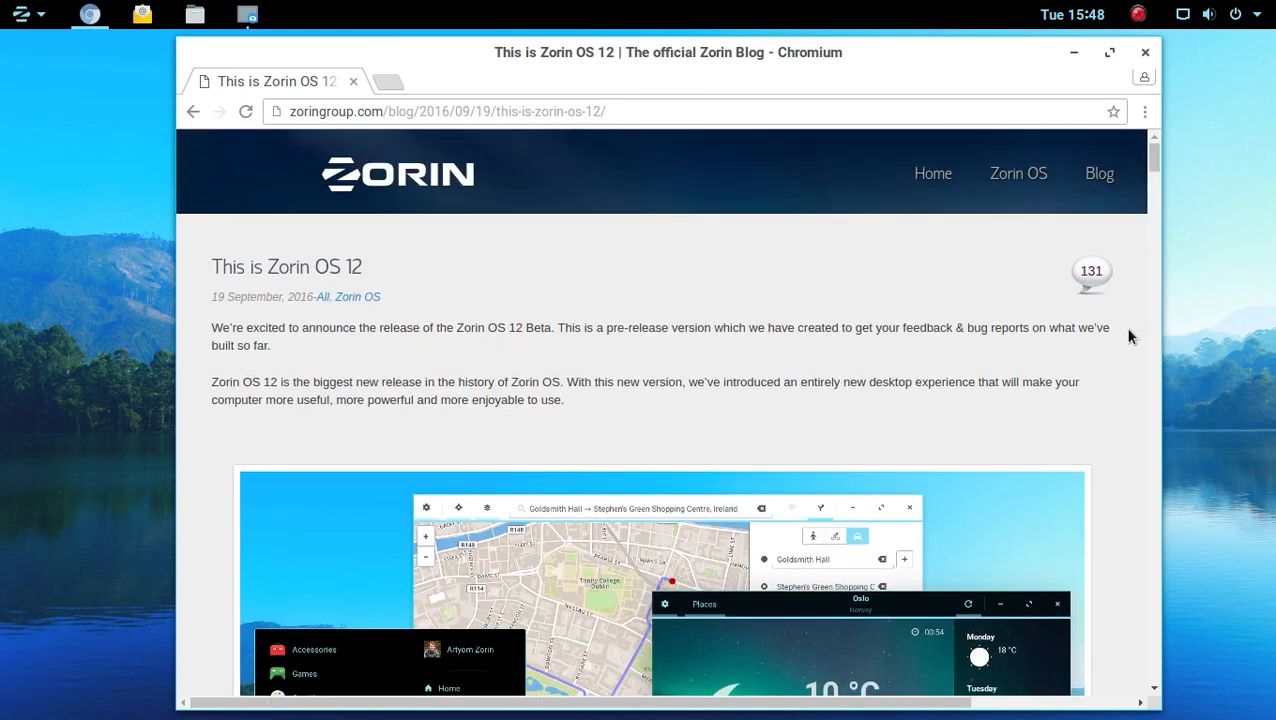
{"action": "mouse_move", "coordinate": [750, 280]}
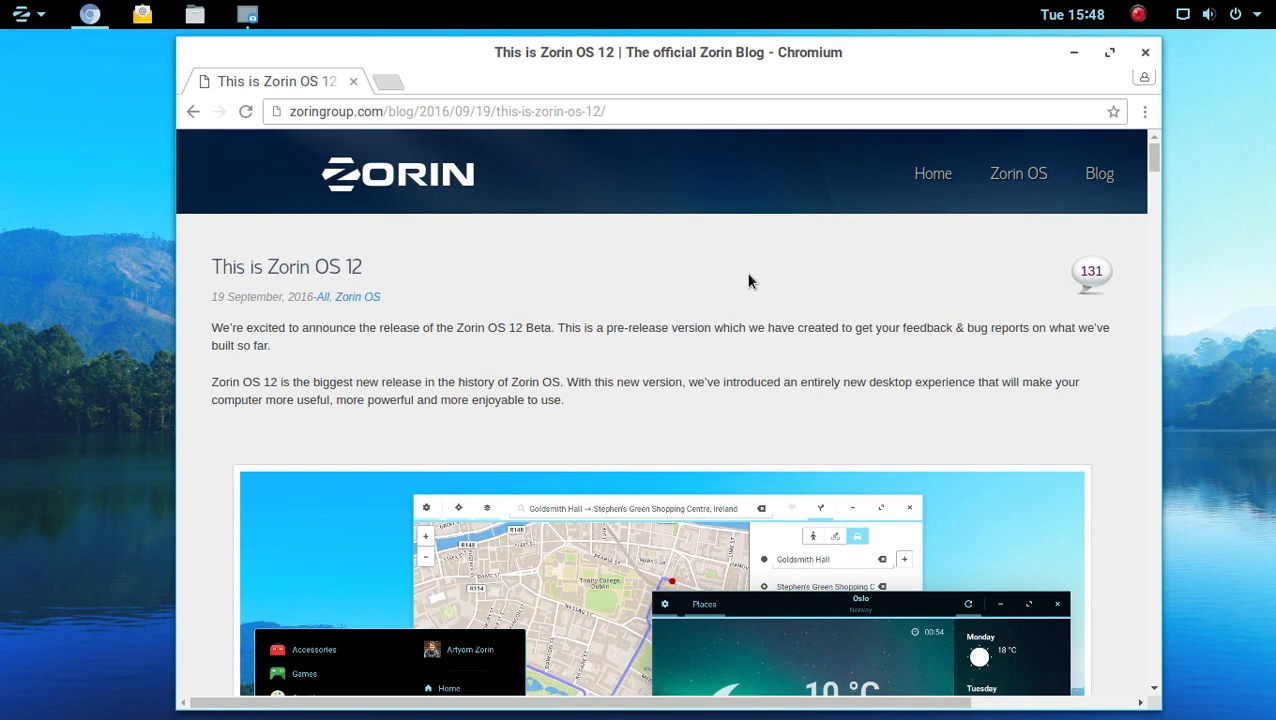
{"action": "scroll", "scroll_direction": "down", "scroll_amount": 3}
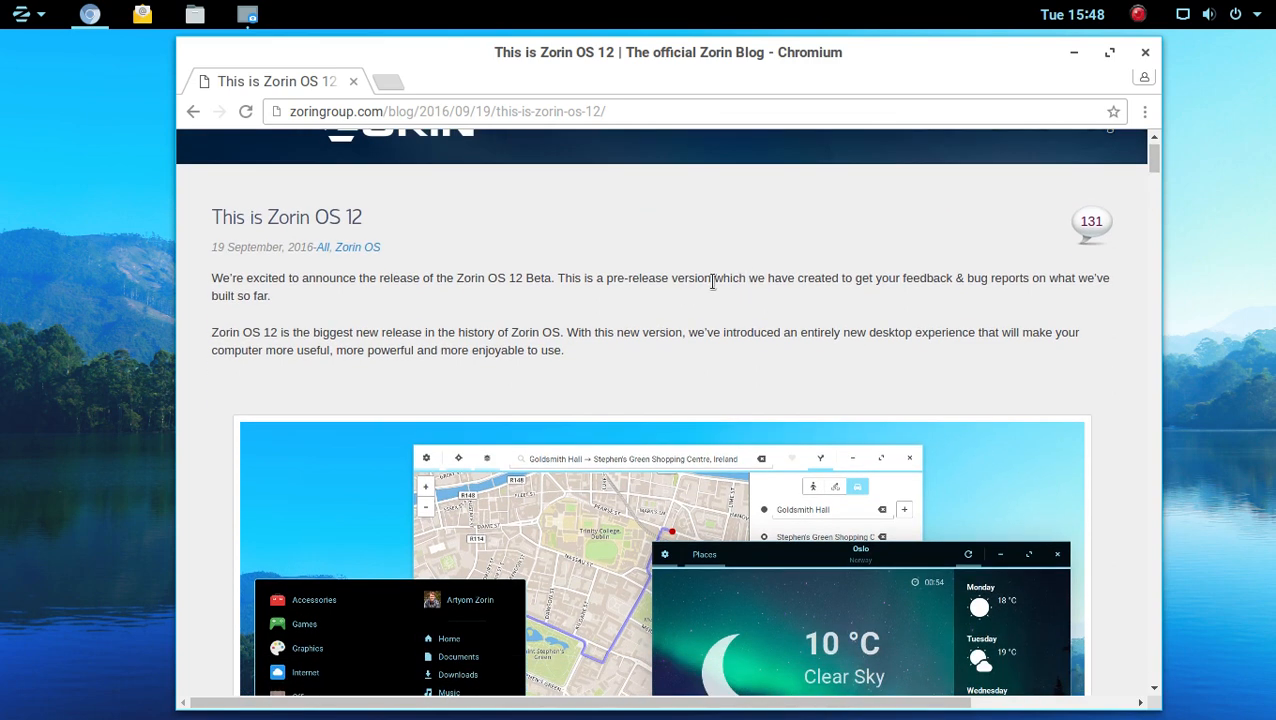
{"action": "mouse_move", "coordinate": [658, 320]}
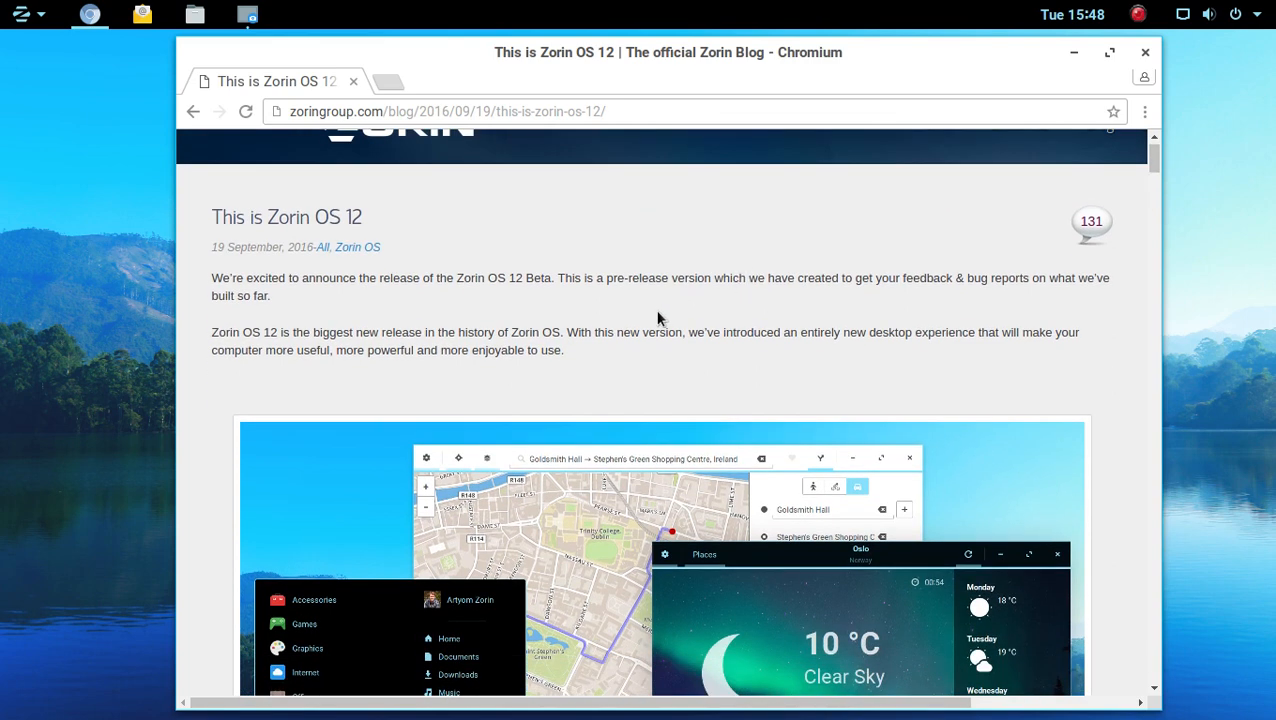
{"action": "mouse_move", "coordinate": [772, 304]}
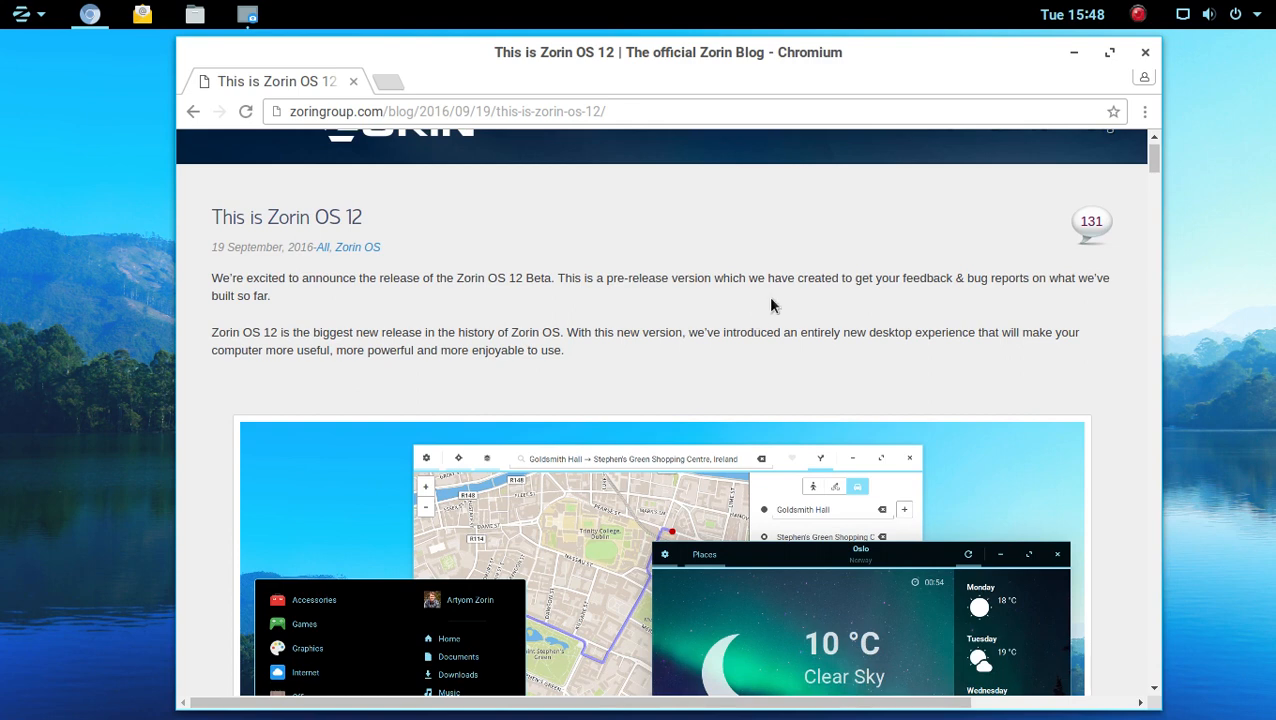
{"action": "scroll", "scroll_direction": "down", "scroll_amount": 3}
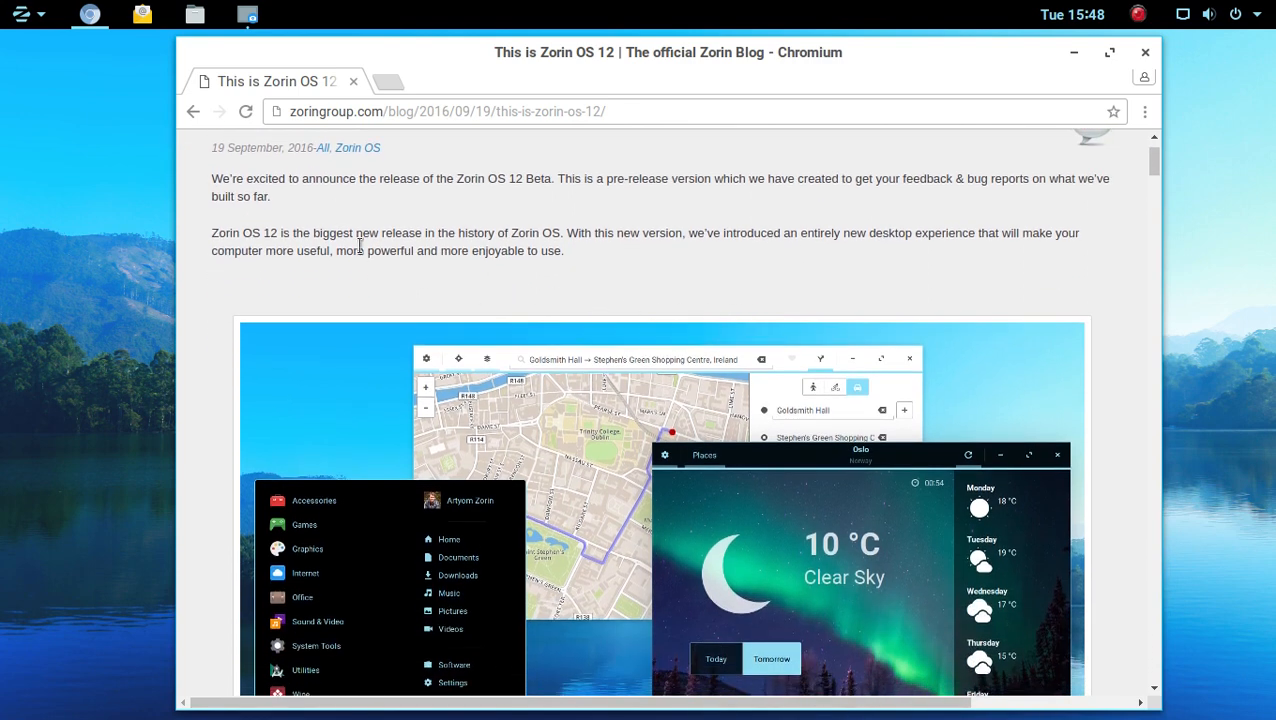
{"action": "mouse_move", "coordinate": [704, 296]}
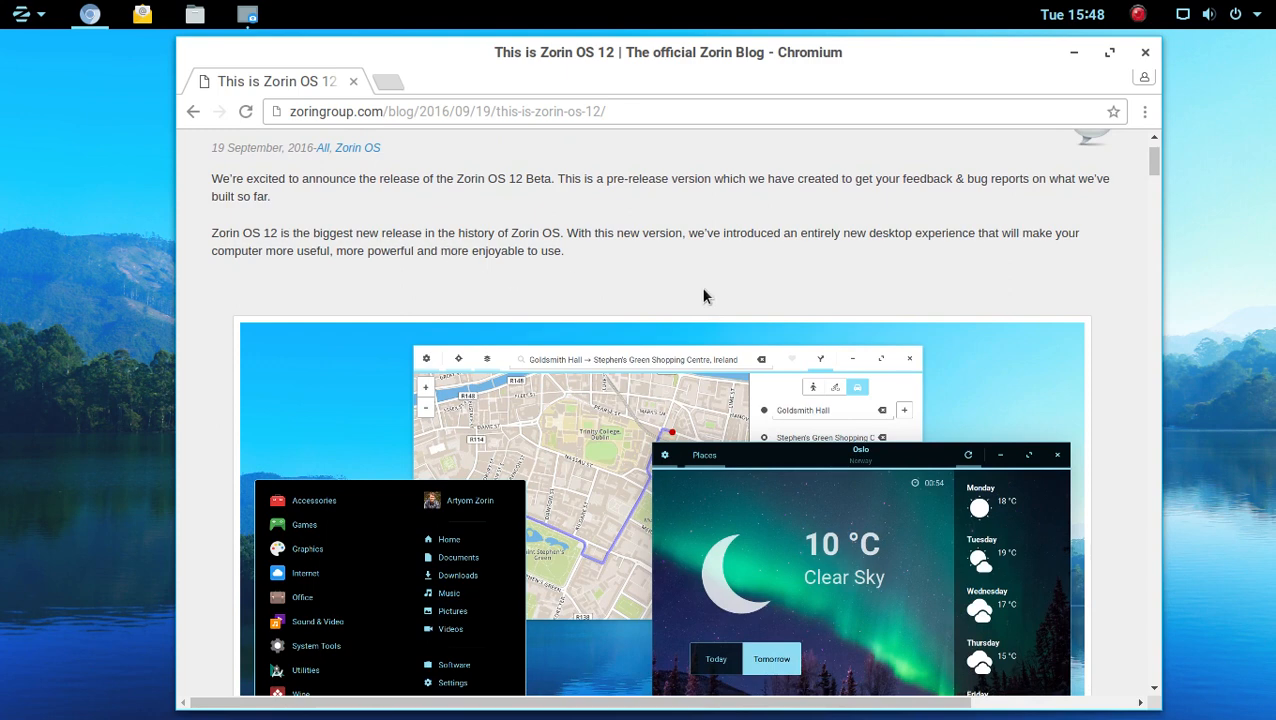
{"action": "mouse_move", "coordinate": [882, 288]}
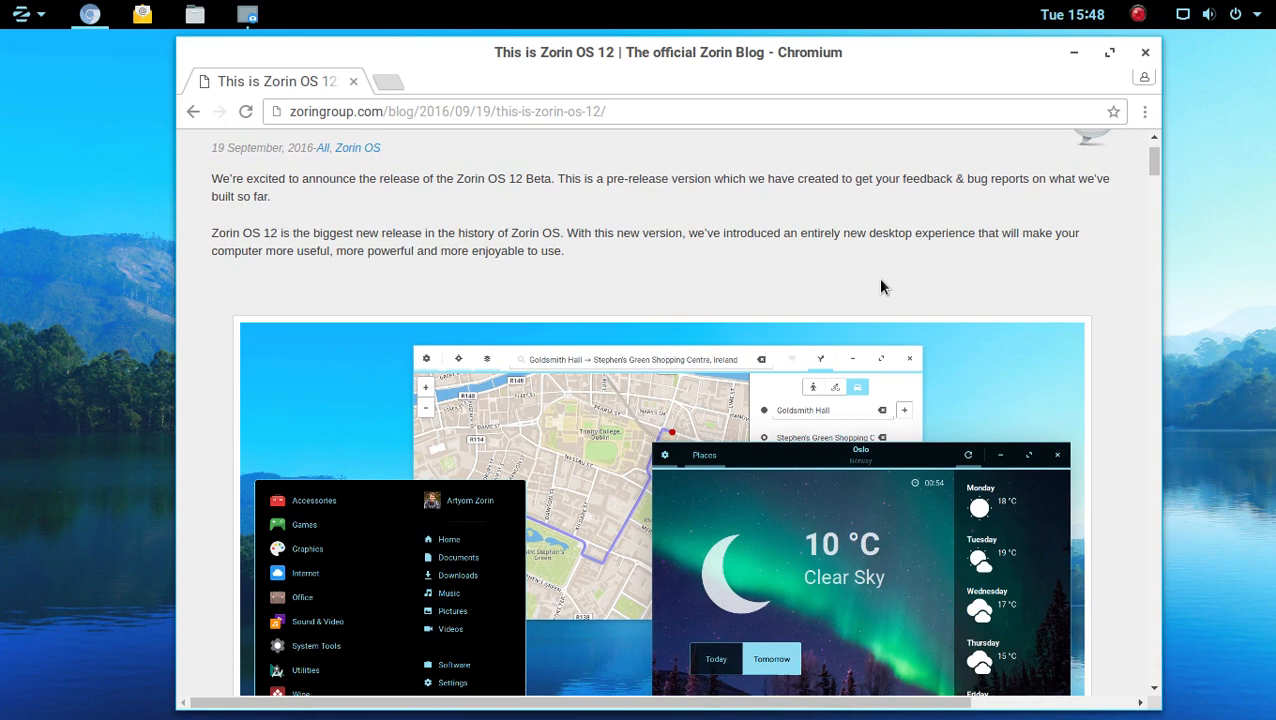
{"action": "mouse_move", "coordinate": [928, 344]}
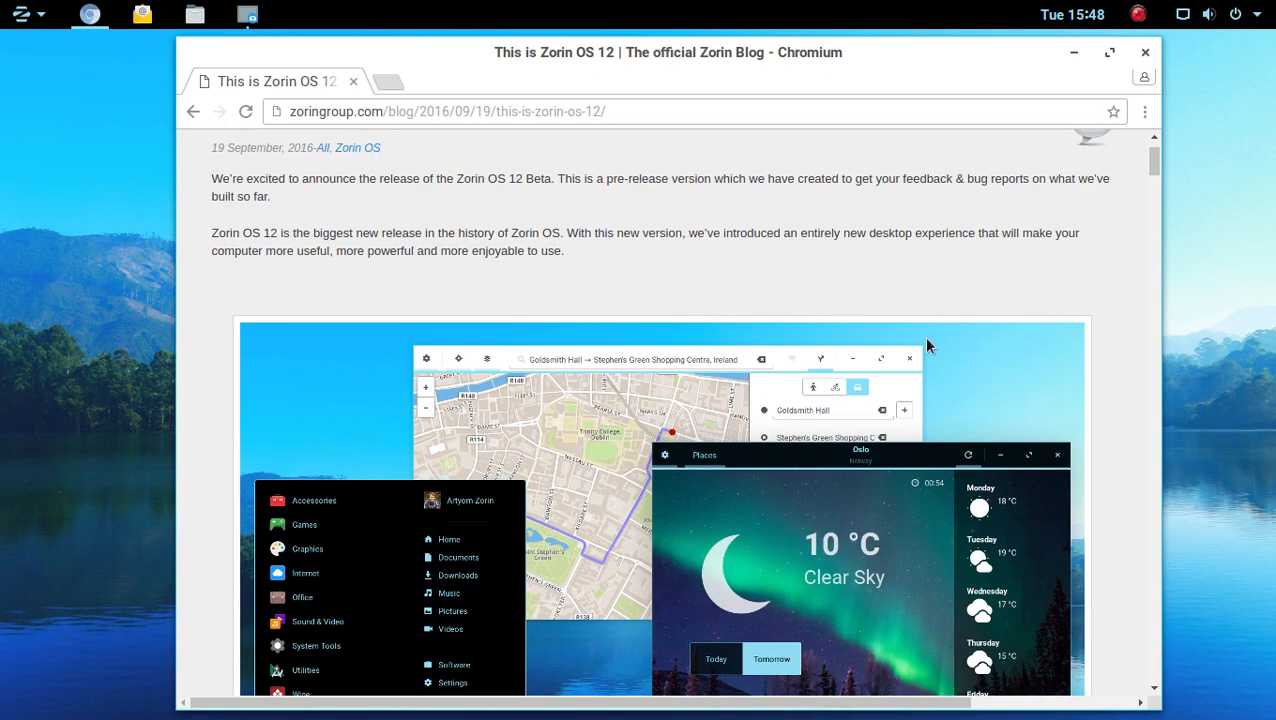
{"action": "scroll", "scroll_direction": "down", "scroll_amount": 3}
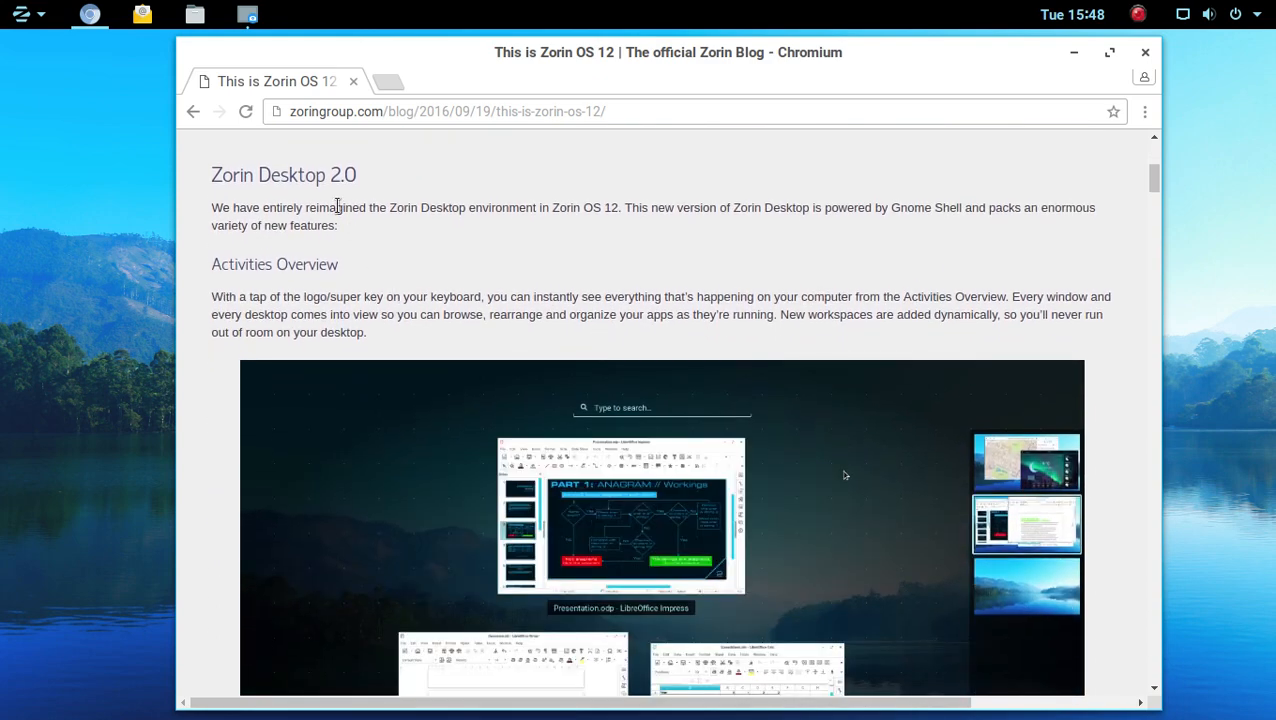
{"action": "mouse_move", "coordinate": [360, 240]}
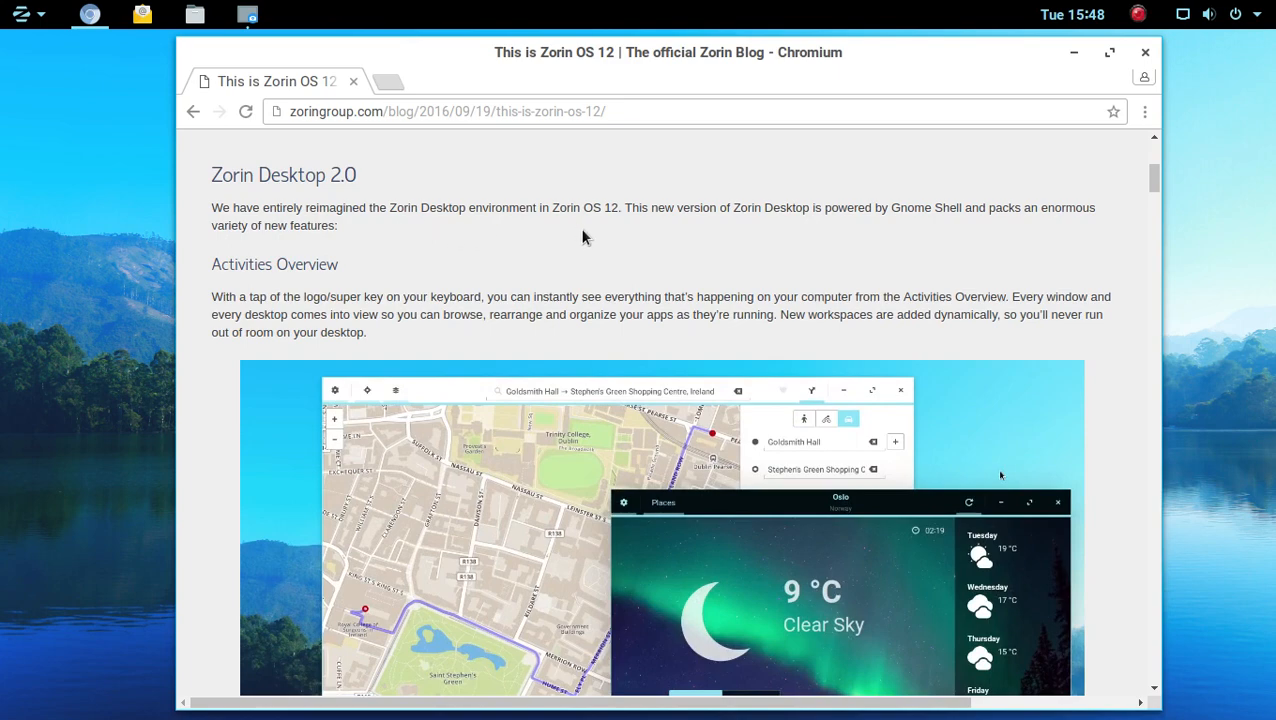
{"action": "mouse_move", "coordinate": [824, 236]}
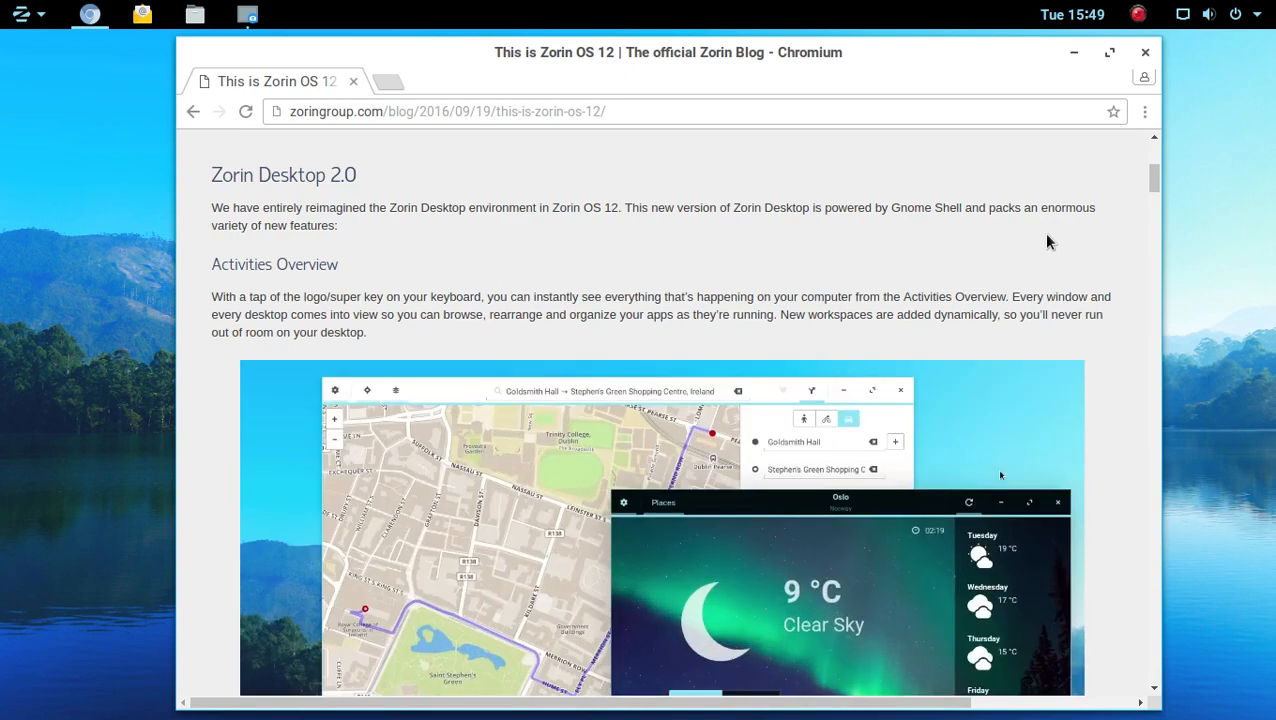
{"action": "mouse_move", "coordinate": [260, 616]}
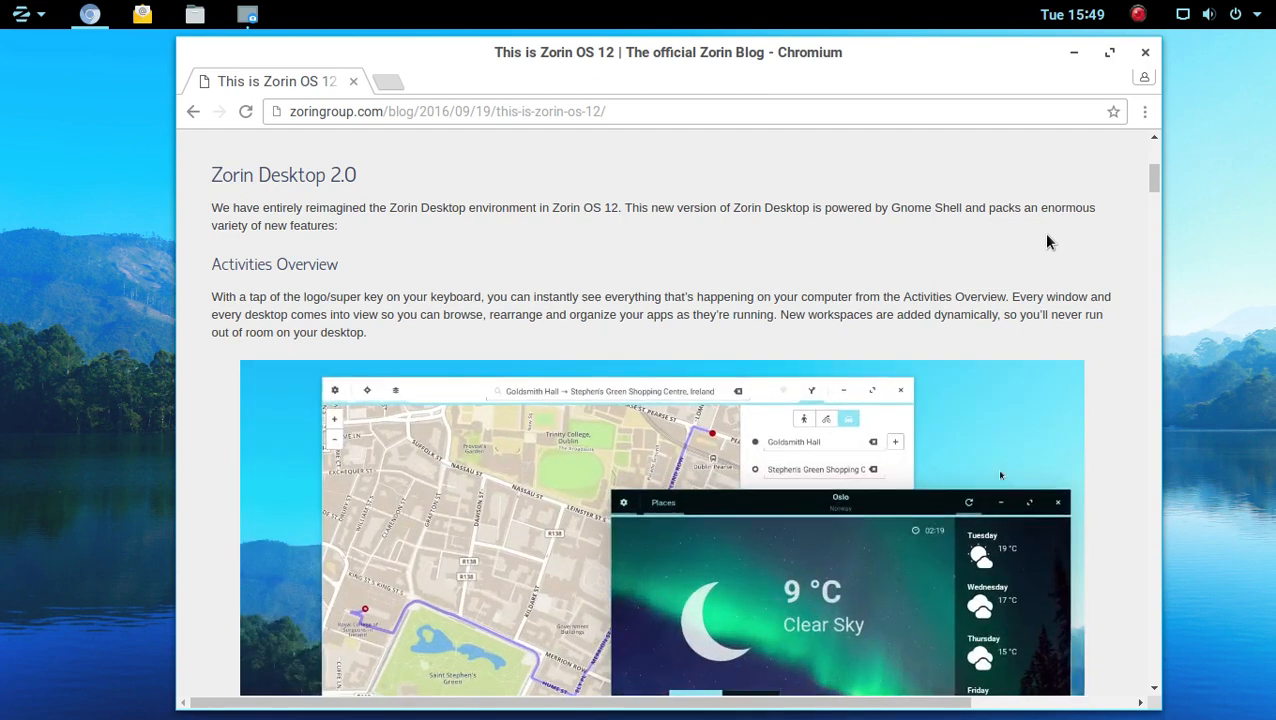
{"action": "mouse_move", "coordinate": [258, 616]}
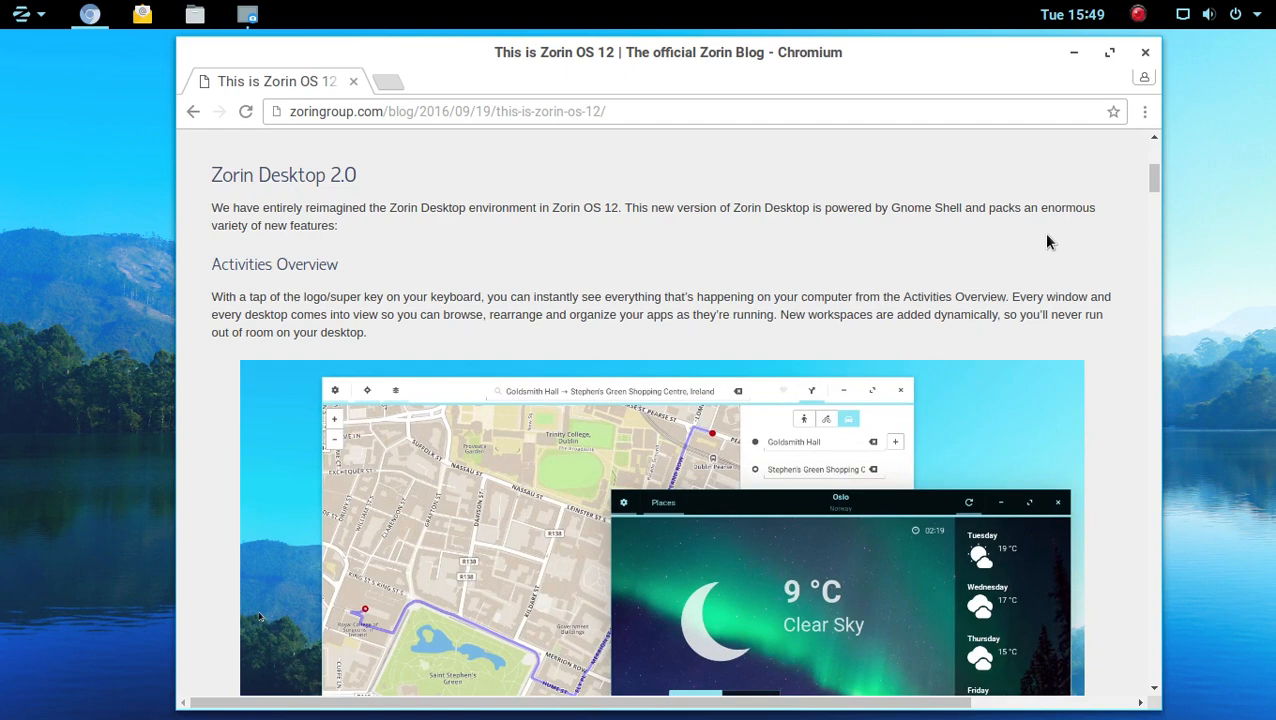
- Scroll the post through Universal Search, Notifications, Display Support and Familiarity to Design Improvements
{"action": "scroll", "scroll_direction": "down", "scroll_amount": 3}
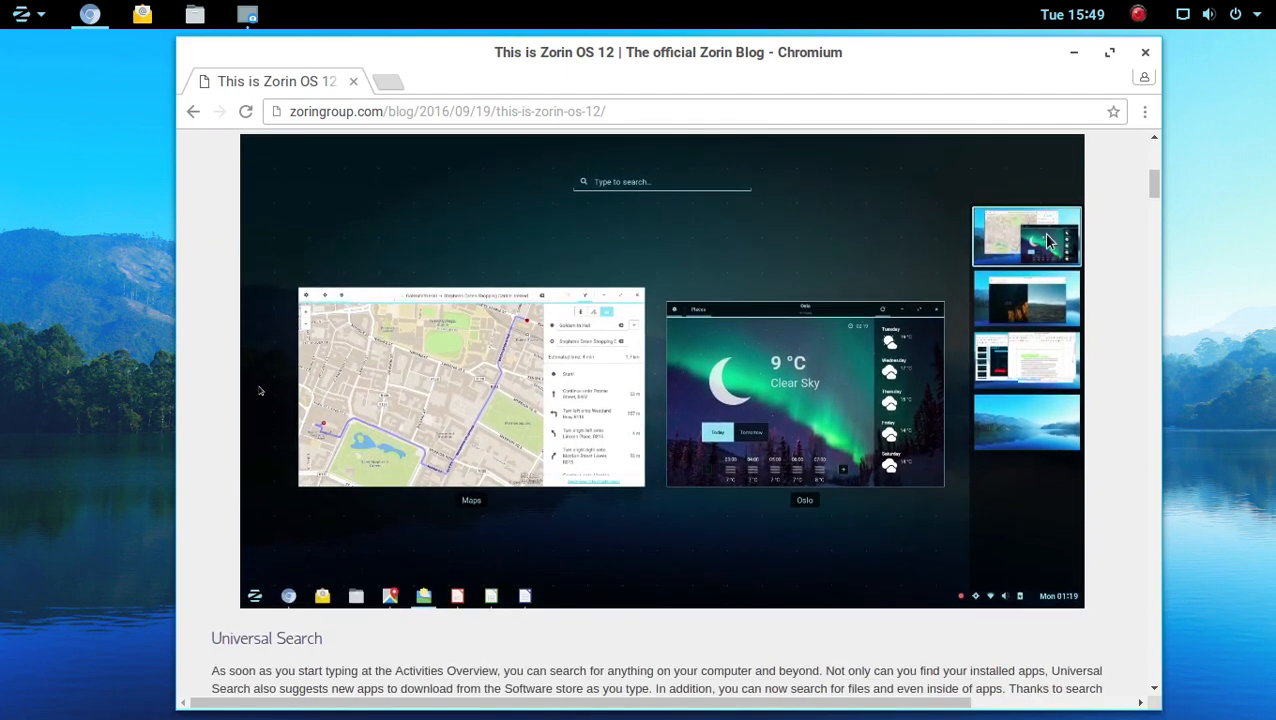
{"action": "scroll", "scroll_direction": "down", "scroll_amount": 3}
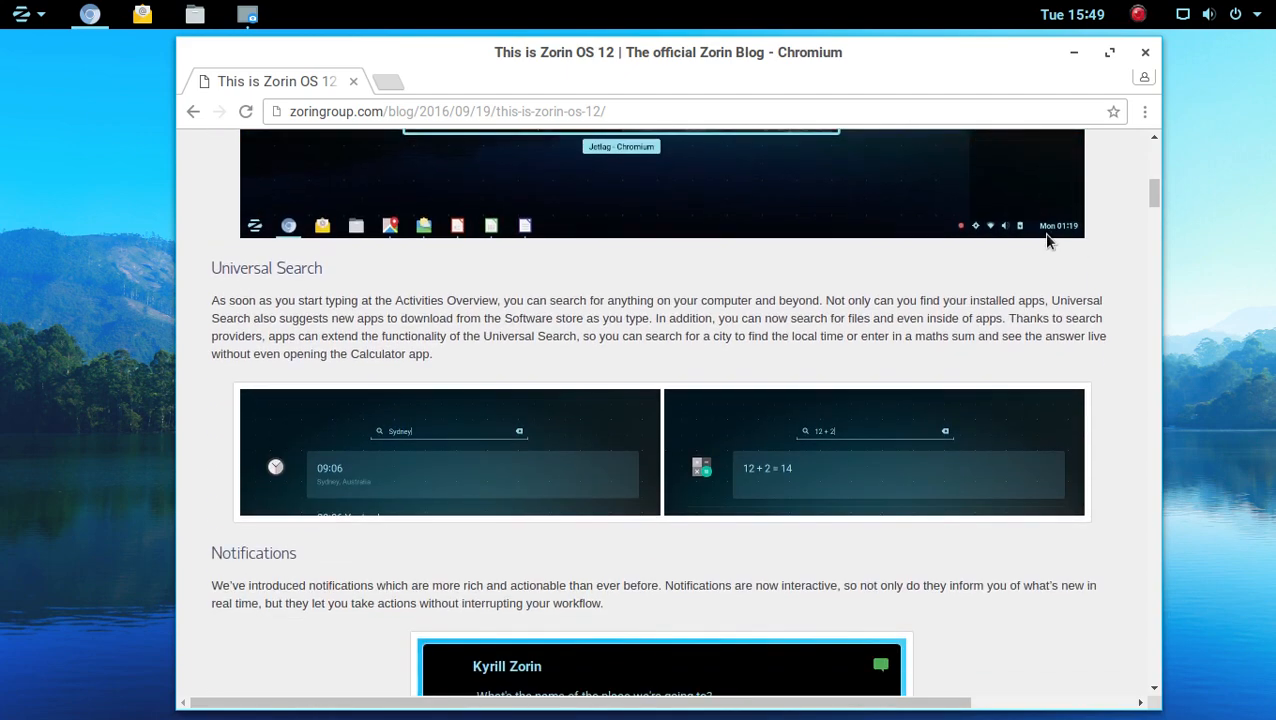
{"action": "scroll", "scroll_direction": "down", "scroll_amount": 3}
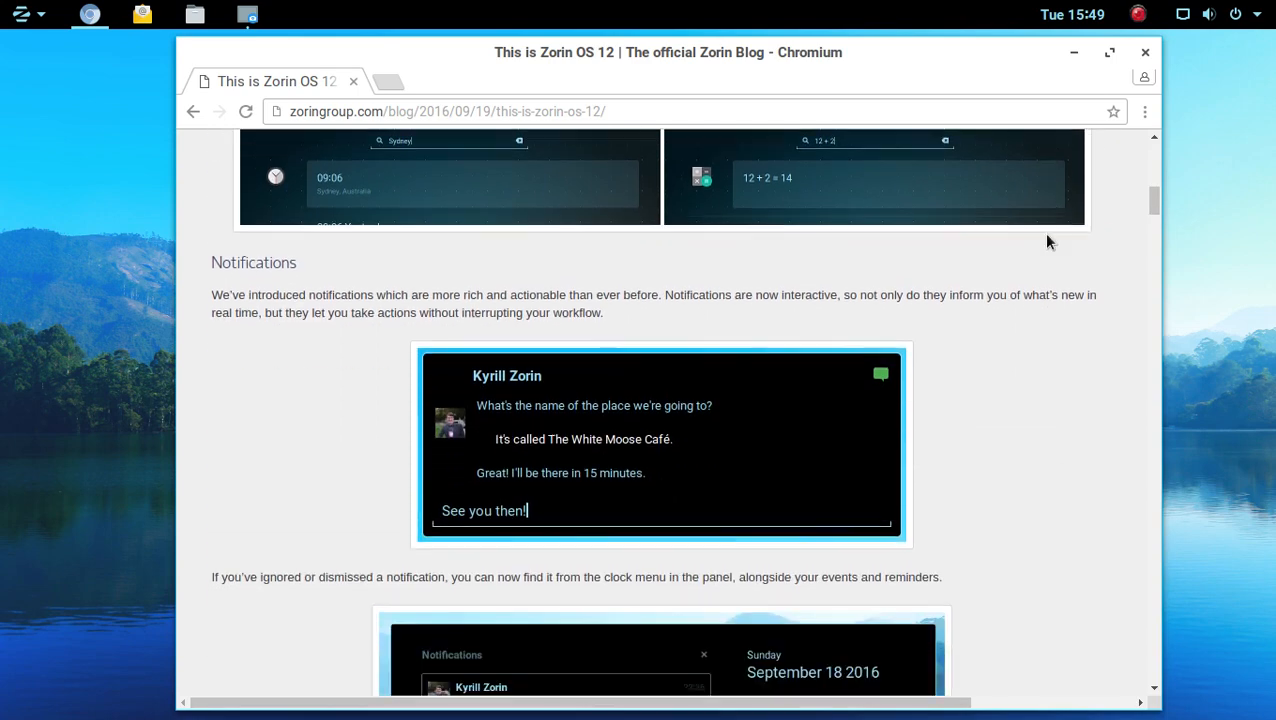
{"action": "scroll", "scroll_direction": "down", "scroll_amount": 3}
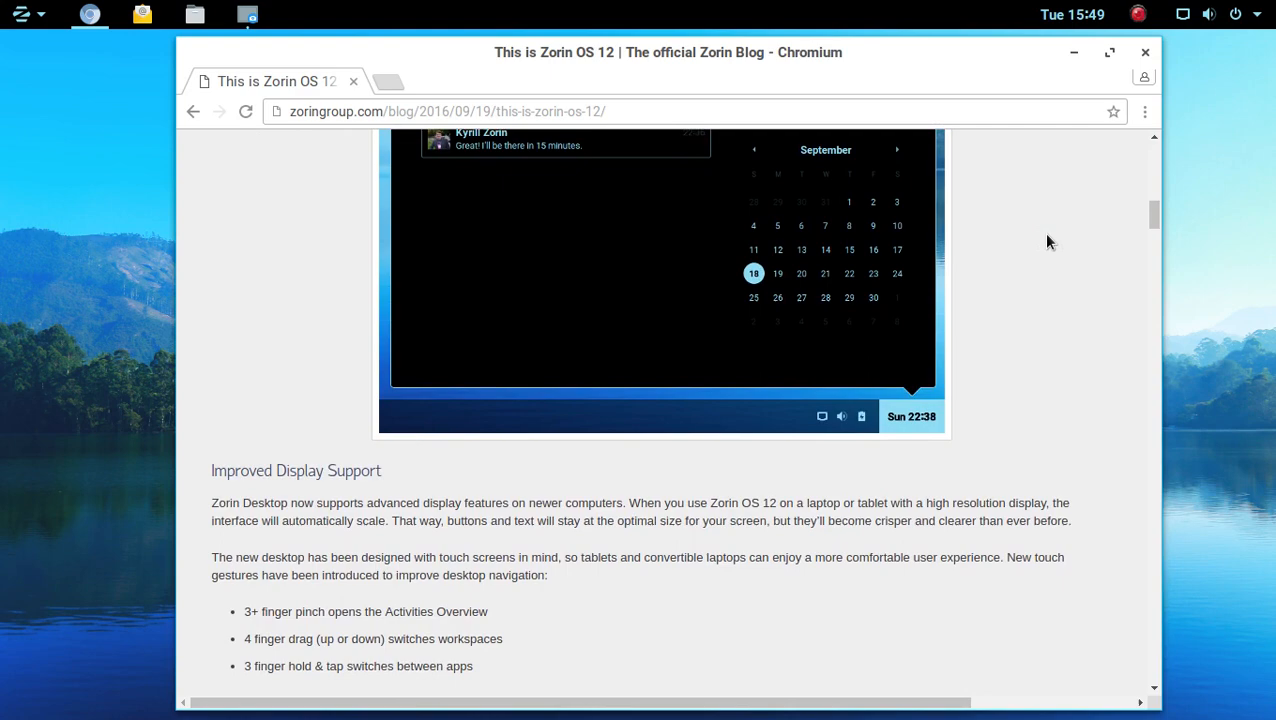
{"action": "scroll", "scroll_direction": "up", "scroll_amount": 3}
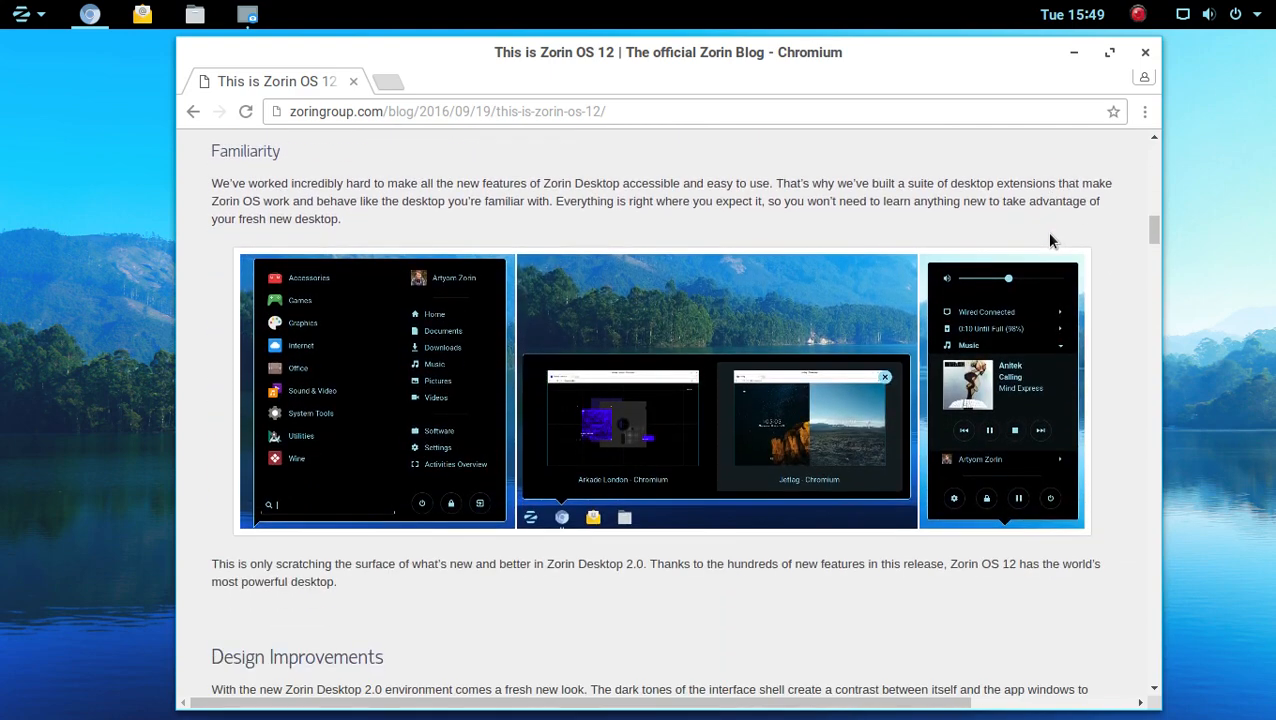
{"action": "scroll", "scroll_direction": "down", "scroll_amount": 3}
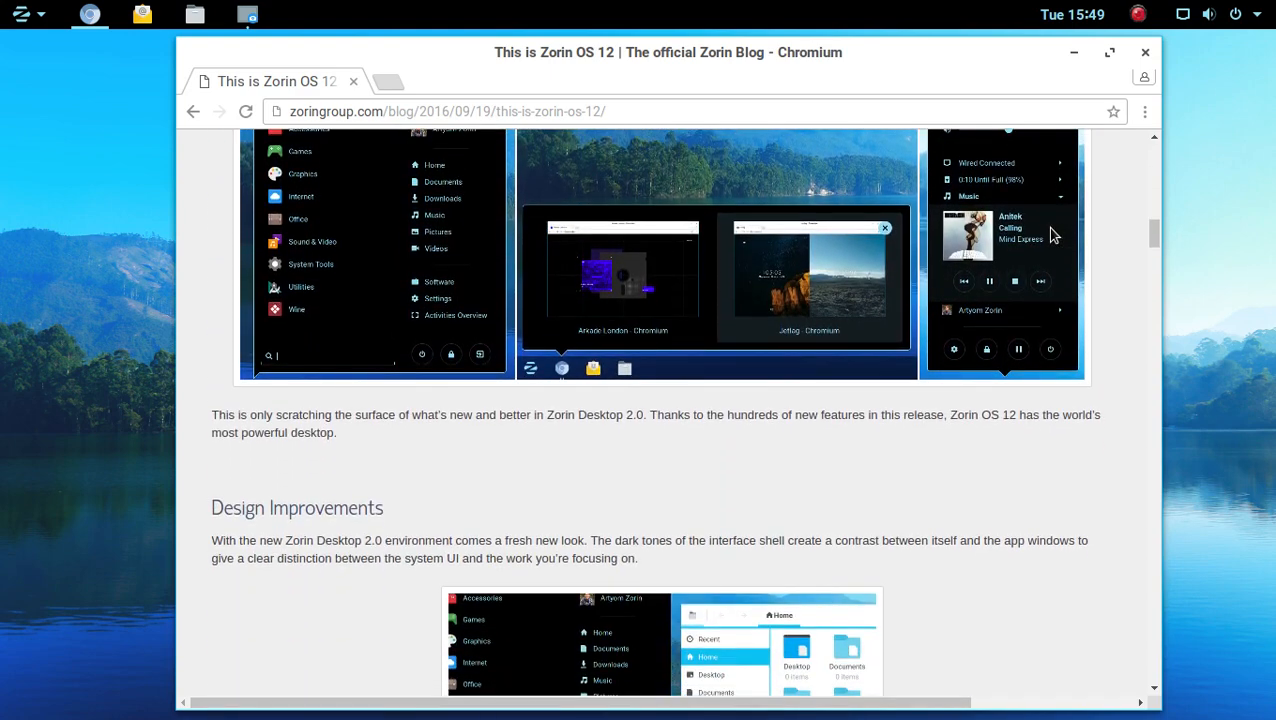
{"action": "scroll", "scroll_direction": "down", "scroll_amount": 3}
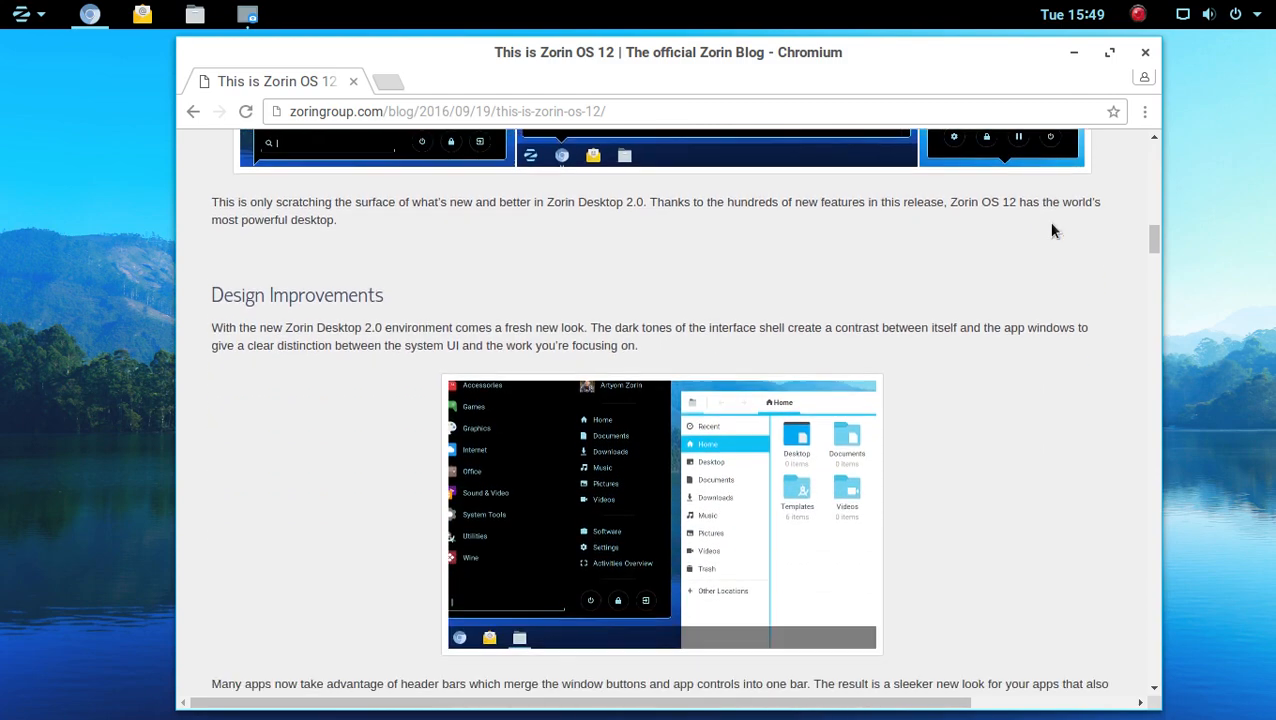
{"action": "scroll", "scroll_direction": "down", "scroll_amount": 3}
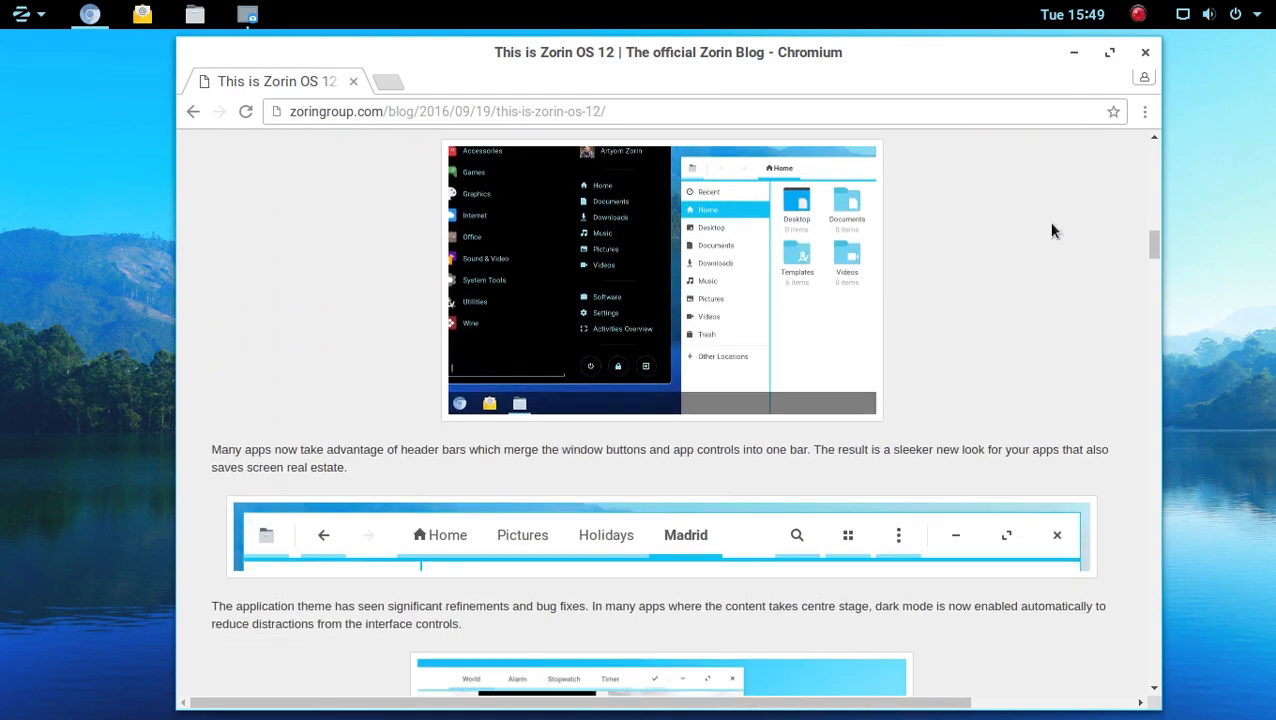
{"action": "scroll", "scroll_direction": "down", "scroll_amount": 3}
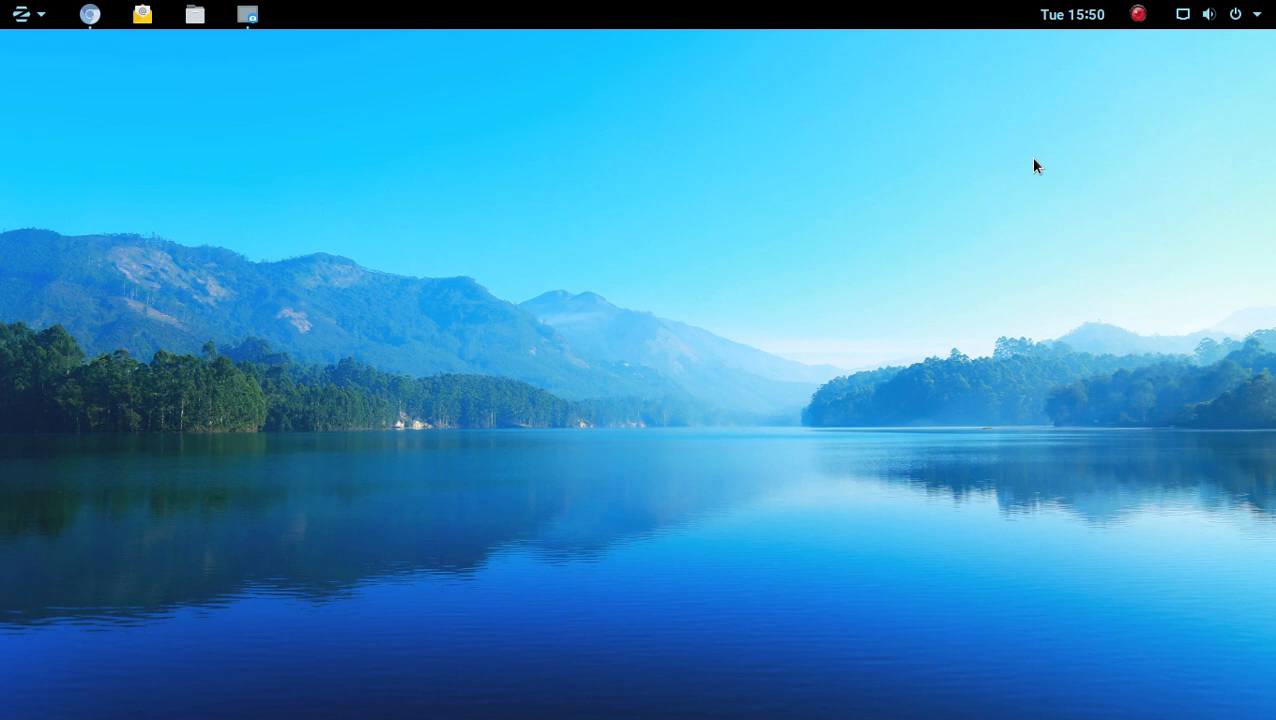
- Bring up the Zorin app menu with its application categories and personal folders
{"action": "left_click", "coordinate": [20, 14]}
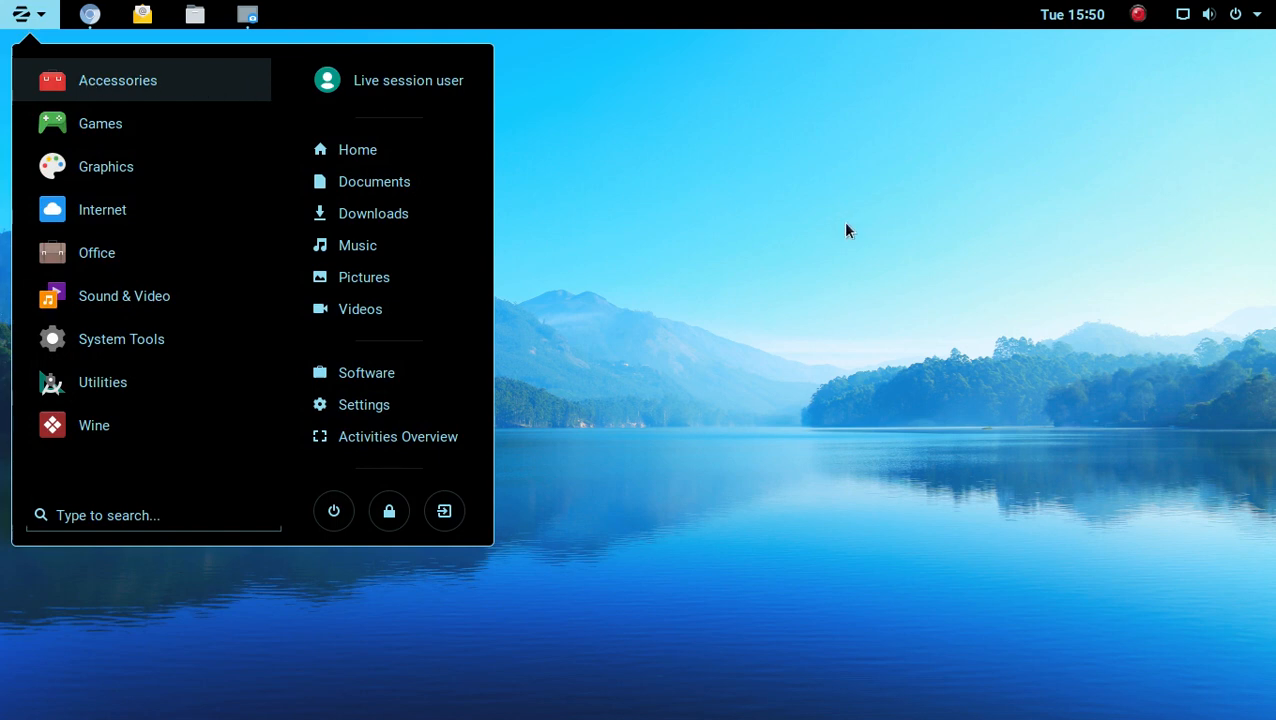
{"action": "mouse_move", "coordinate": [876, 304]}
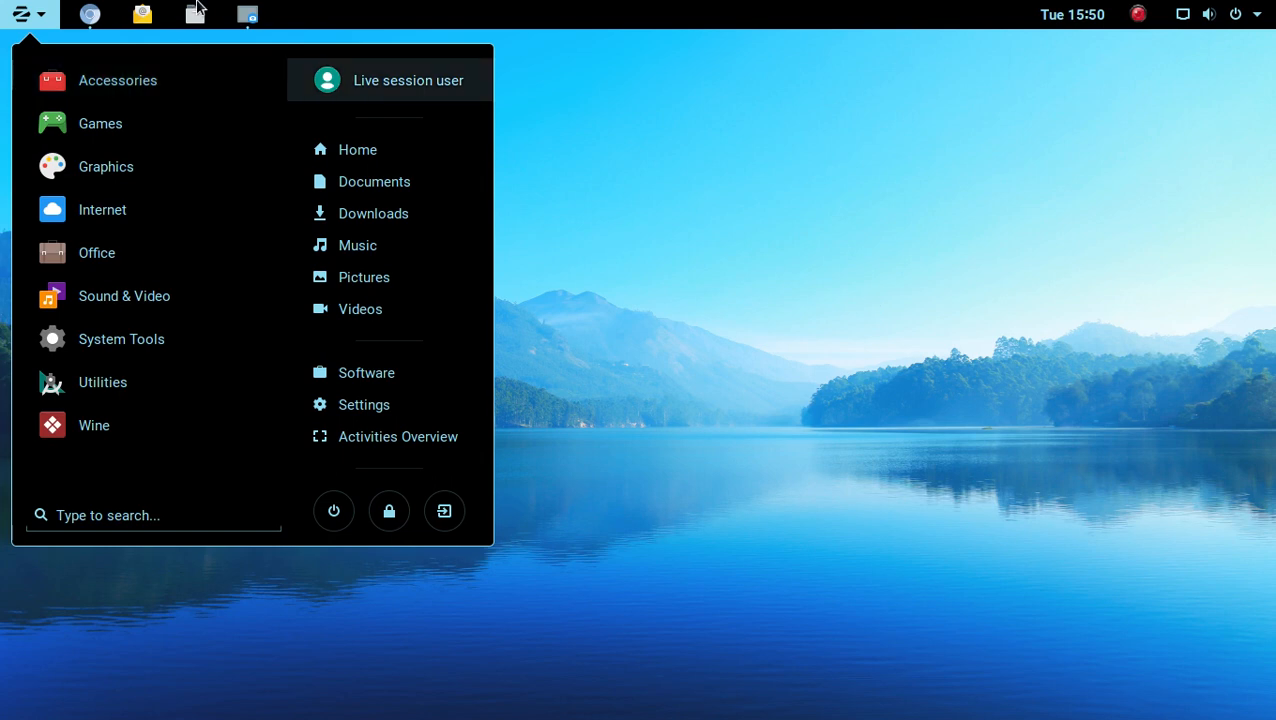
{"action": "left_click", "coordinate": [22, 14]}
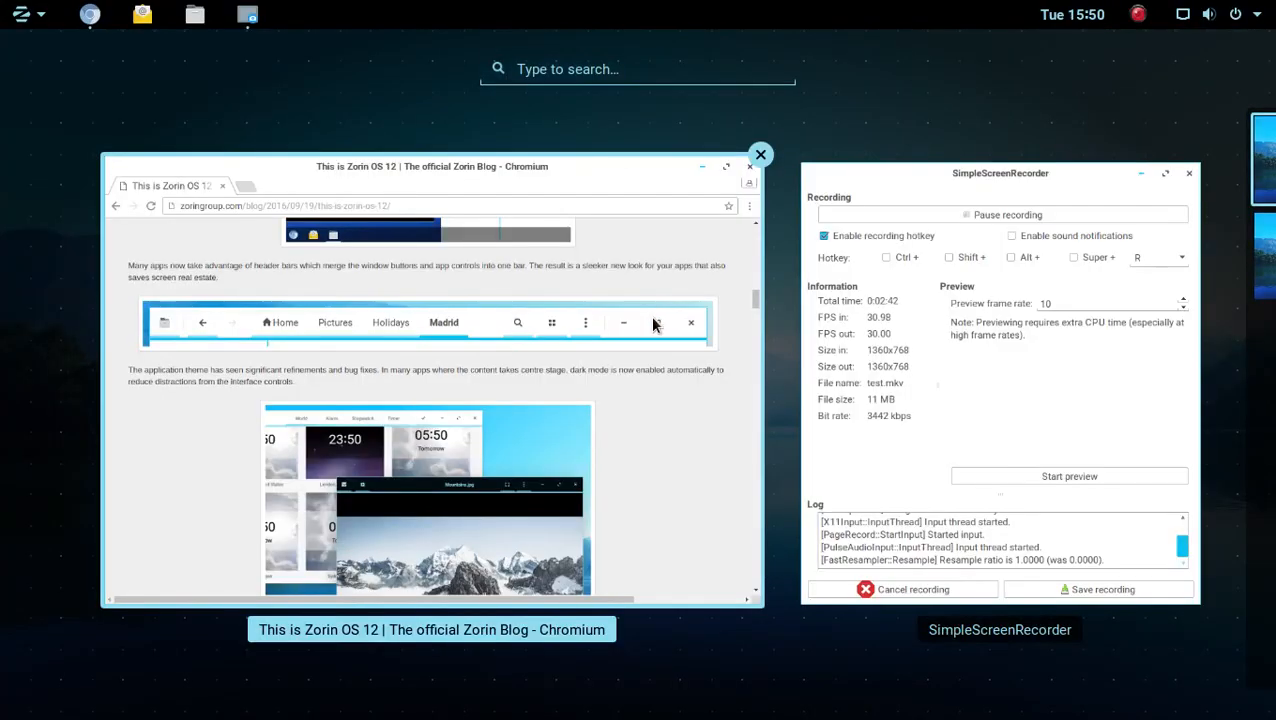
{"action": "mouse_move", "coordinate": [508, 282]}
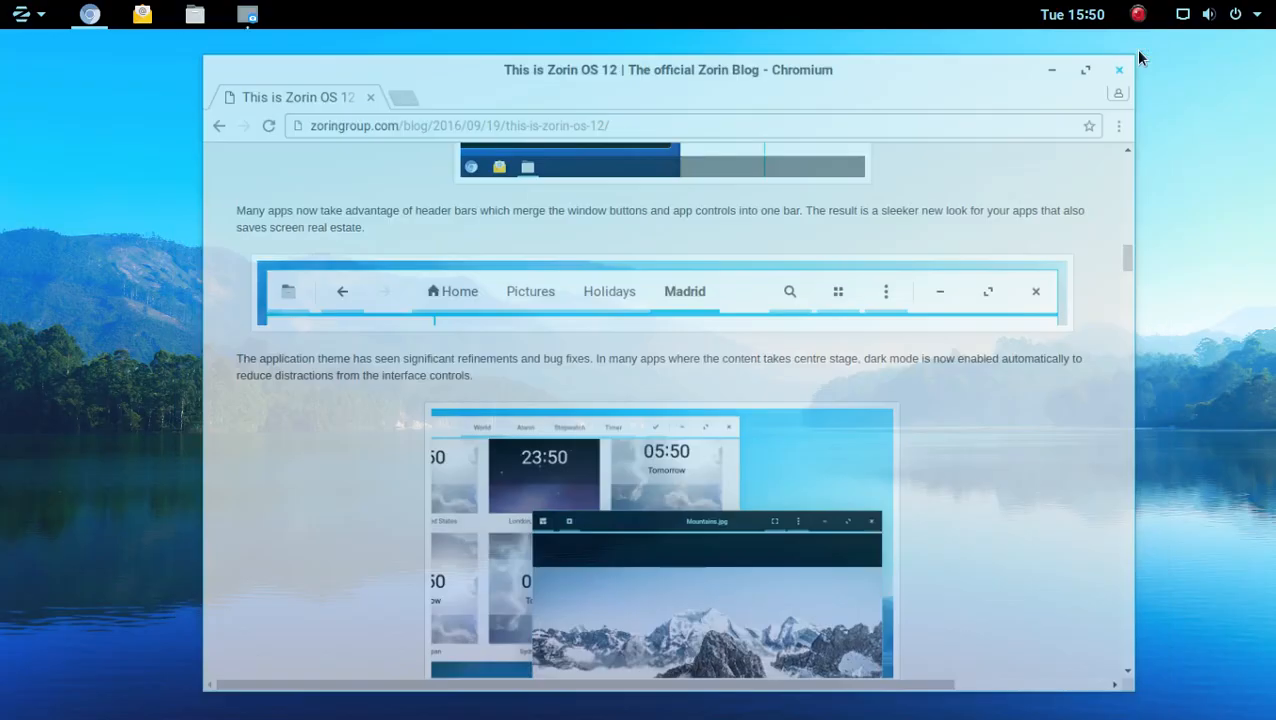
- Browse the Accessories category (Calculator, gedit and others), then dismiss the menu
{"action": "left_click", "coordinate": [20, 14]}
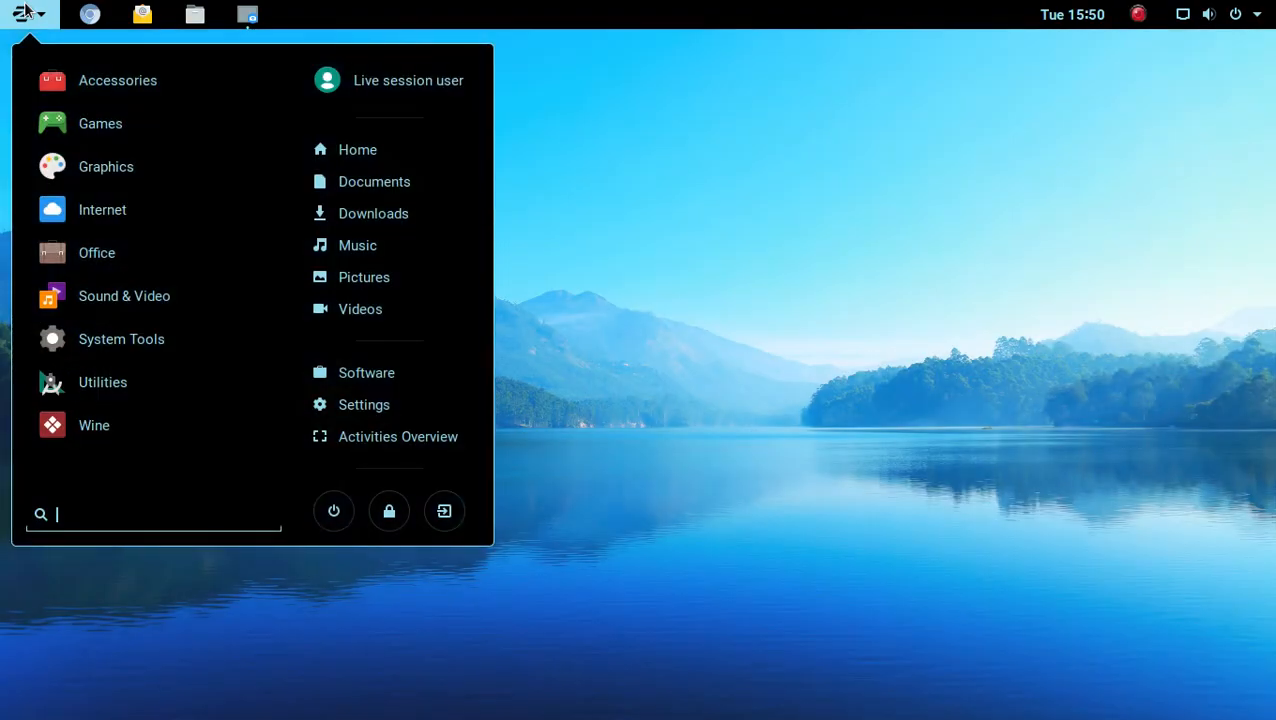
{"action": "left_click", "coordinate": [118, 80]}
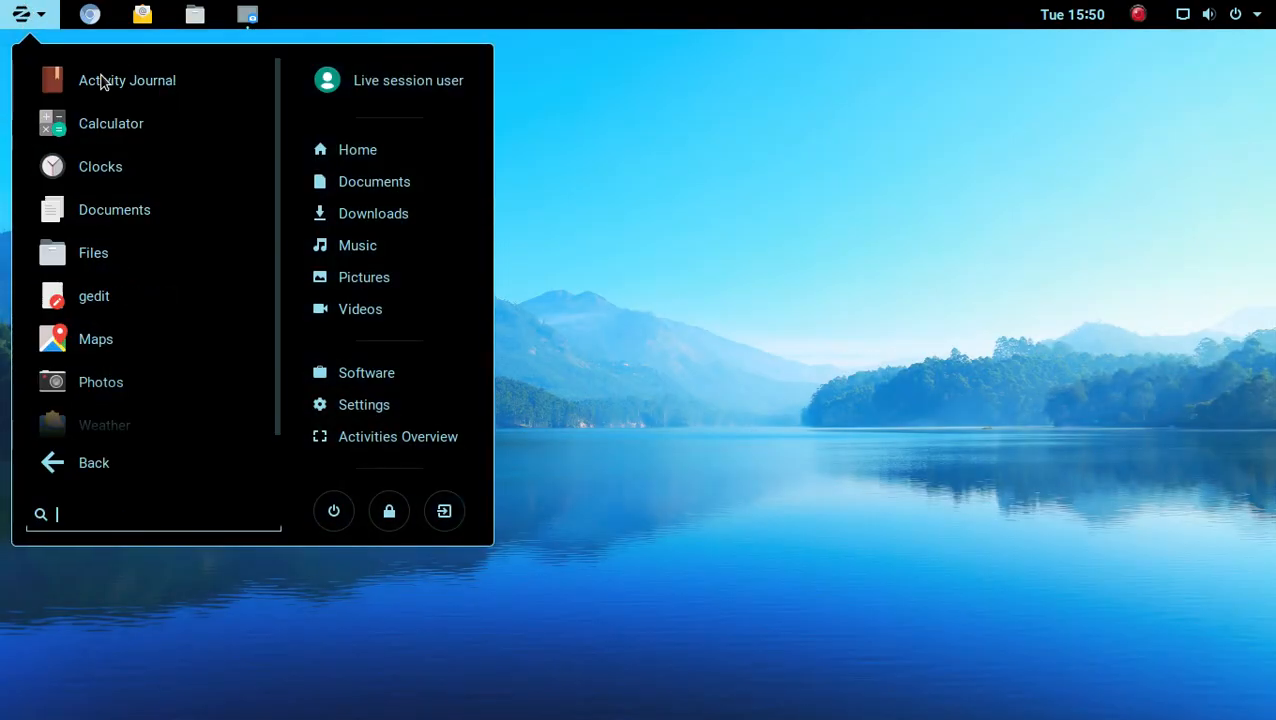
{"action": "mouse_move", "coordinate": [96, 338]}
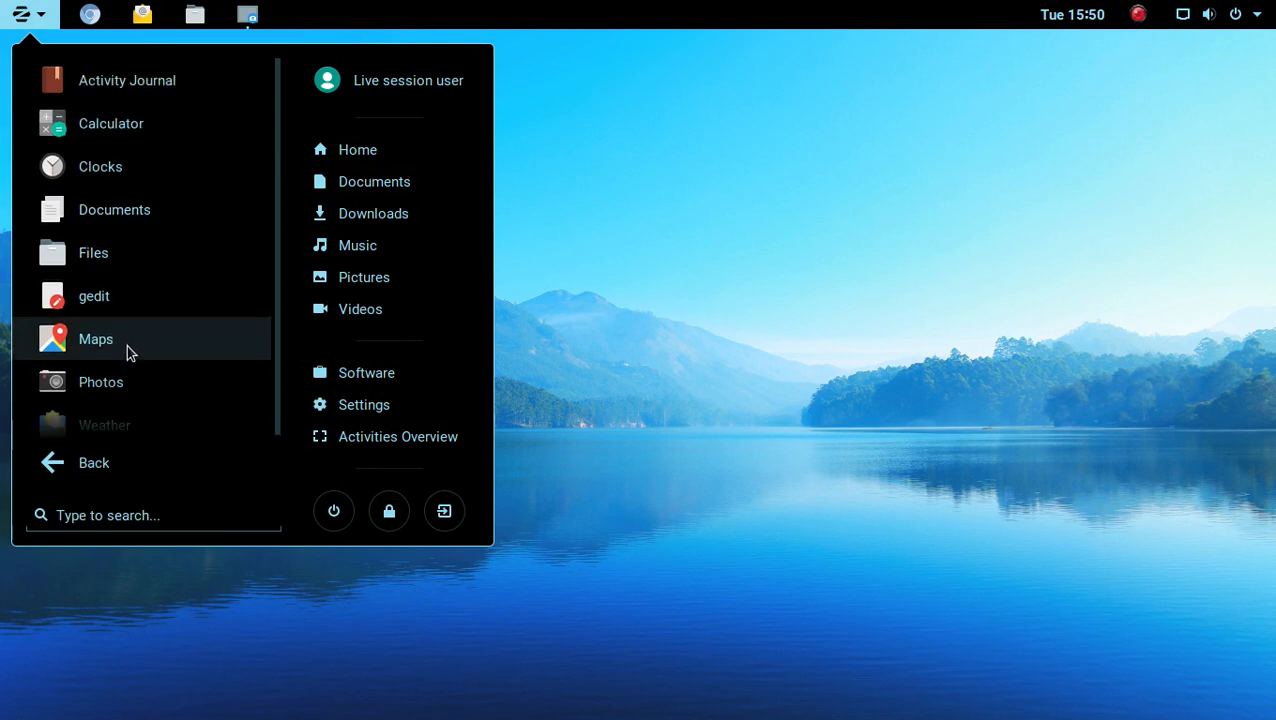
{"action": "mouse_move", "coordinate": [88, 80]}
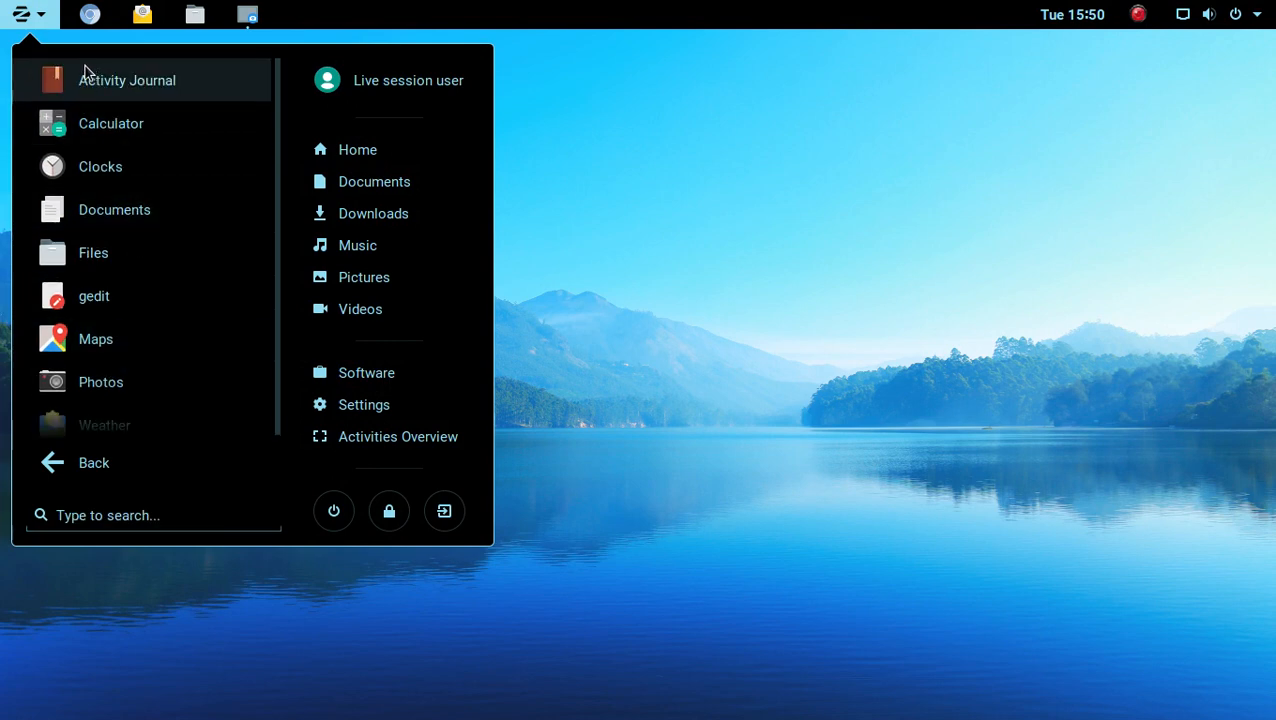
{"action": "mouse_move", "coordinate": [114, 210]}
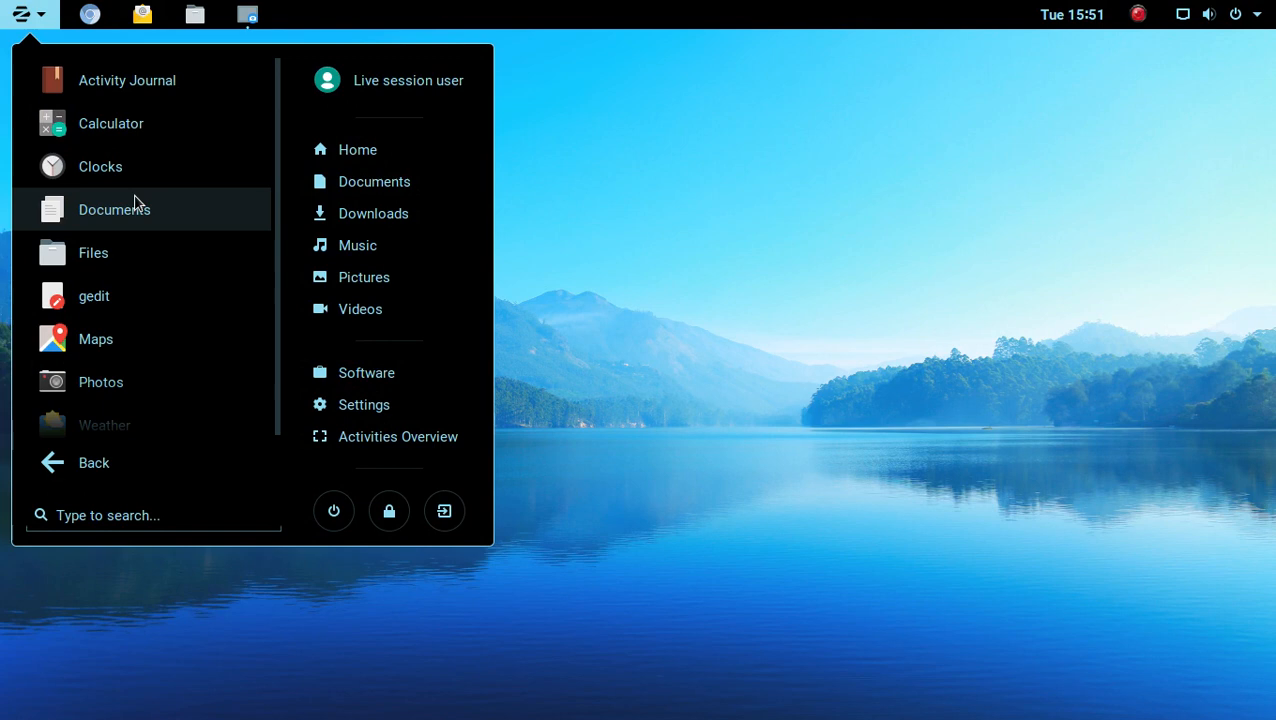
{"action": "mouse_move", "coordinate": [356, 148]}
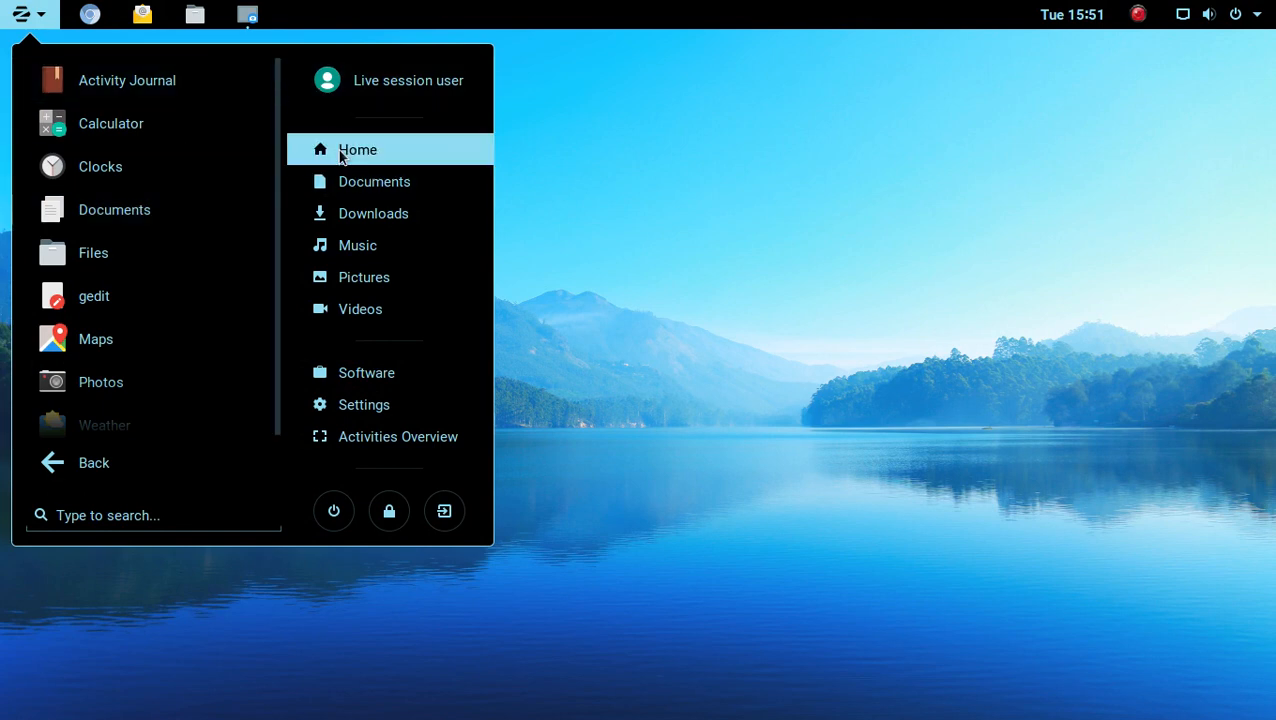
{"action": "left_click", "coordinate": [356, 148]}
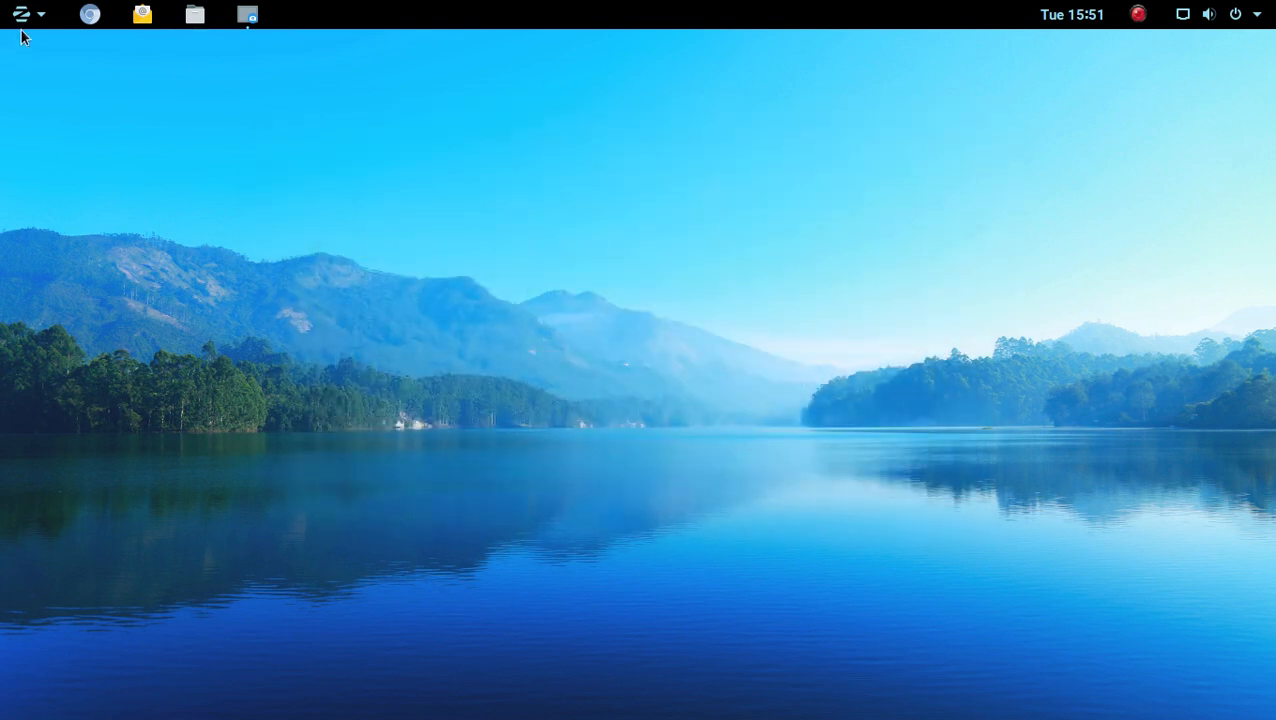
{"action": "left_click", "coordinate": [20, 14]}
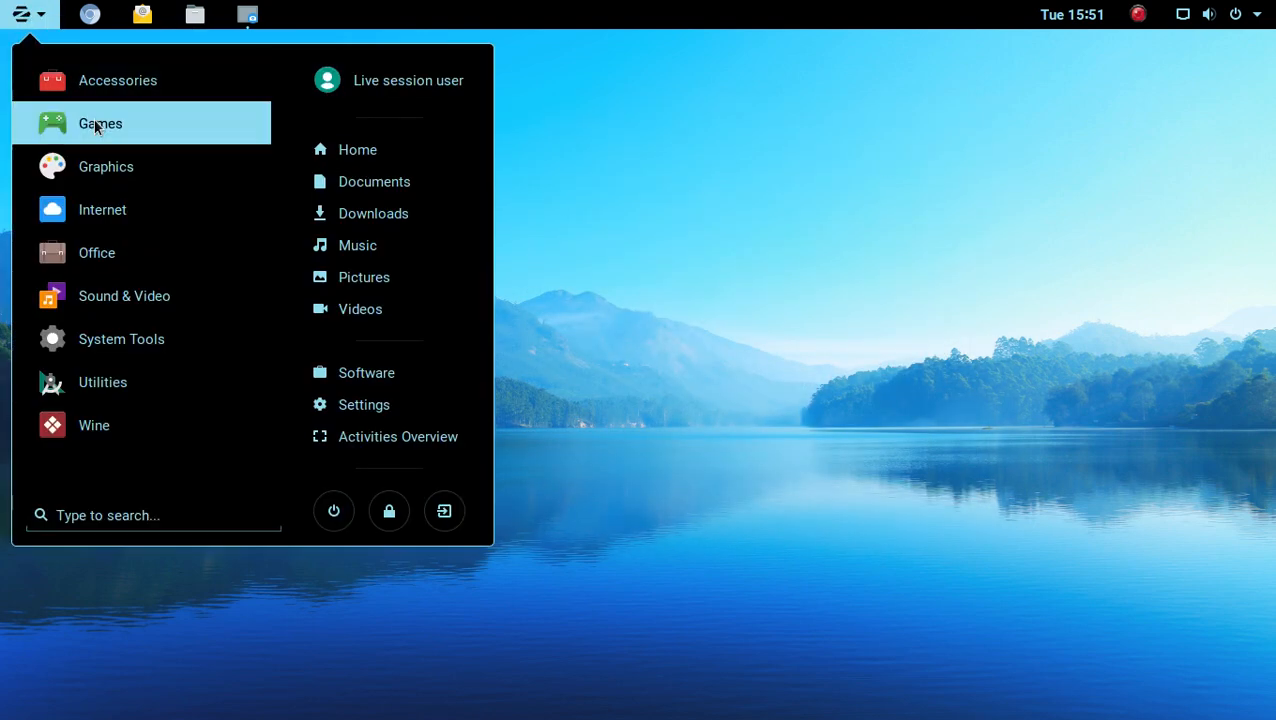
{"action": "left_click", "coordinate": [100, 124]}
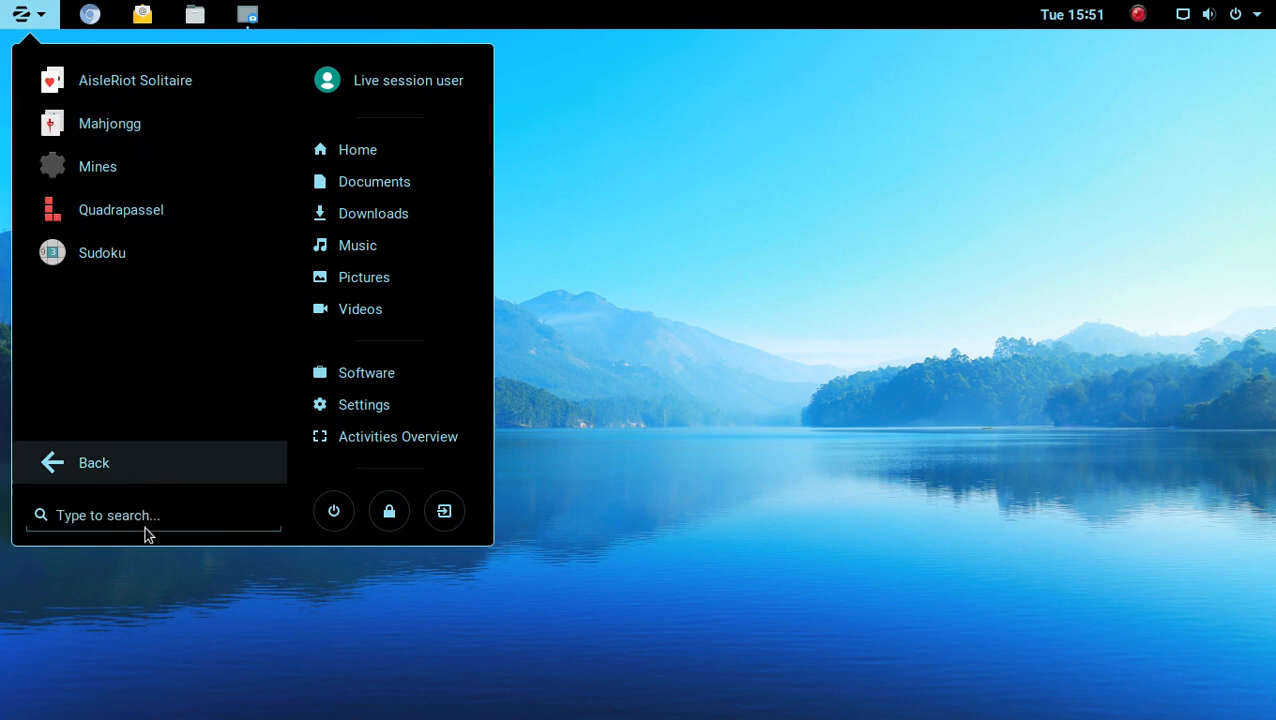
{"action": "left_click", "coordinate": [94, 462]}
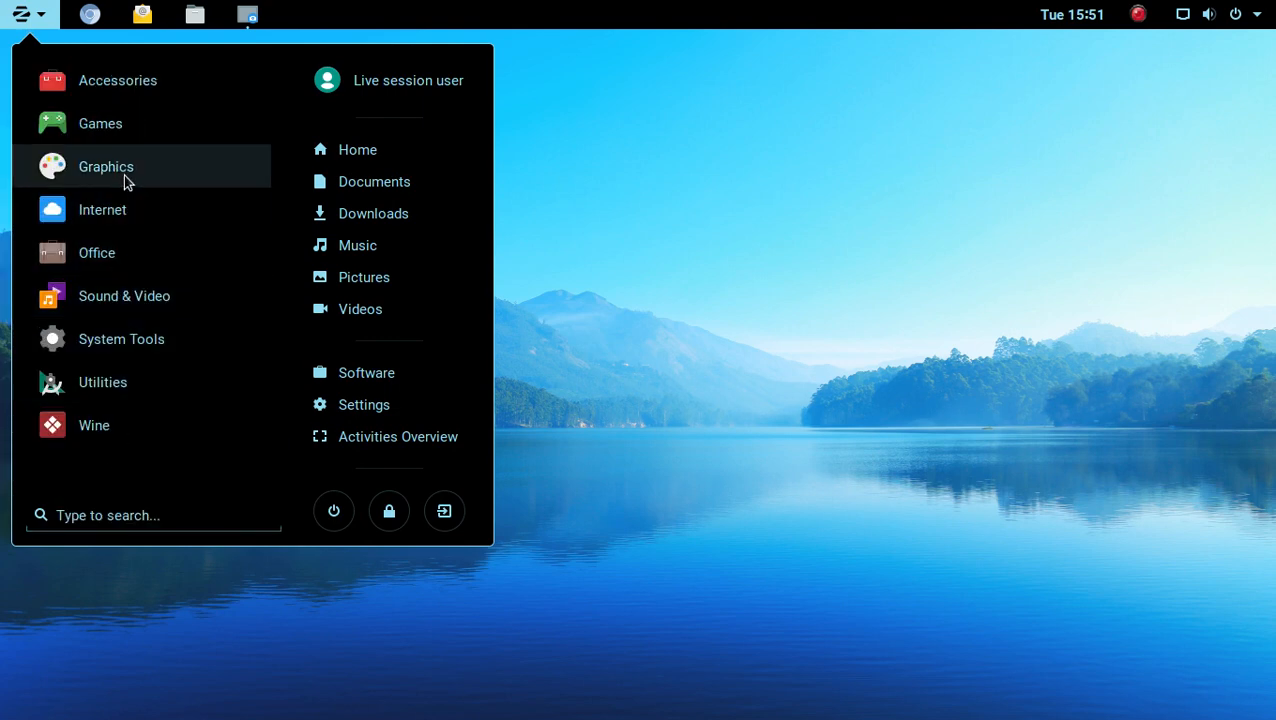
{"action": "left_click", "coordinate": [106, 166]}
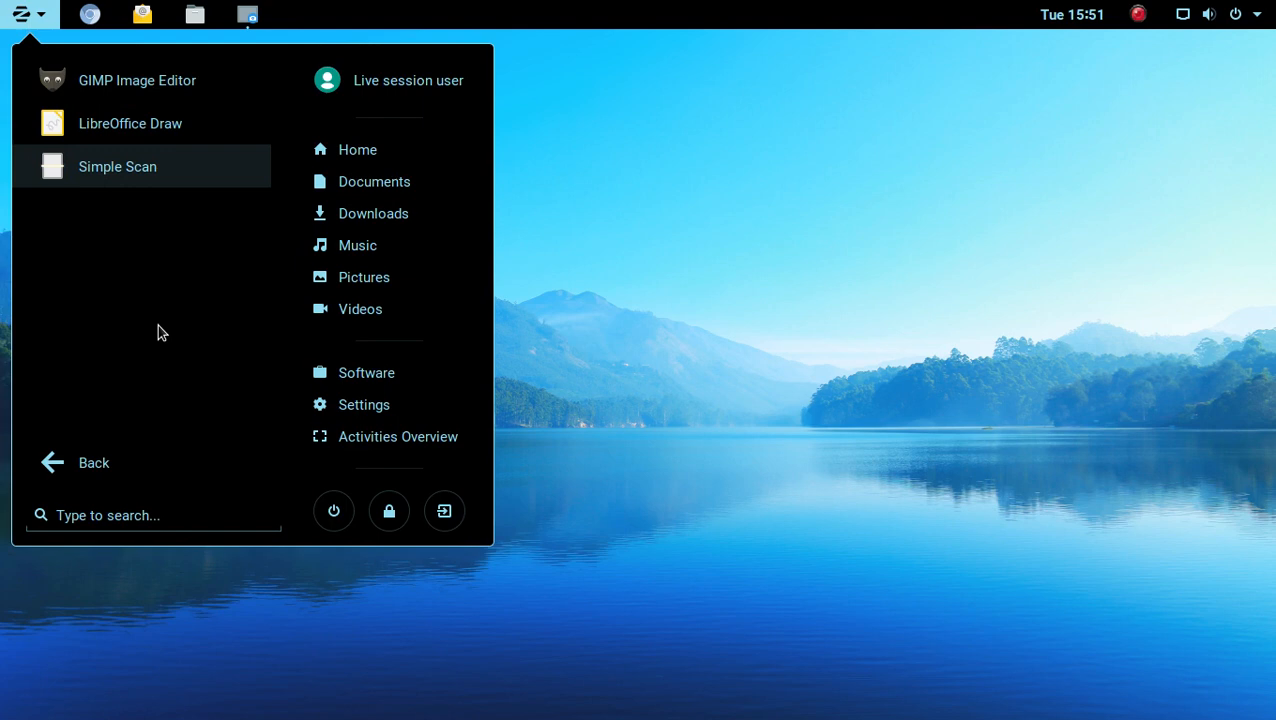
{"action": "left_click", "coordinate": [94, 462]}
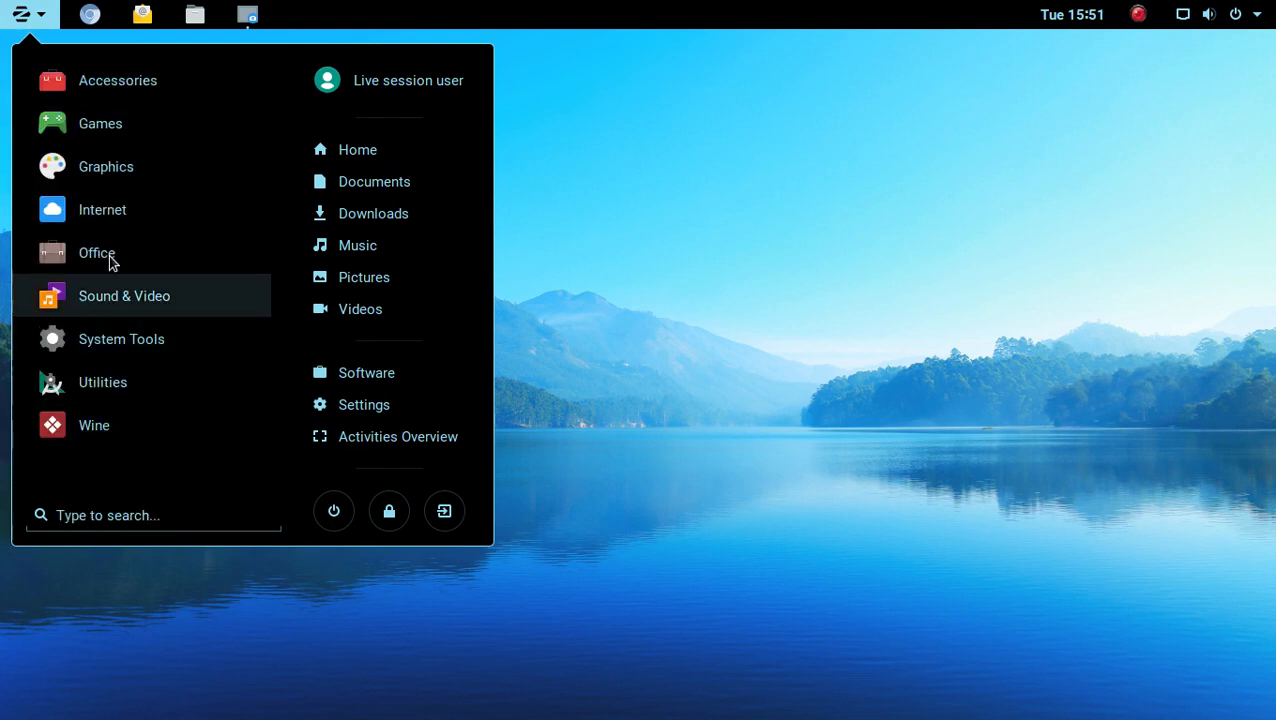
{"action": "left_click", "coordinate": [102, 210]}
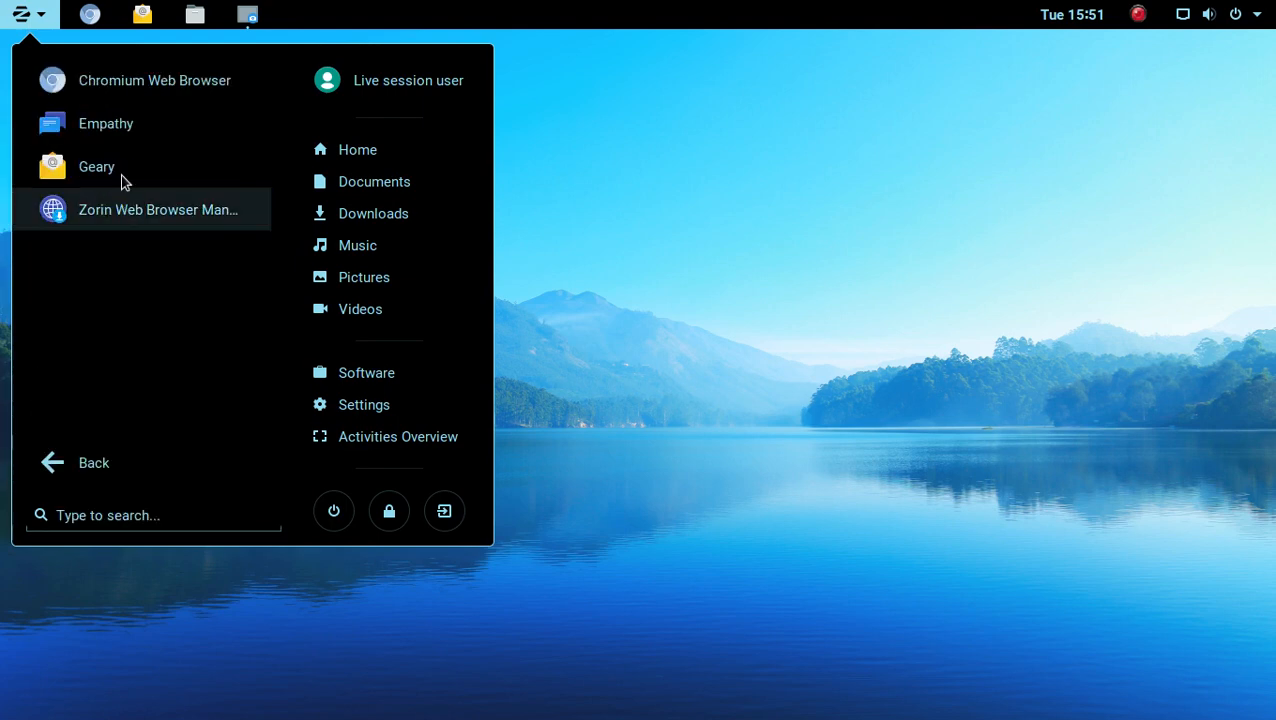
{"action": "mouse_move", "coordinate": [140, 80]}
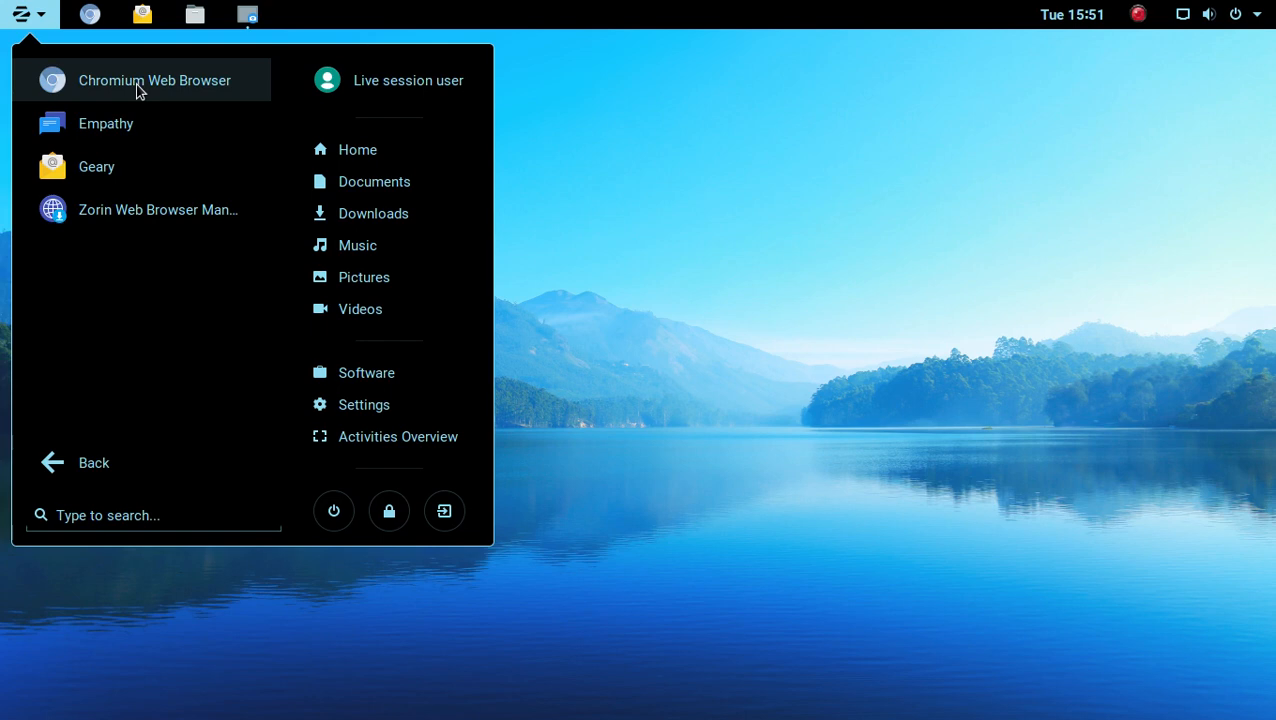
{"action": "mouse_move", "coordinate": [144, 210]}
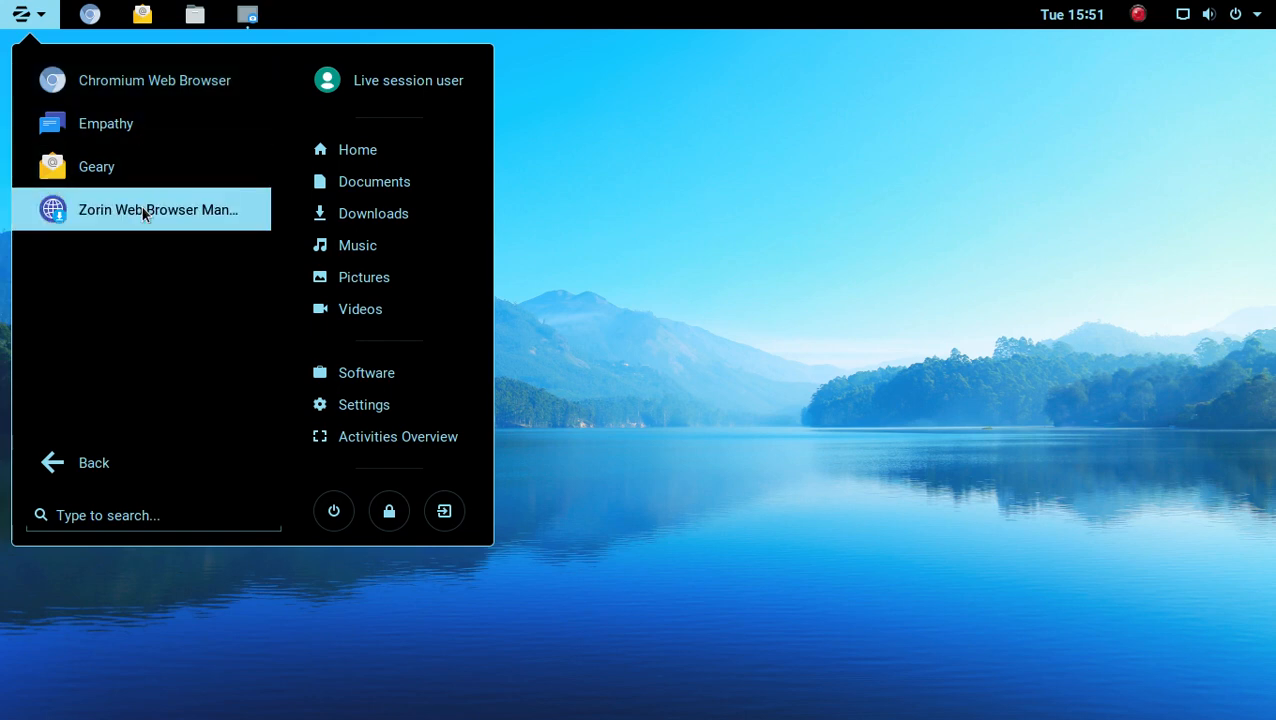
{"action": "left_click", "coordinate": [1092, 354]}
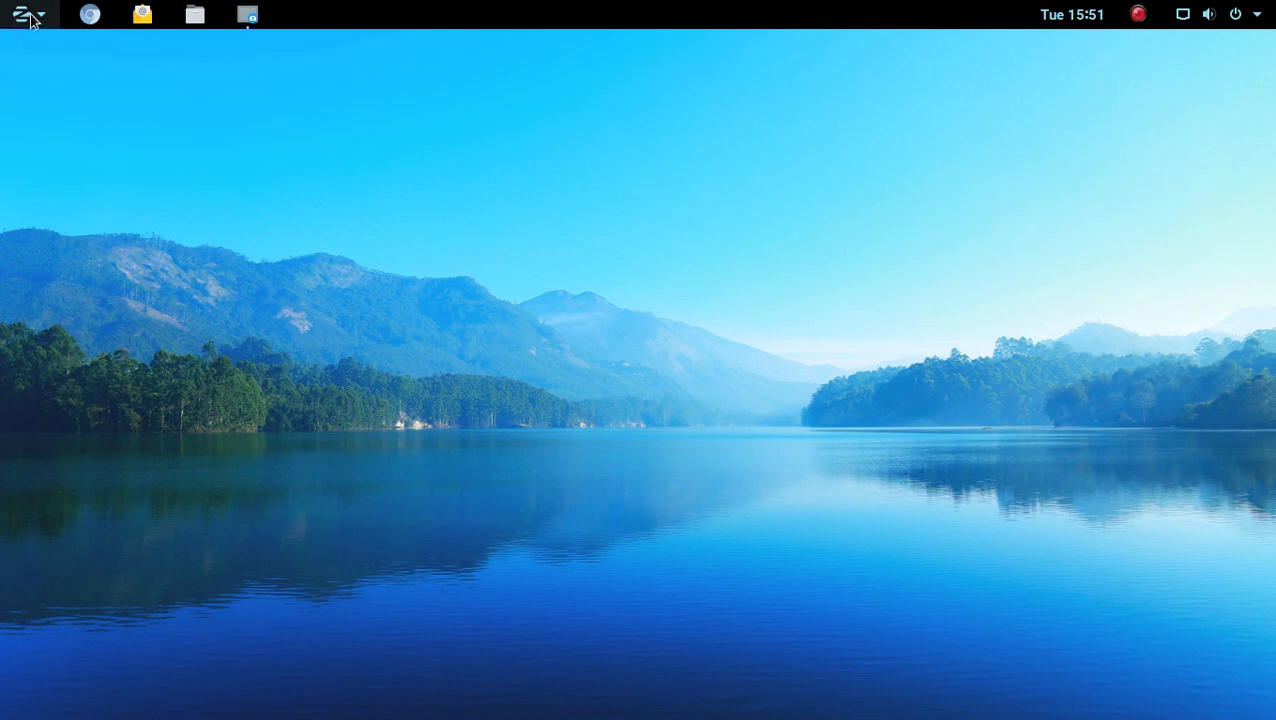
- Browse the Office, Sound & Video and System Tools categories in the Zorin menu
{"action": "left_click", "coordinate": [20, 14]}
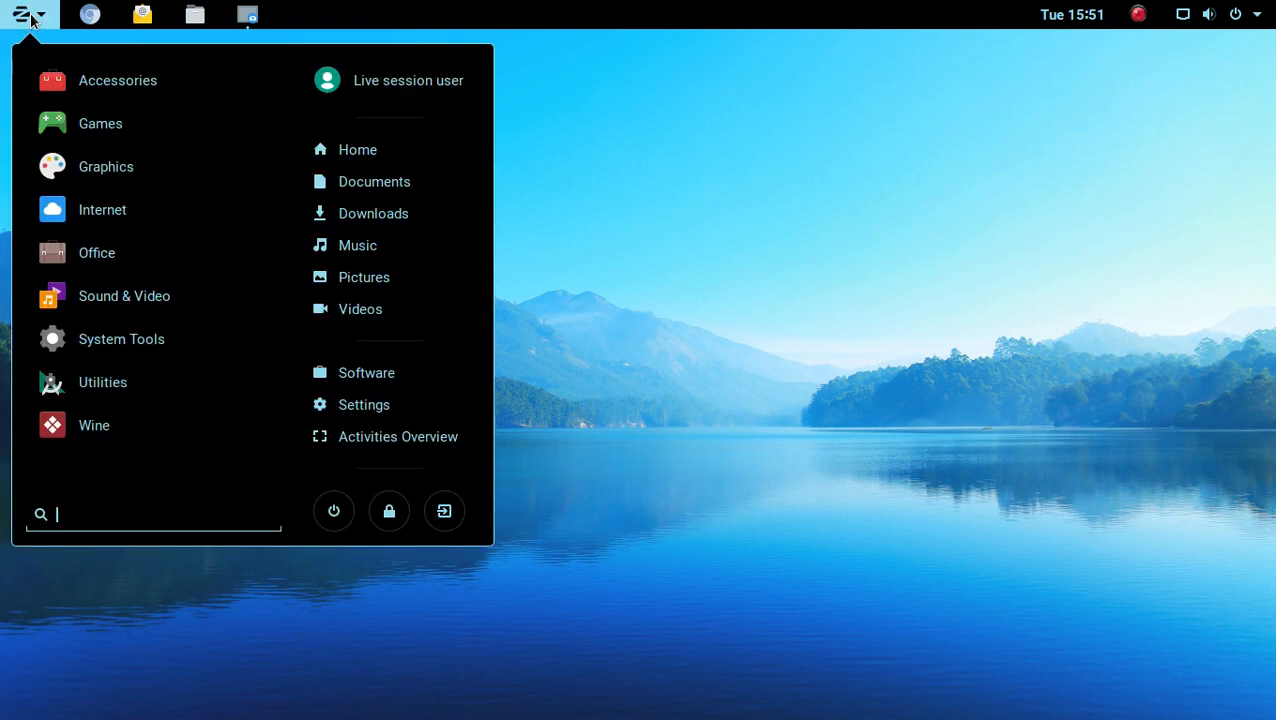
{"action": "mouse_move", "coordinate": [96, 252]}
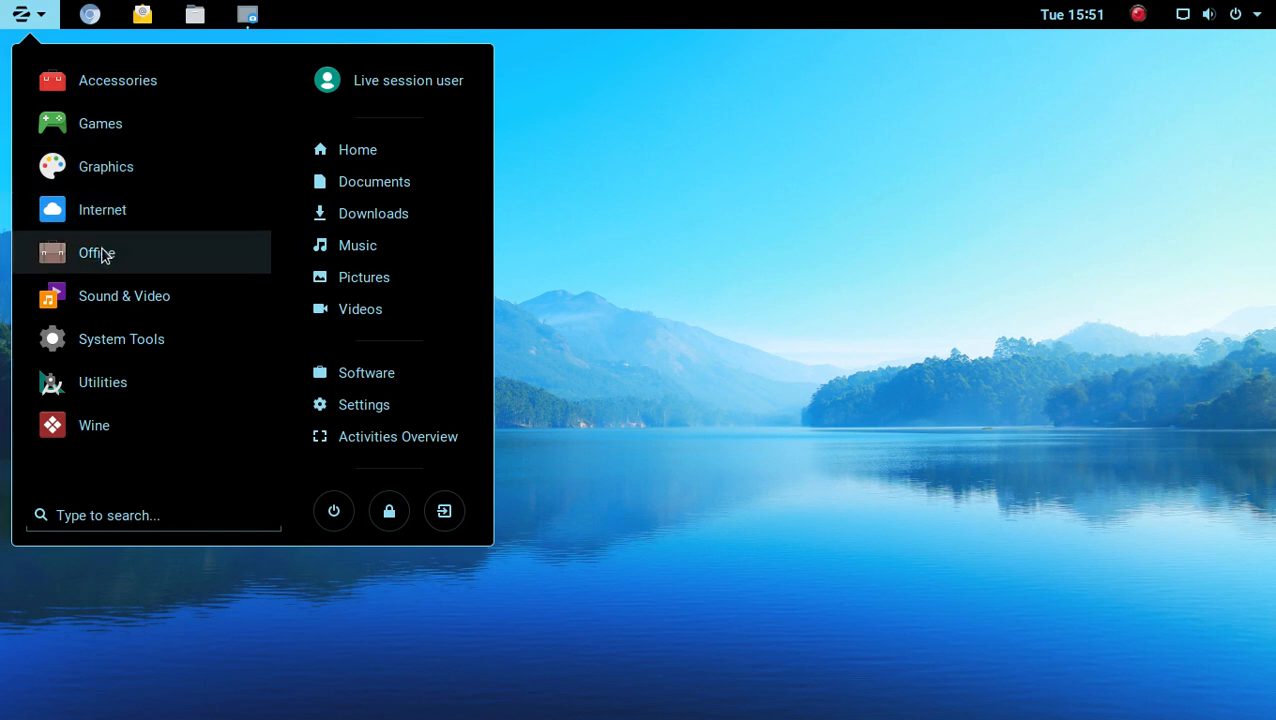
{"action": "left_click", "coordinate": [96, 252]}
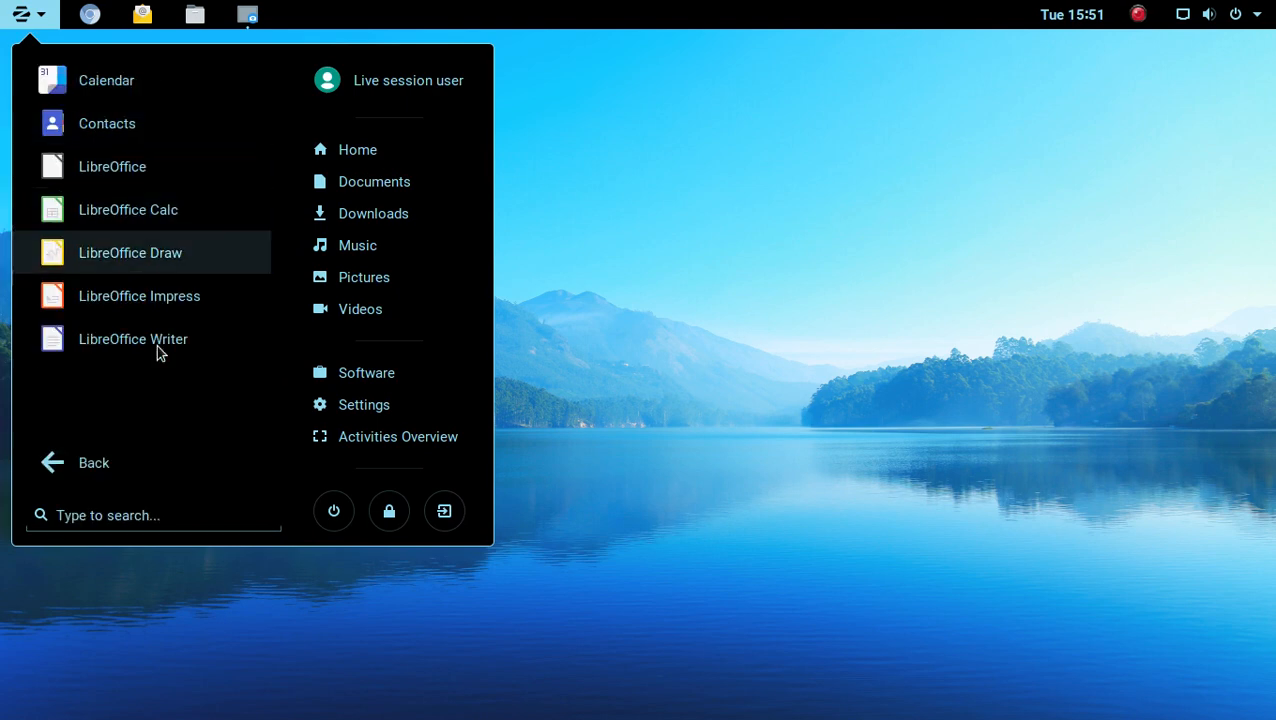
{"action": "left_click", "coordinate": [94, 462]}
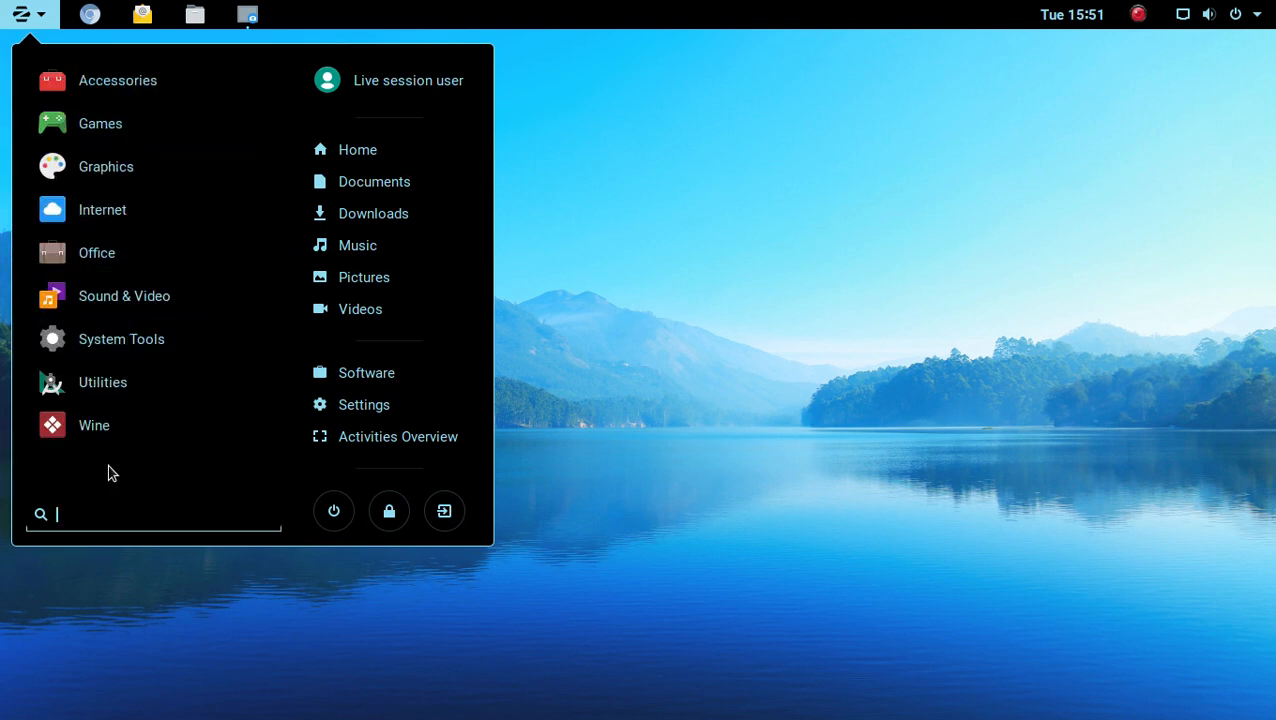
{"action": "left_click", "coordinate": [124, 296]}
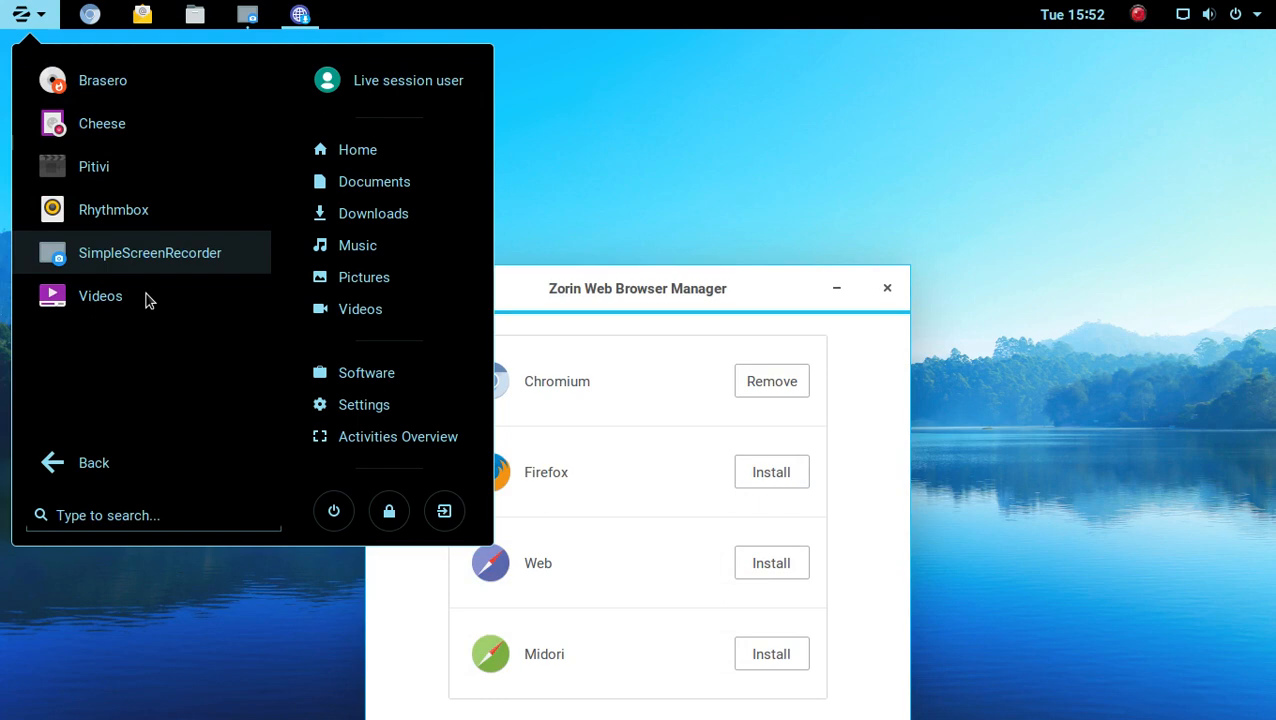
{"action": "left_click", "coordinate": [94, 462]}
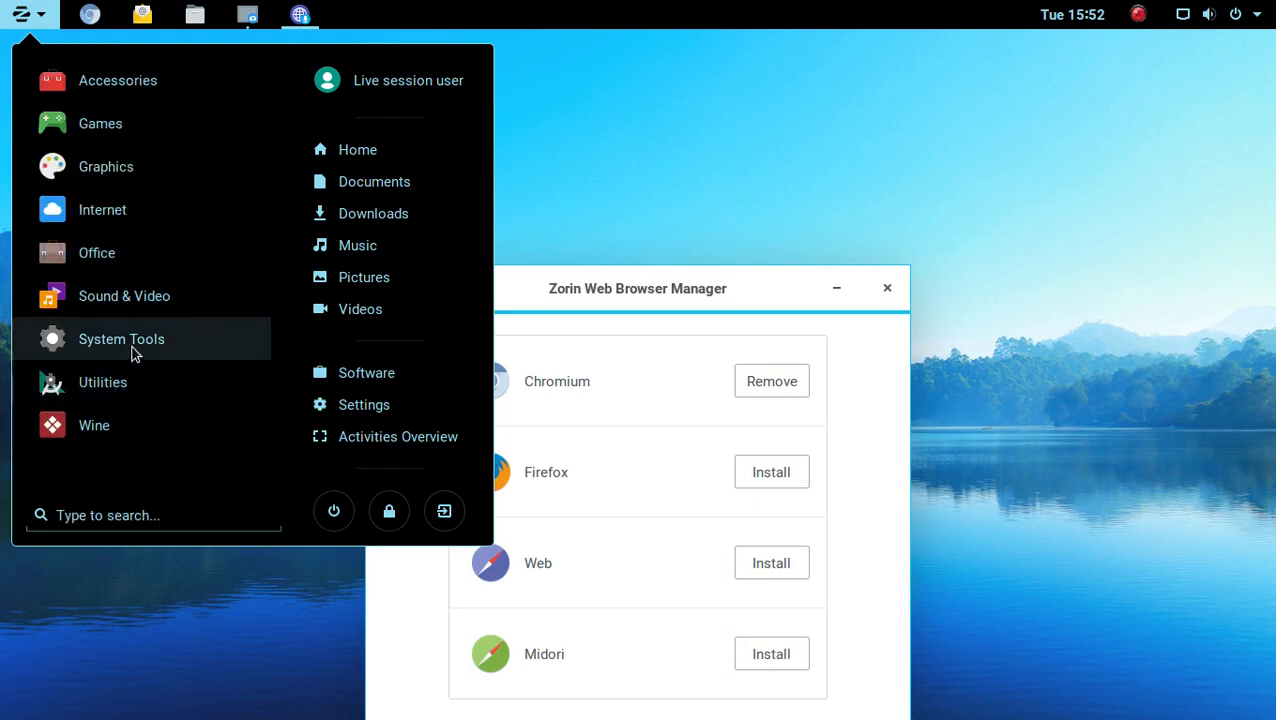
{"action": "left_click", "coordinate": [120, 338]}
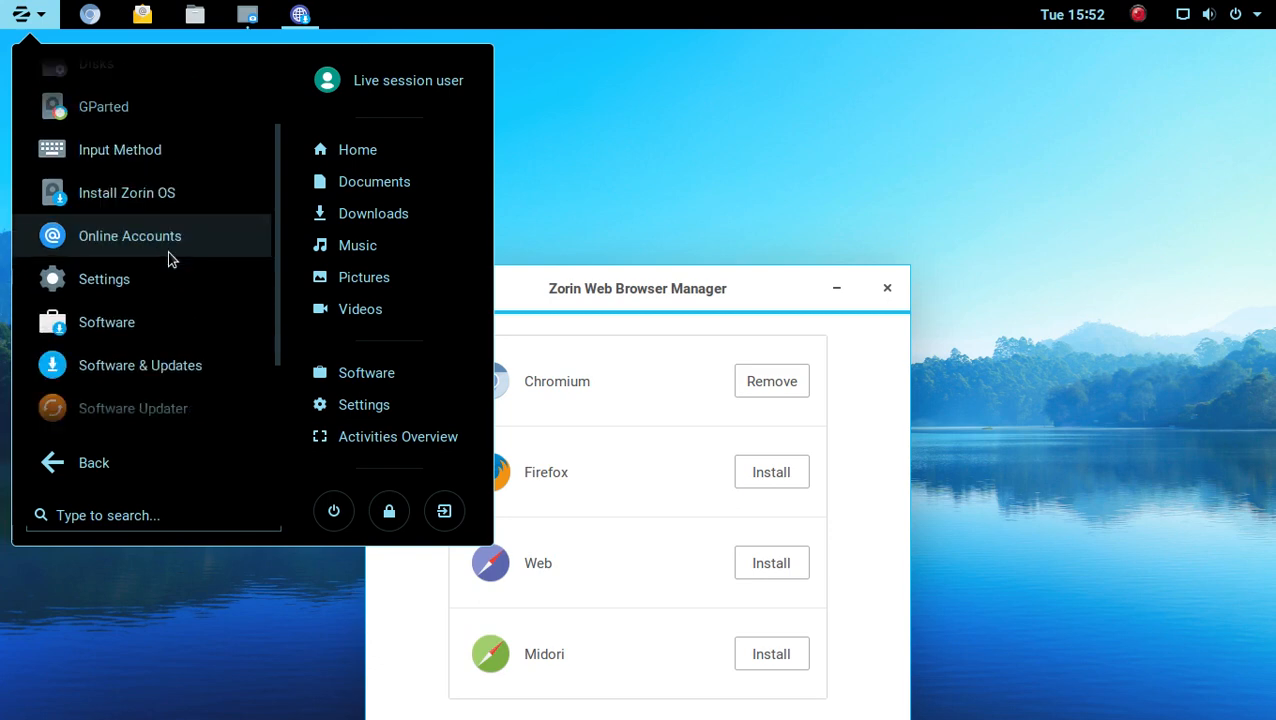
{"action": "scroll", "scroll_direction": "down", "scroll_amount": 3}
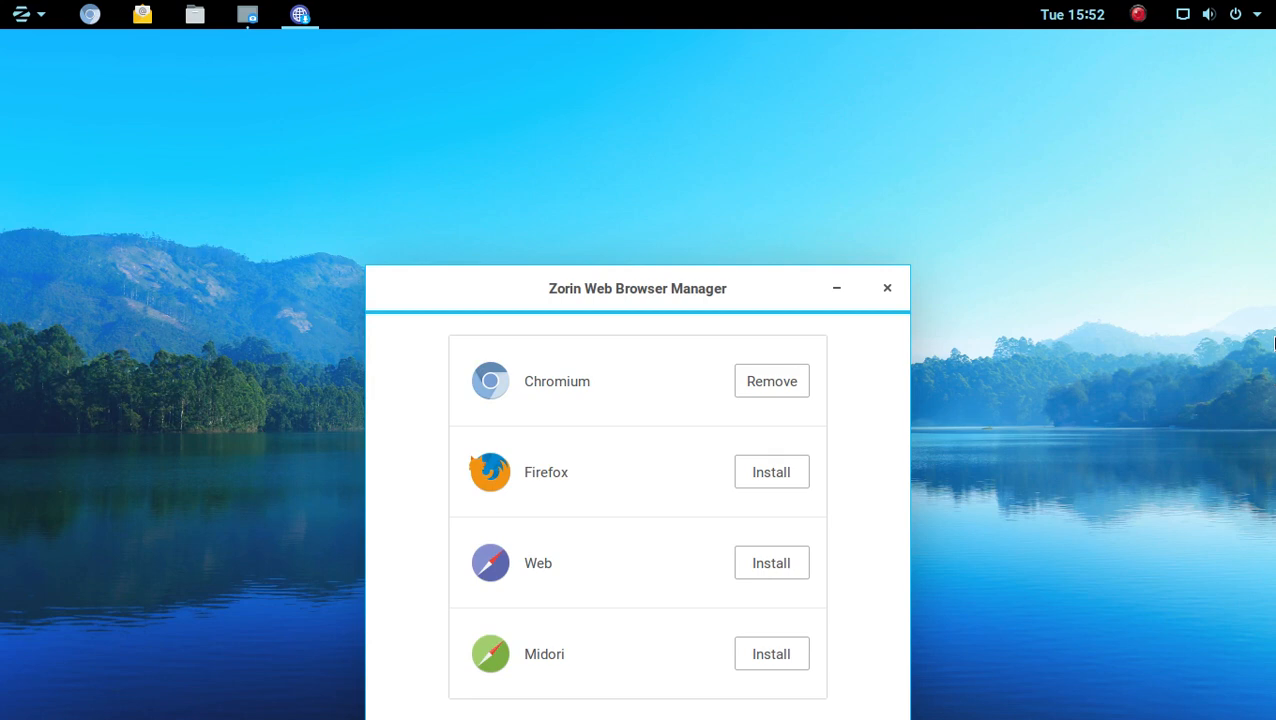
{"action": "mouse_move", "coordinate": [992, 312]}
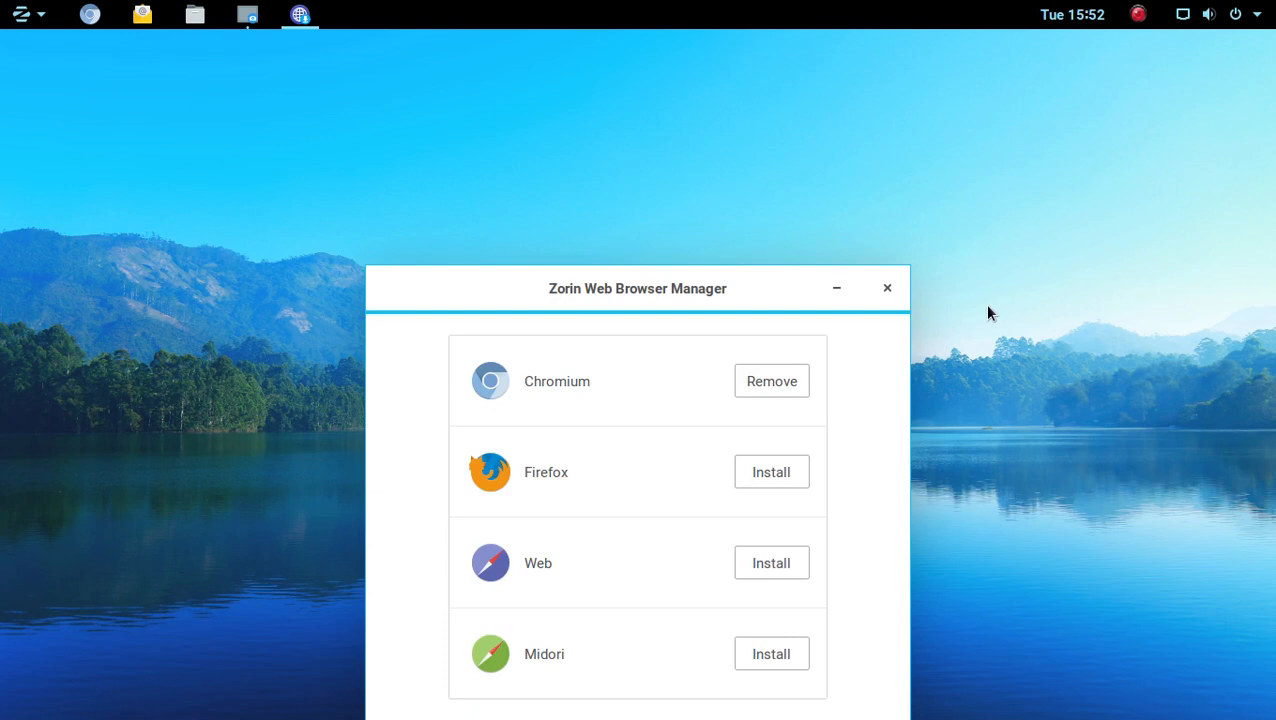
- Move the Web Browser Manager window listing Chromium, Firefox, Web and Midori on the desktop
{"action": "left_click", "coordinate": [352, 14]}
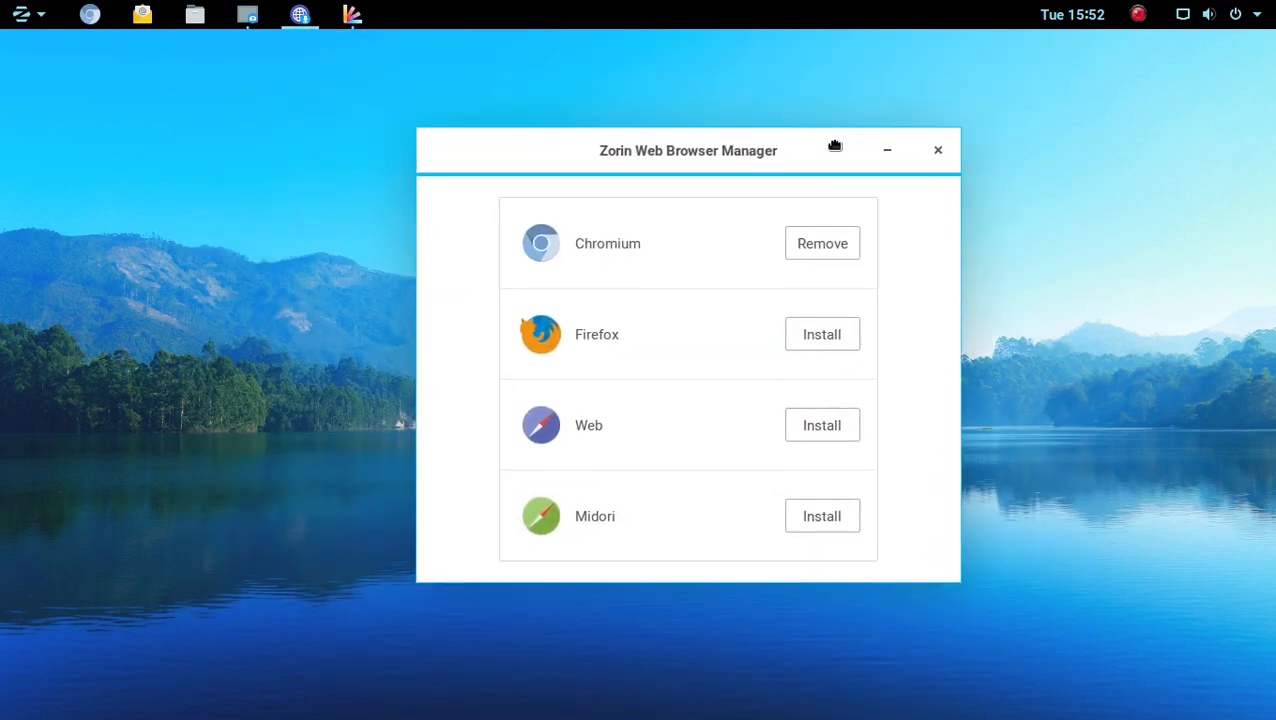
{"action": "mouse_move", "coordinate": [1130, 256]}
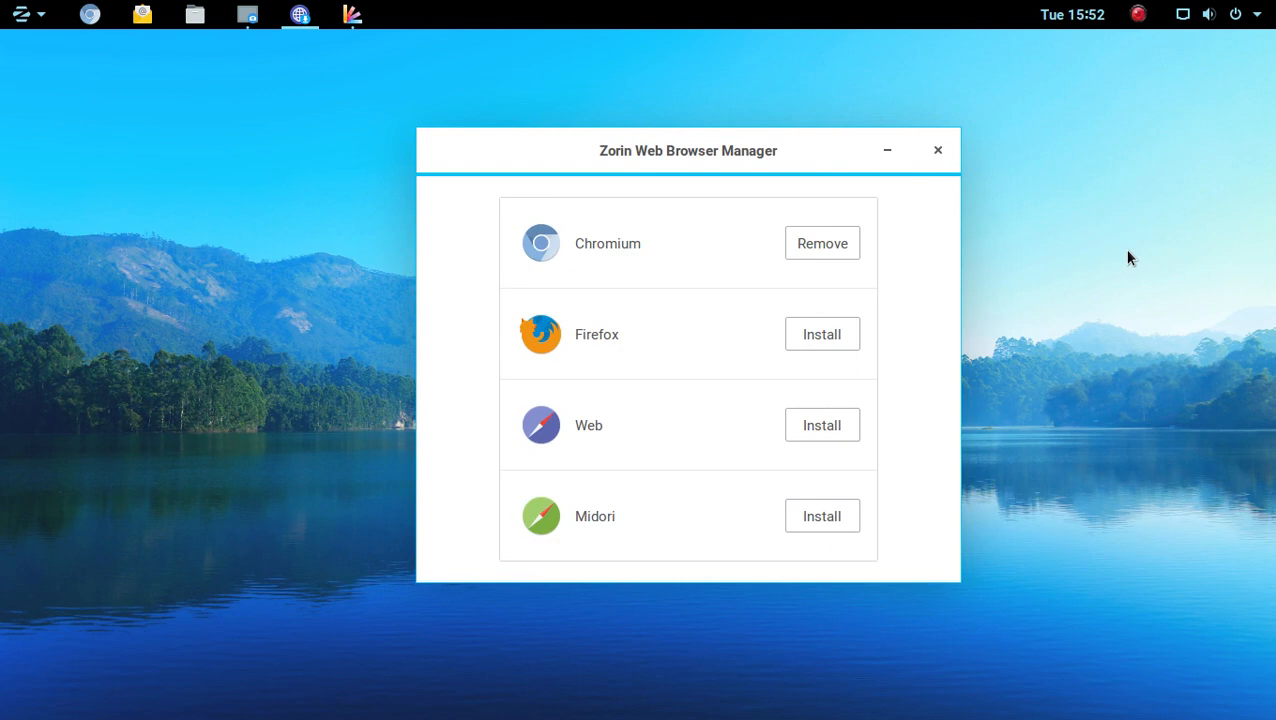
{"action": "mouse_move", "coordinate": [608, 344]}
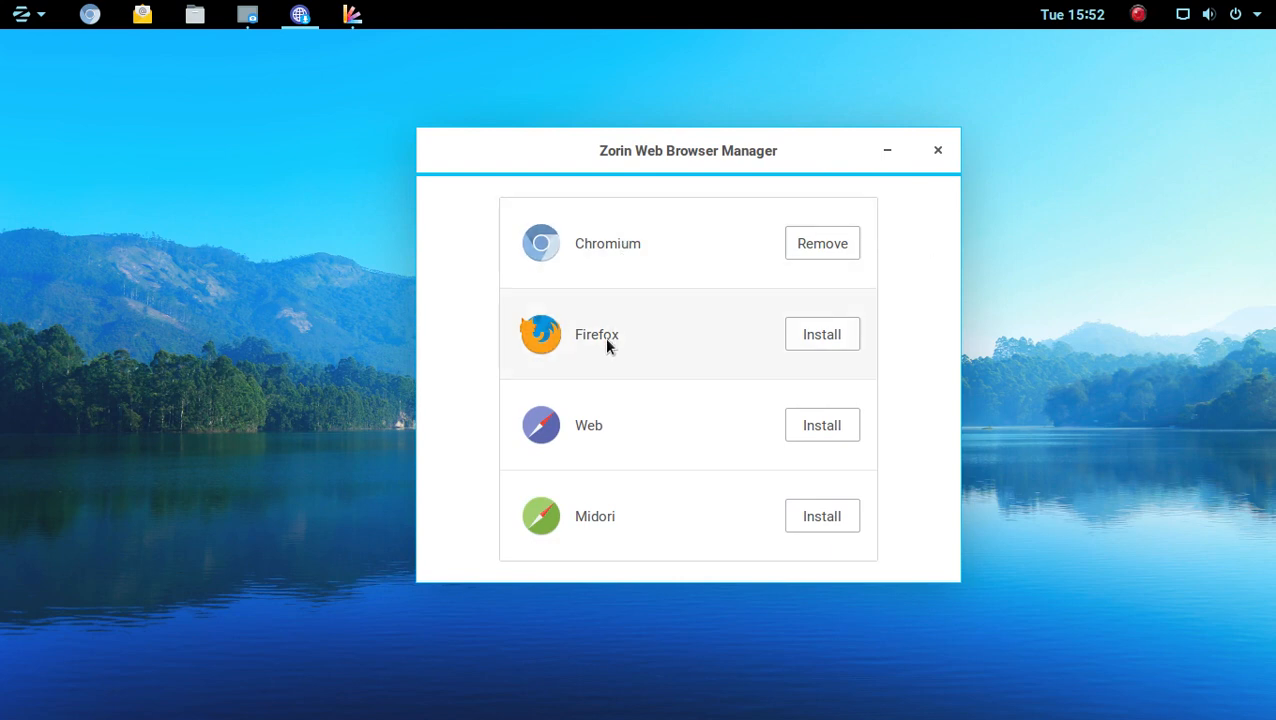
{"action": "mouse_move", "coordinate": [630, 252]}
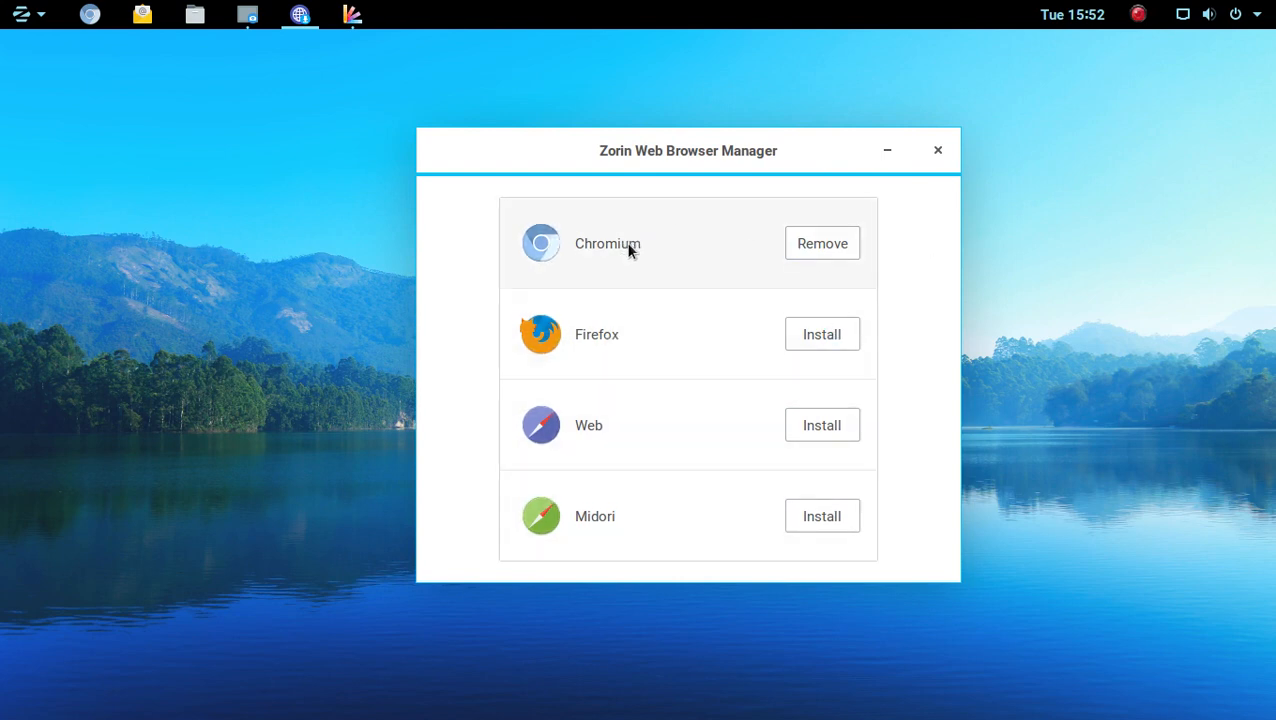
{"action": "mouse_move", "coordinate": [820, 334]}
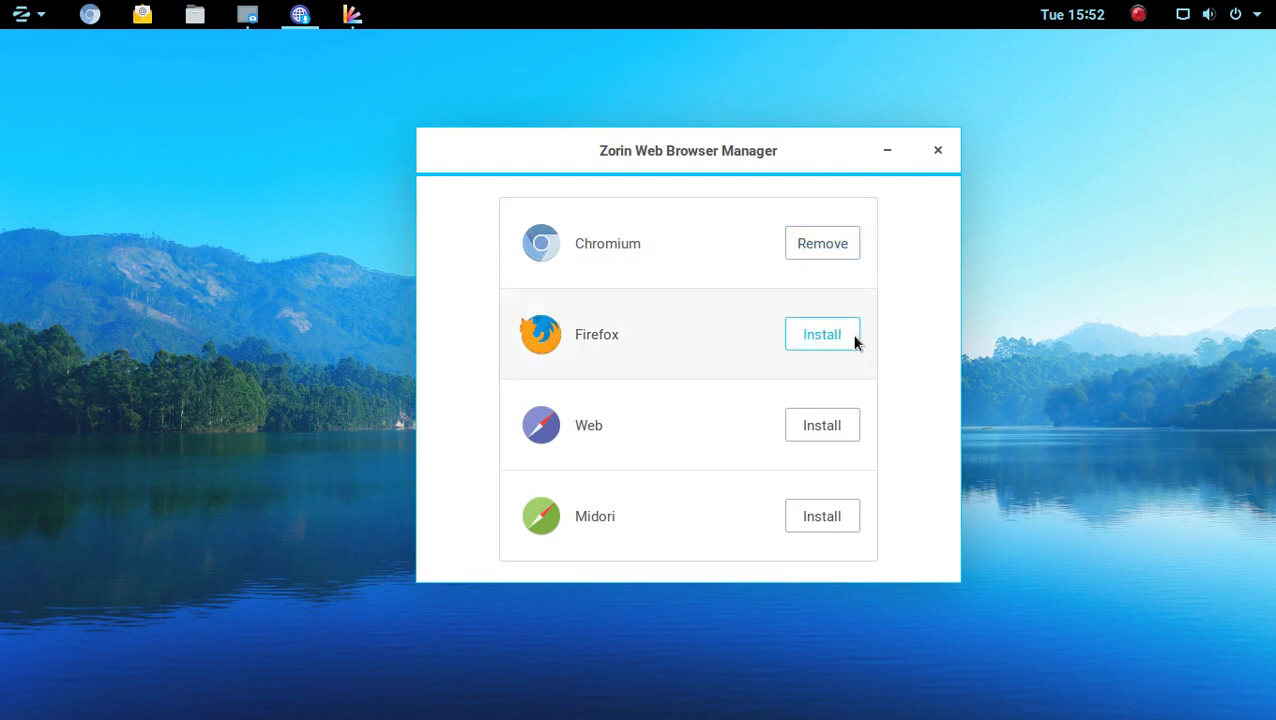
{"action": "mouse_move", "coordinate": [938, 156]}
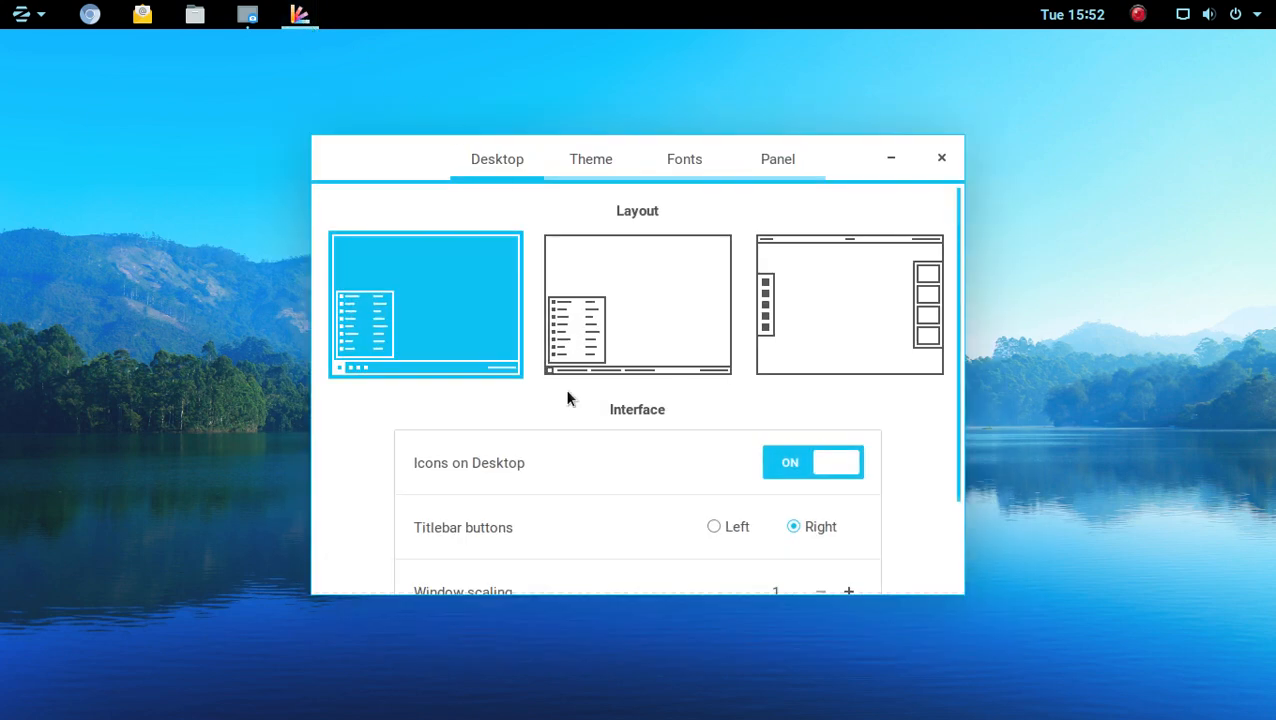
{"action": "mouse_move", "coordinate": [448, 322]}
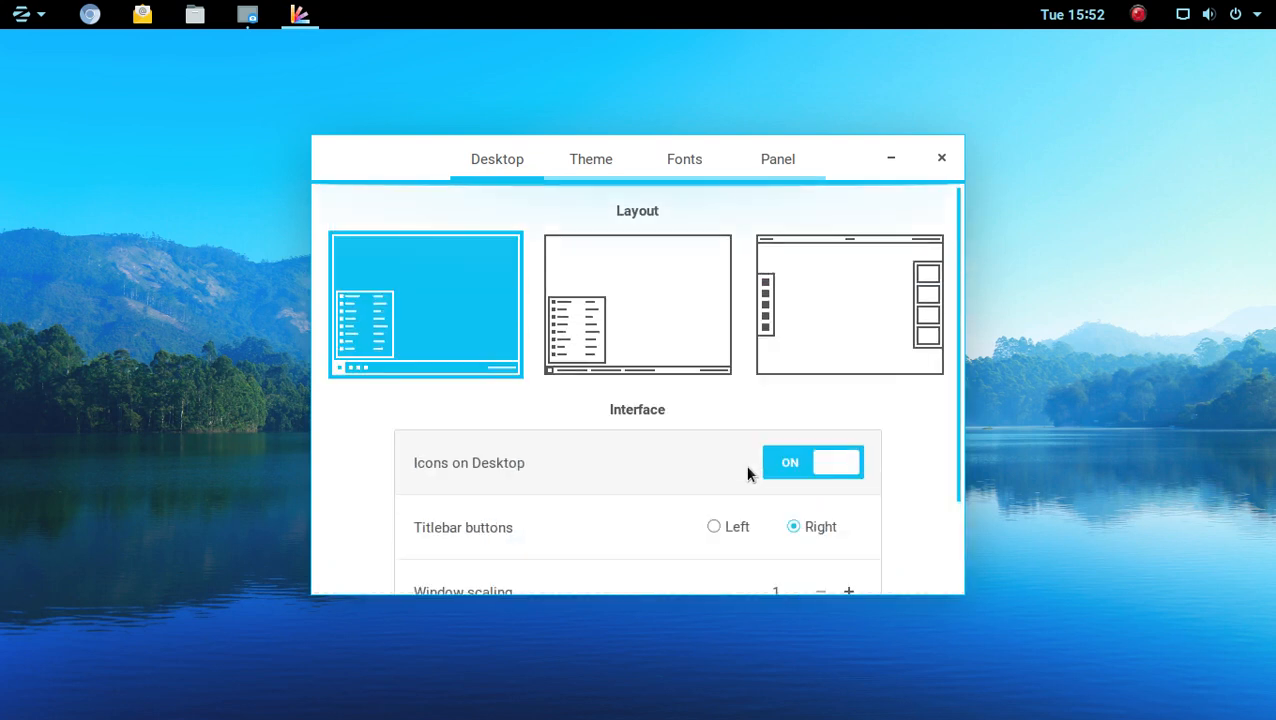
{"action": "mouse_move", "coordinate": [530, 342]}
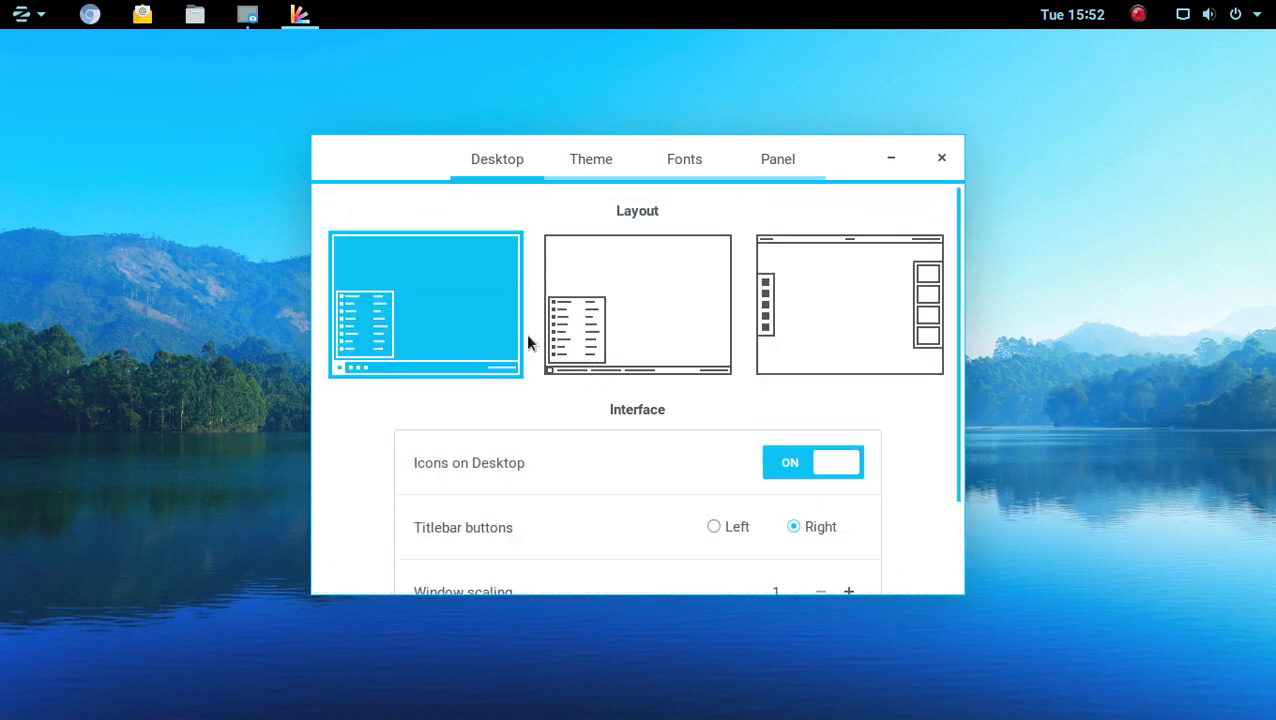
- View the Theme, Fonts and Panel pages of Zorin Appearance in turn
{"action": "left_click", "coordinate": [590, 160]}
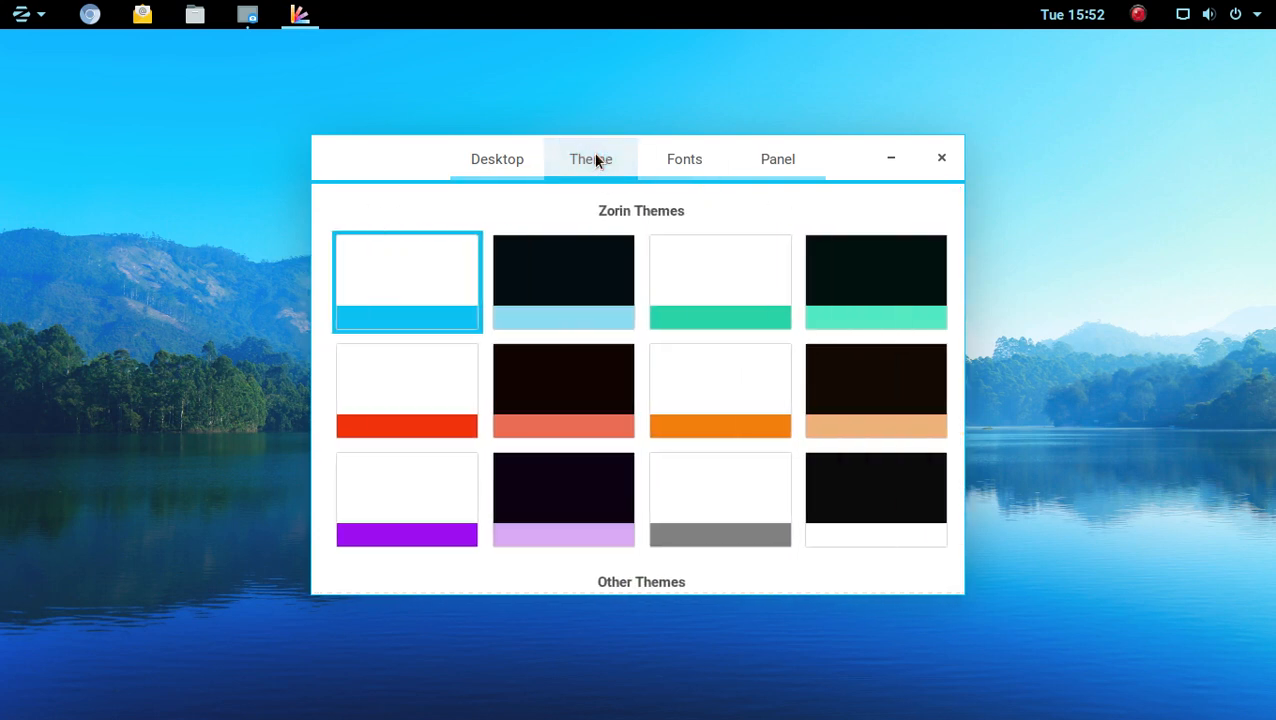
{"action": "left_click", "coordinate": [684, 160]}
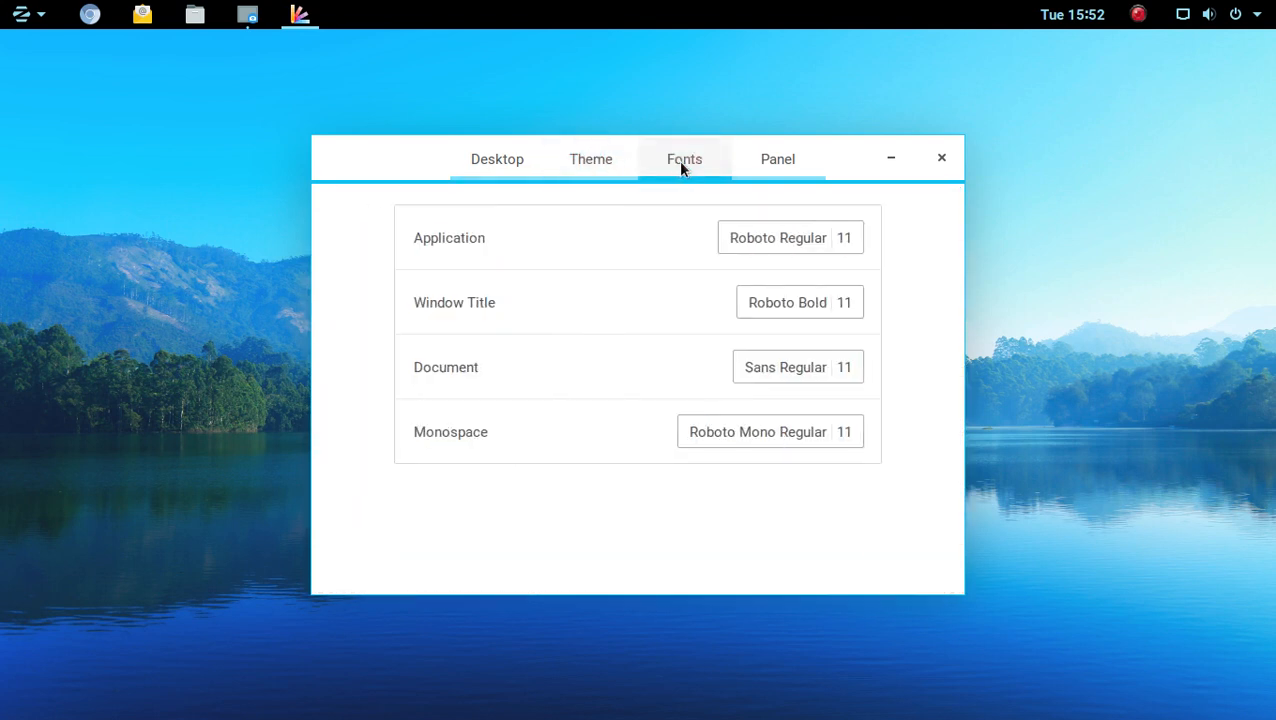
{"action": "left_click", "coordinate": [776, 160]}
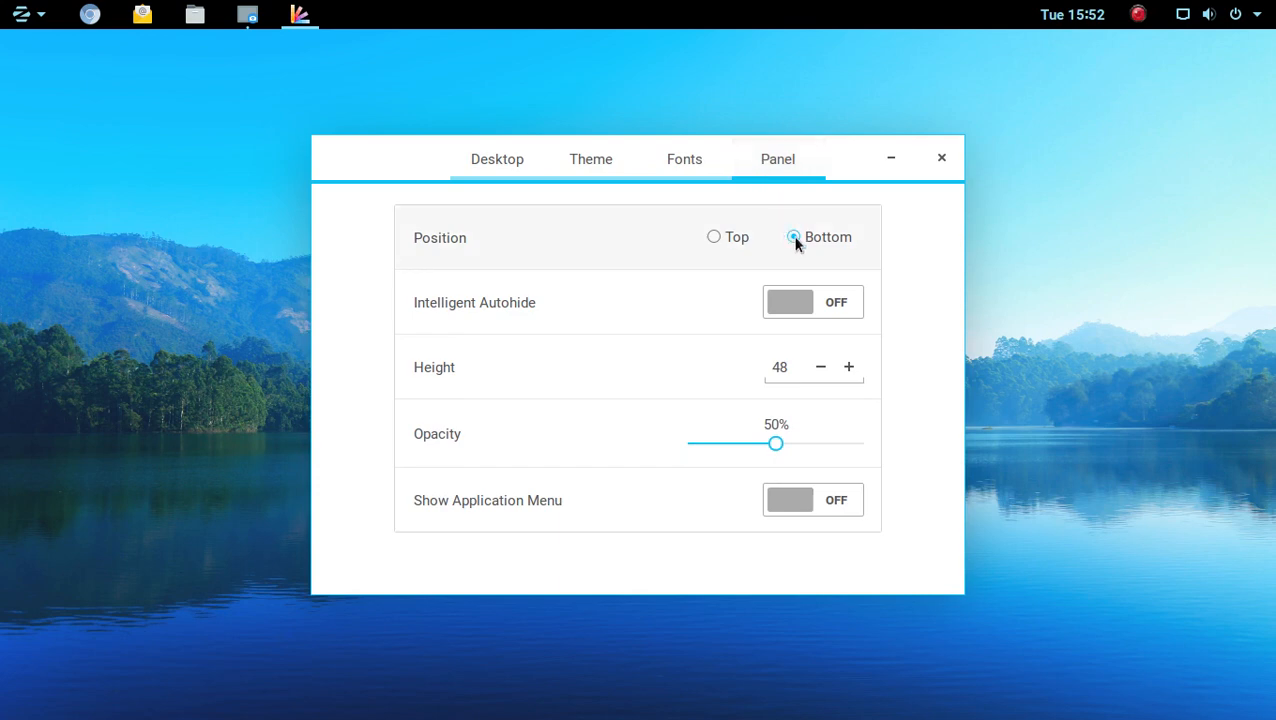
{"action": "mouse_move", "coordinate": [758, 116]}
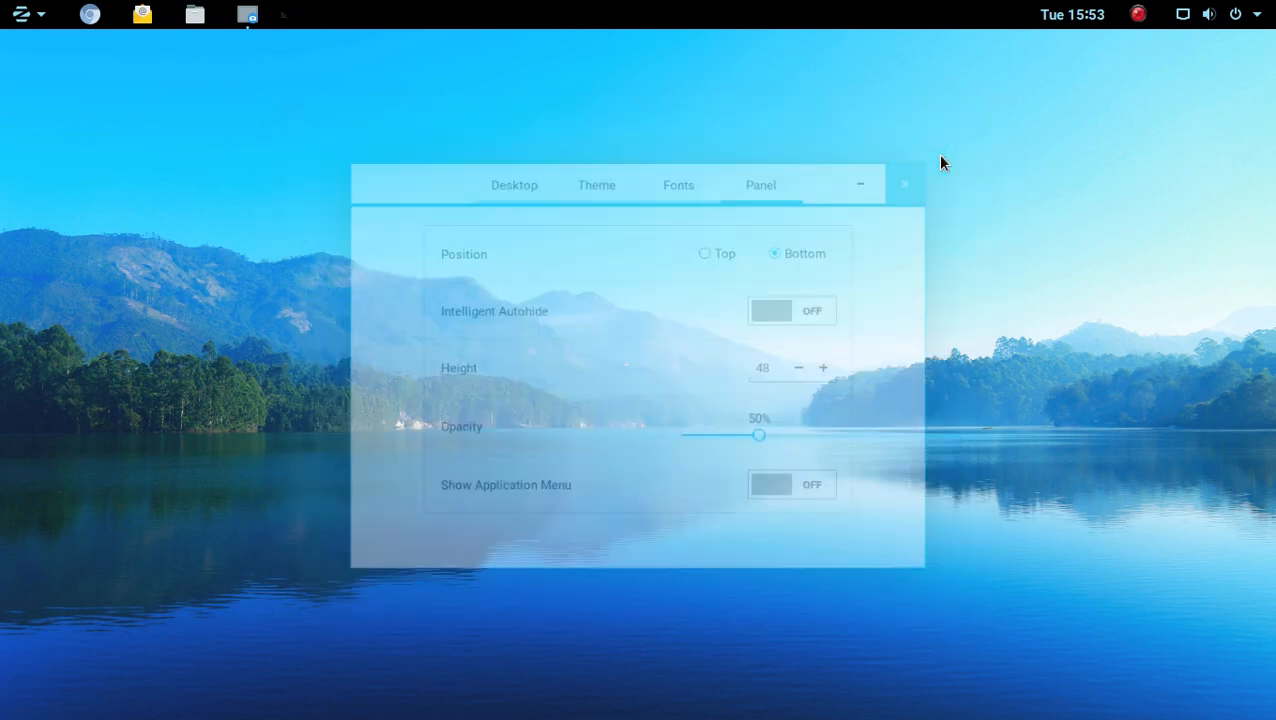
- Browse the Utilities list, then the System Tools category in the Zorin menu to find System Monitor
{"action": "left_click", "coordinate": [20, 14]}
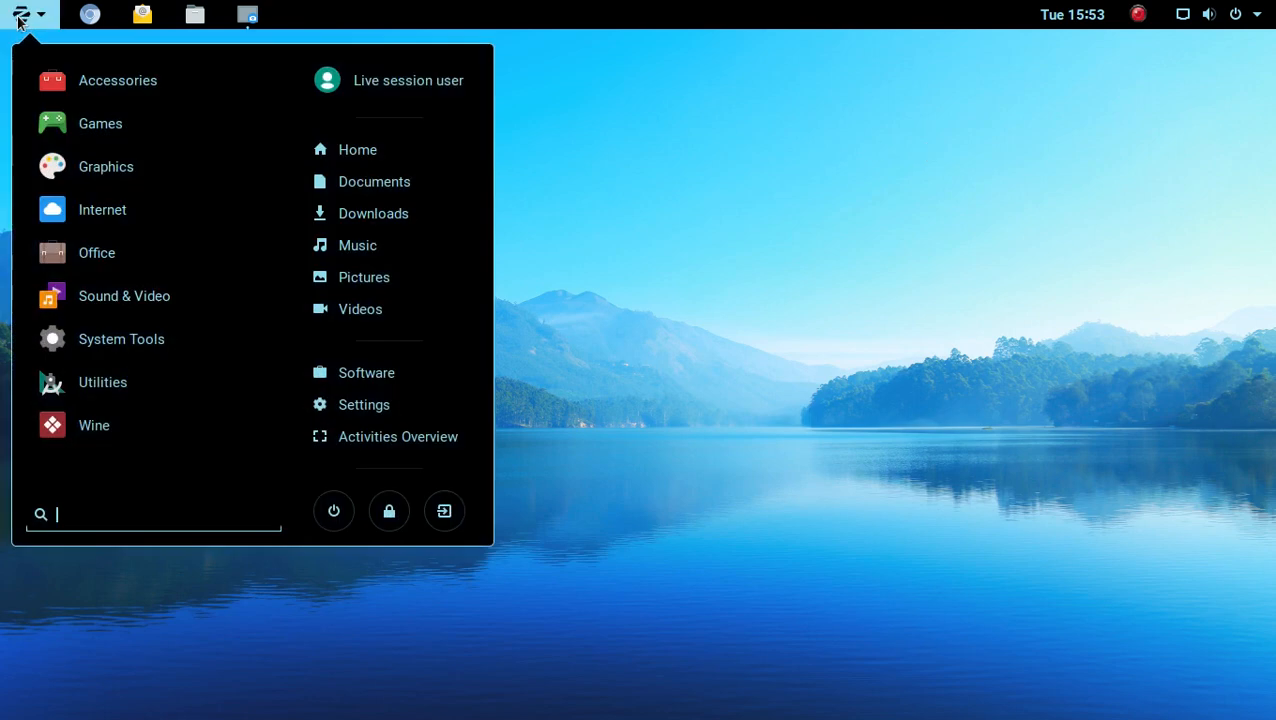
{"action": "mouse_move", "coordinate": [166, 424]}
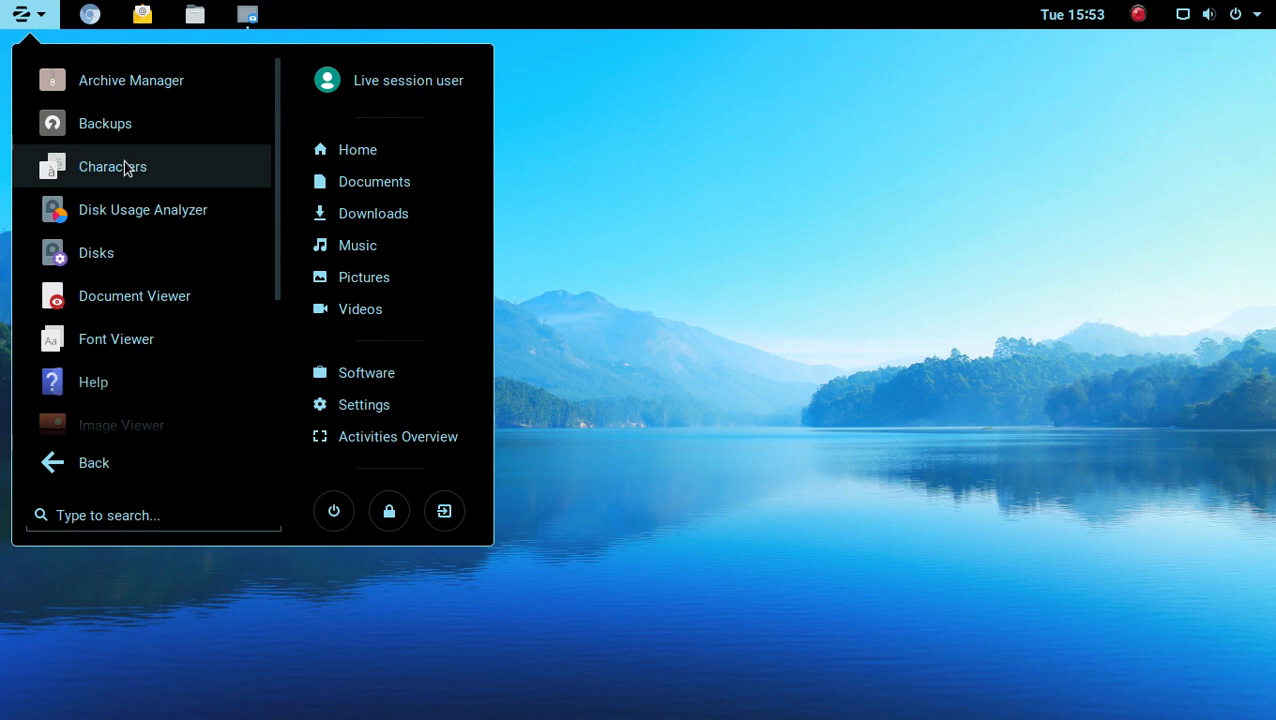
{"action": "scroll", "scroll_direction": "down", "scroll_amount": 3}
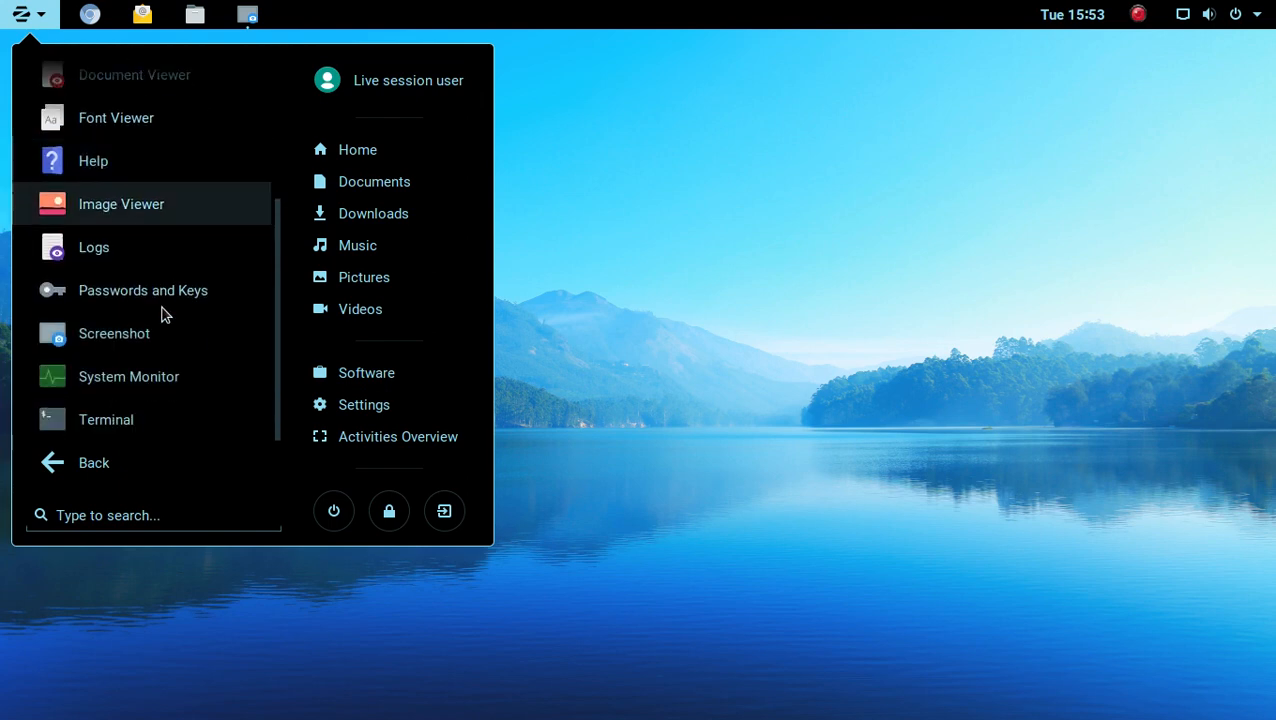
{"action": "mouse_move", "coordinate": [644, 374]}
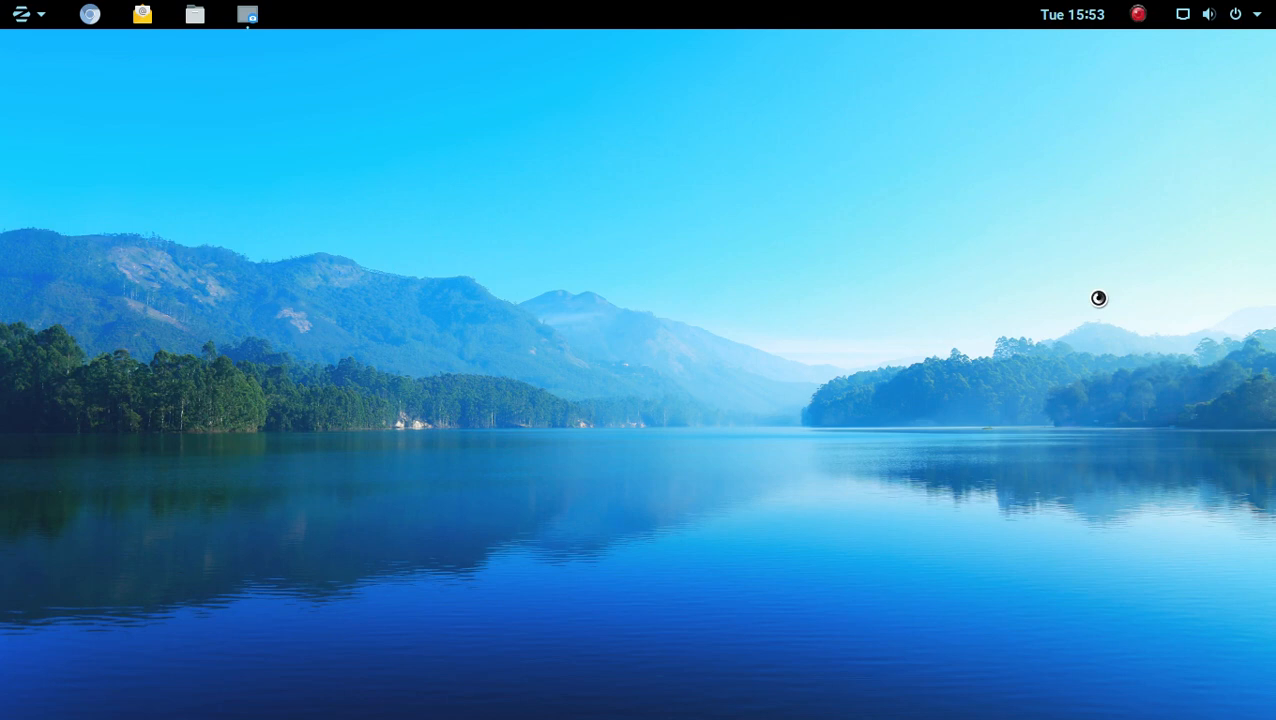
{"action": "mouse_move", "coordinate": [976, 314]}
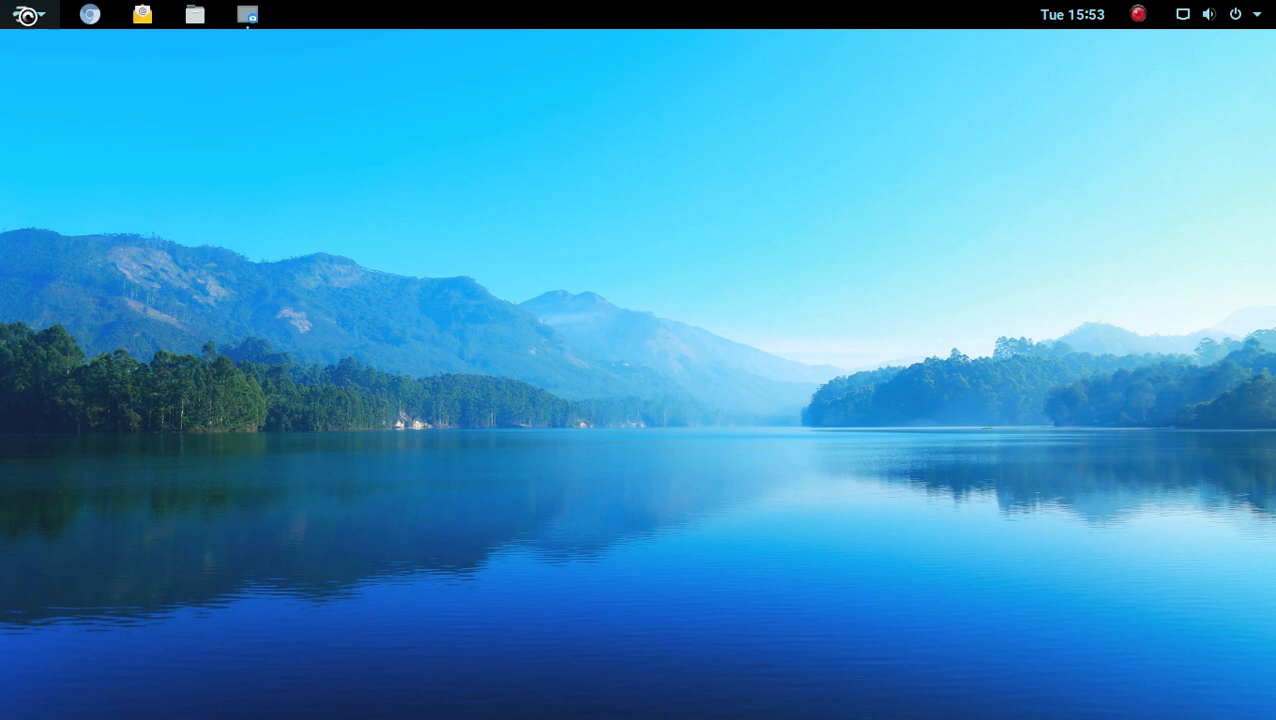
{"action": "left_click", "coordinate": [26, 14]}
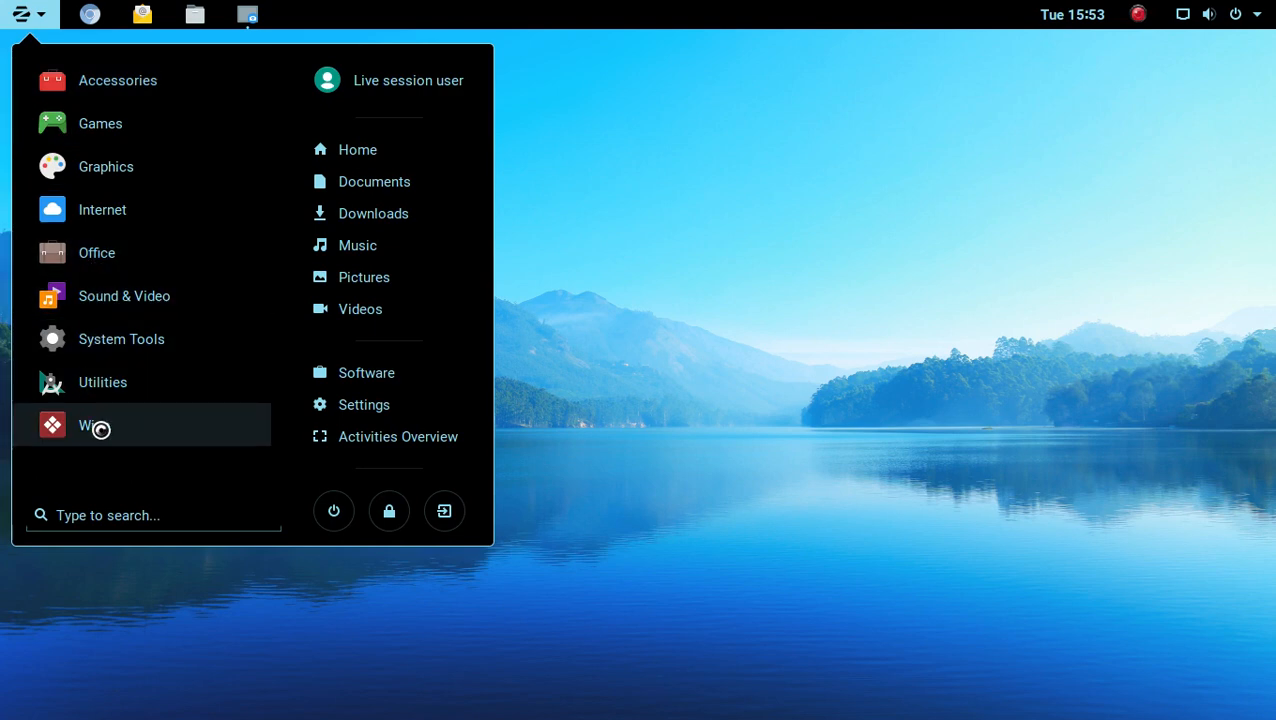
{"action": "mouse_move", "coordinate": [120, 340]}
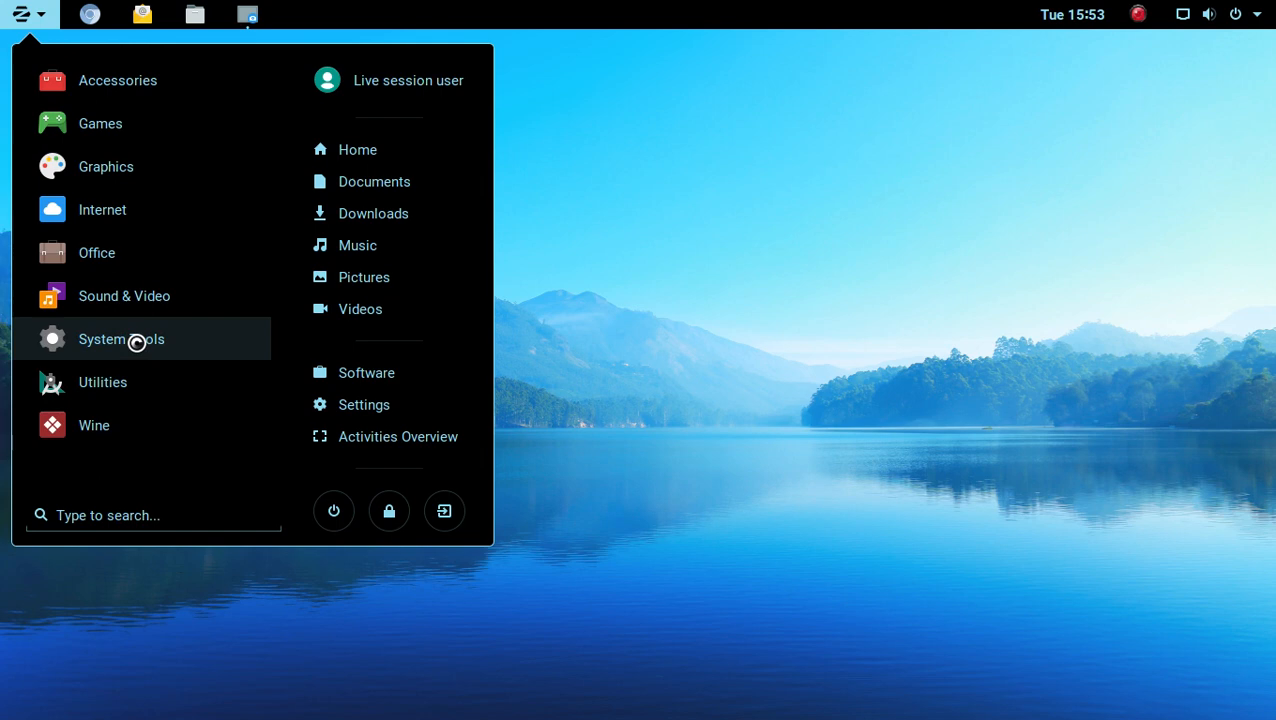
{"action": "left_click", "coordinate": [120, 338]}
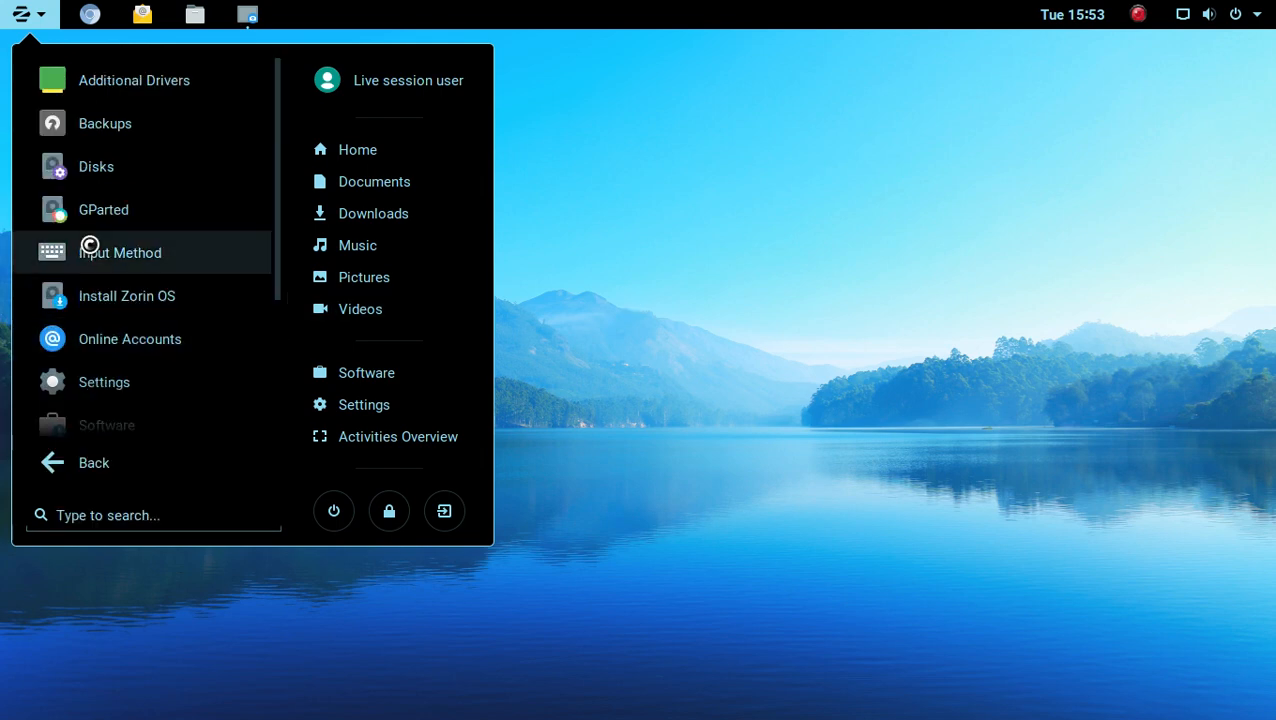
{"action": "scroll", "scroll_direction": "down", "scroll_amount": 3}
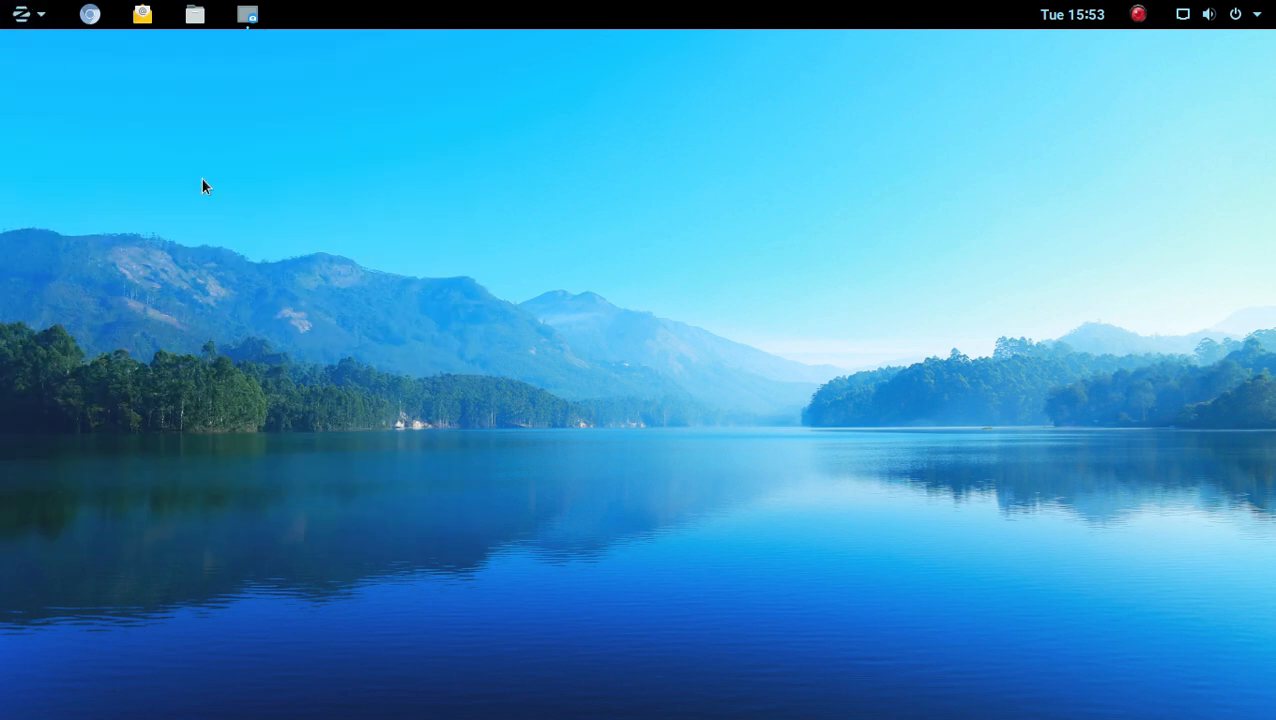
{"action": "mouse_move", "coordinate": [766, 264]}
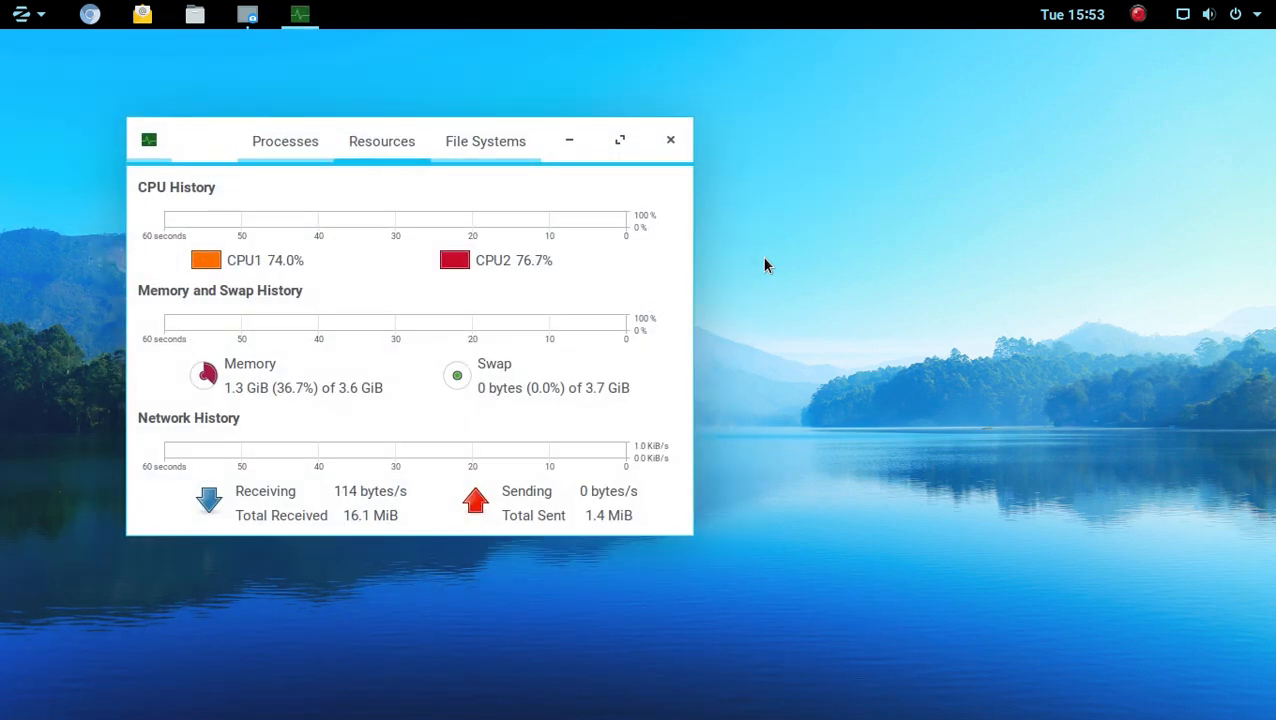
{"action": "mouse_move", "coordinate": [808, 14]}
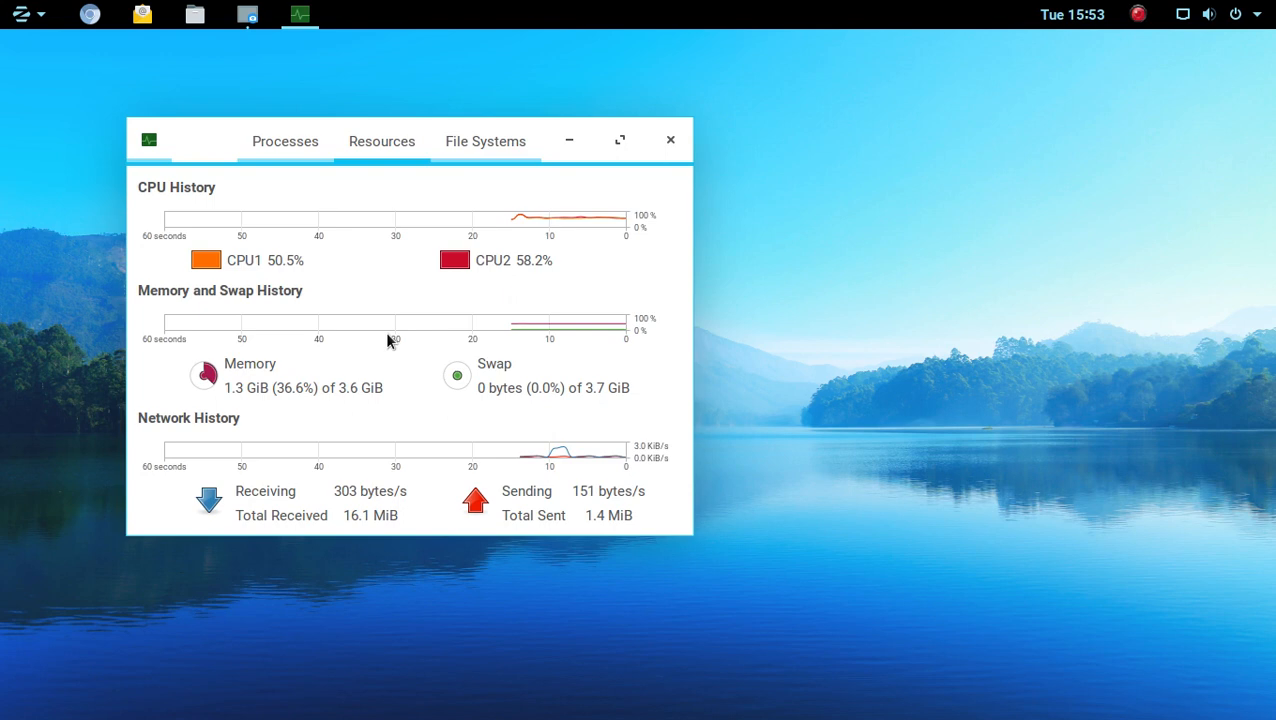
{"action": "mouse_move", "coordinate": [456, 378]}
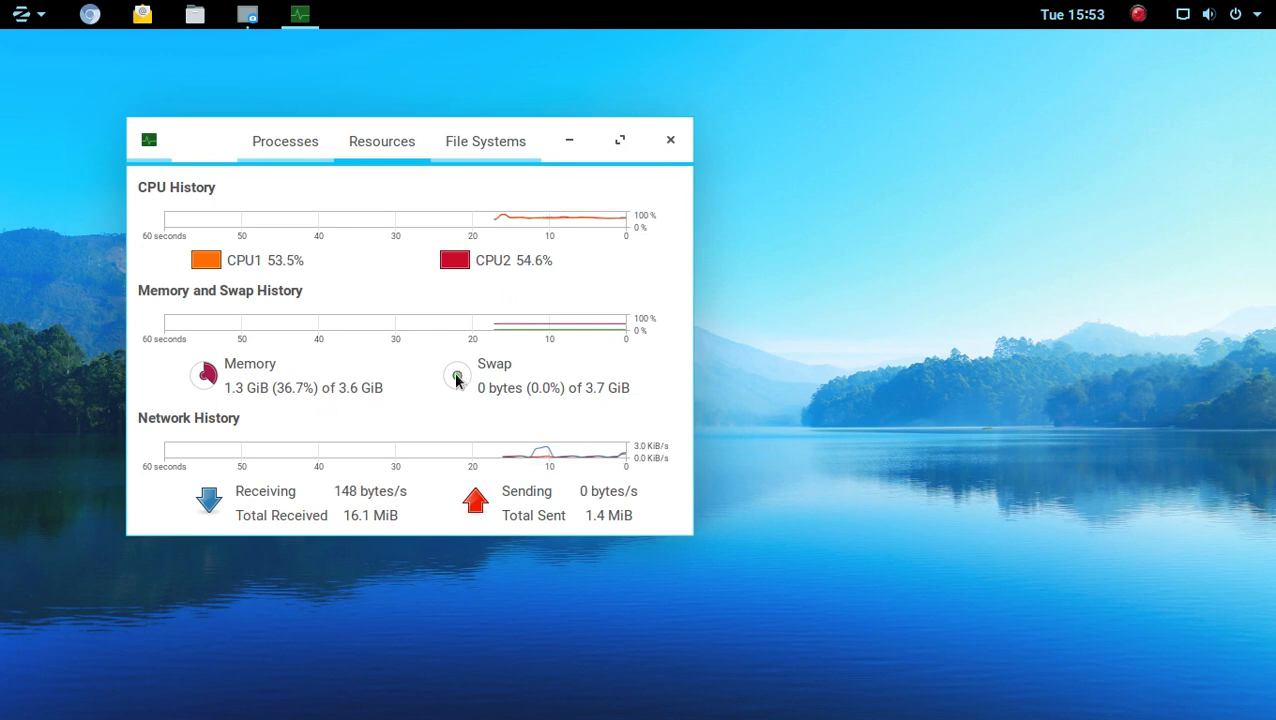
{"action": "mouse_move", "coordinate": [870, 410]}
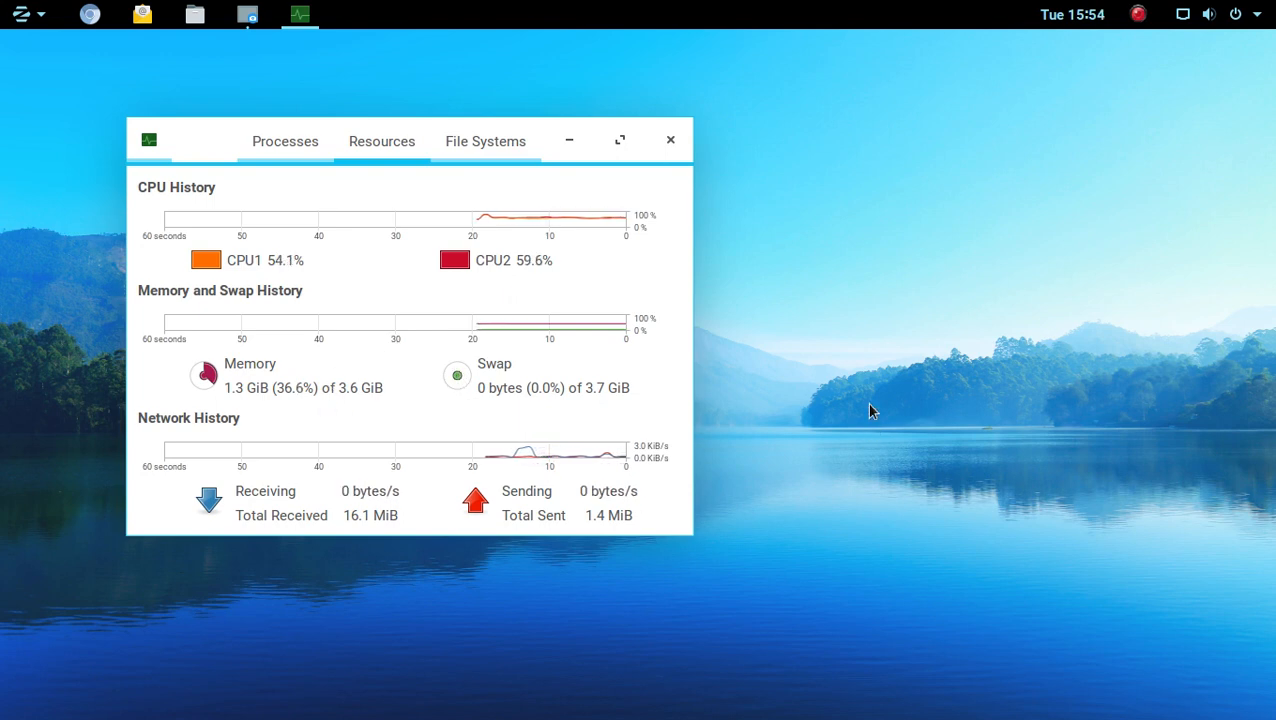
{"action": "mouse_move", "coordinate": [168, 60]}
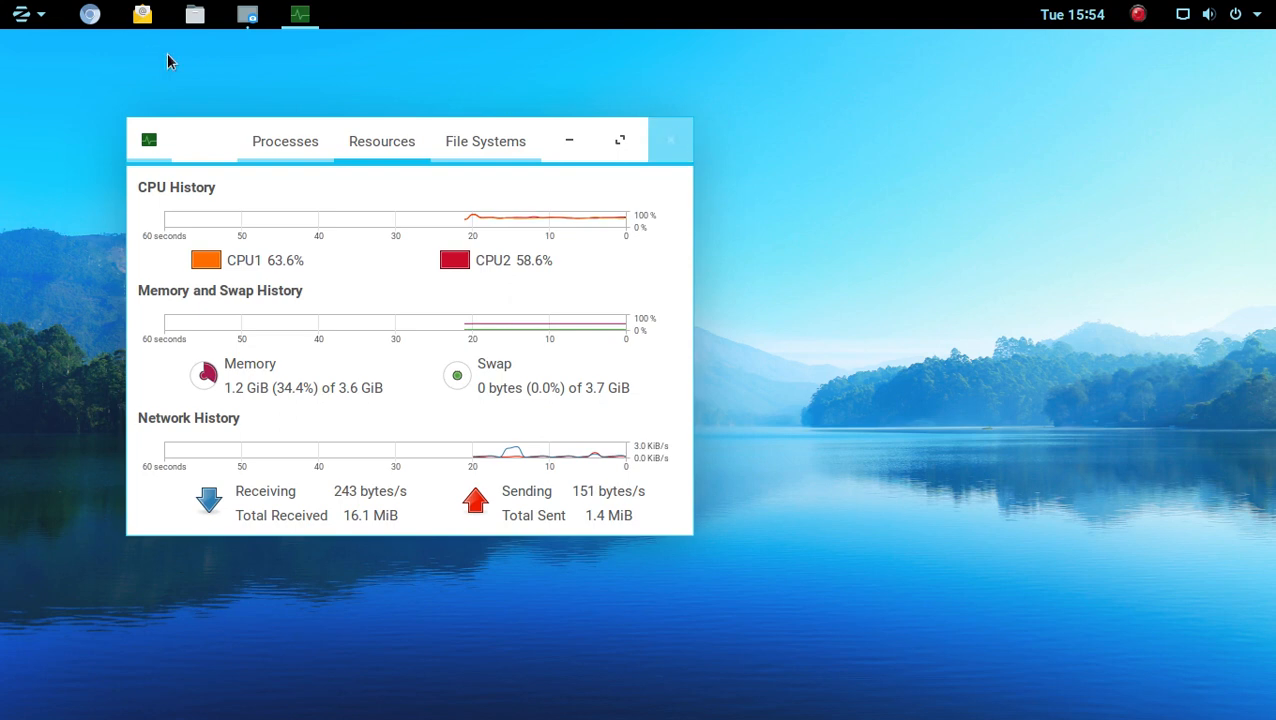
{"action": "mouse_move", "coordinate": [90, 14]}
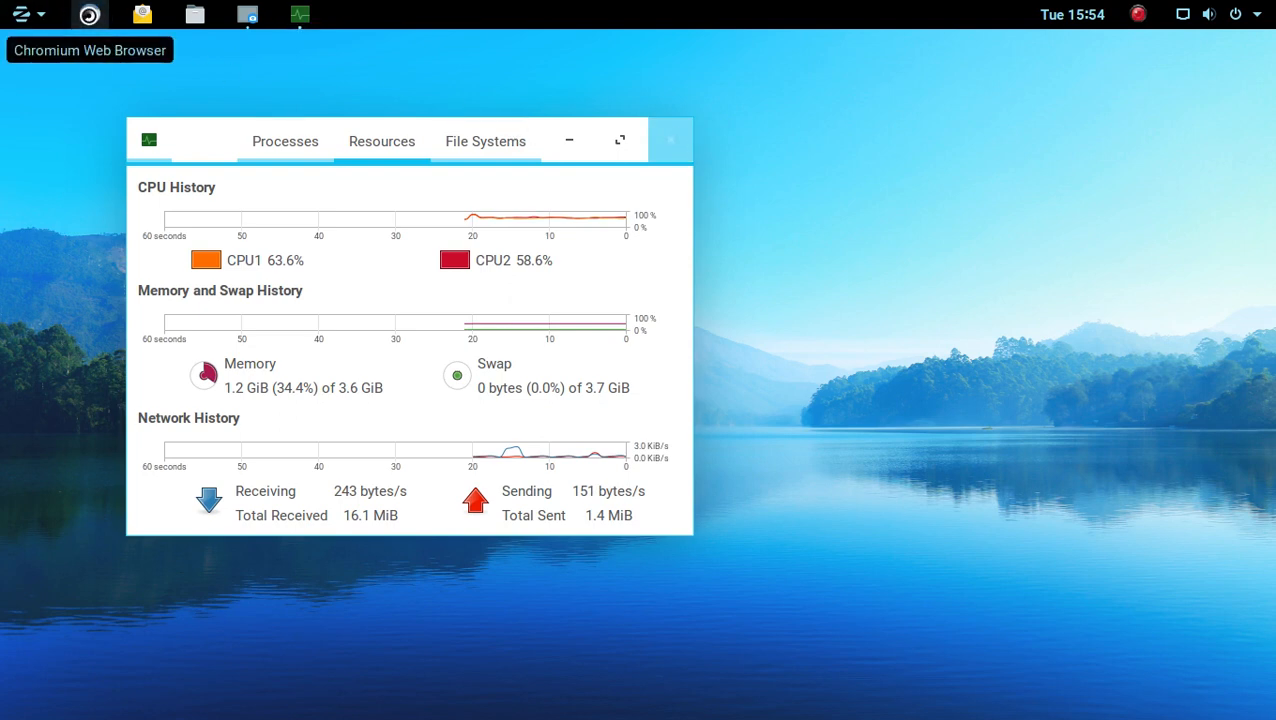
{"action": "mouse_move", "coordinate": [1206, 316]}
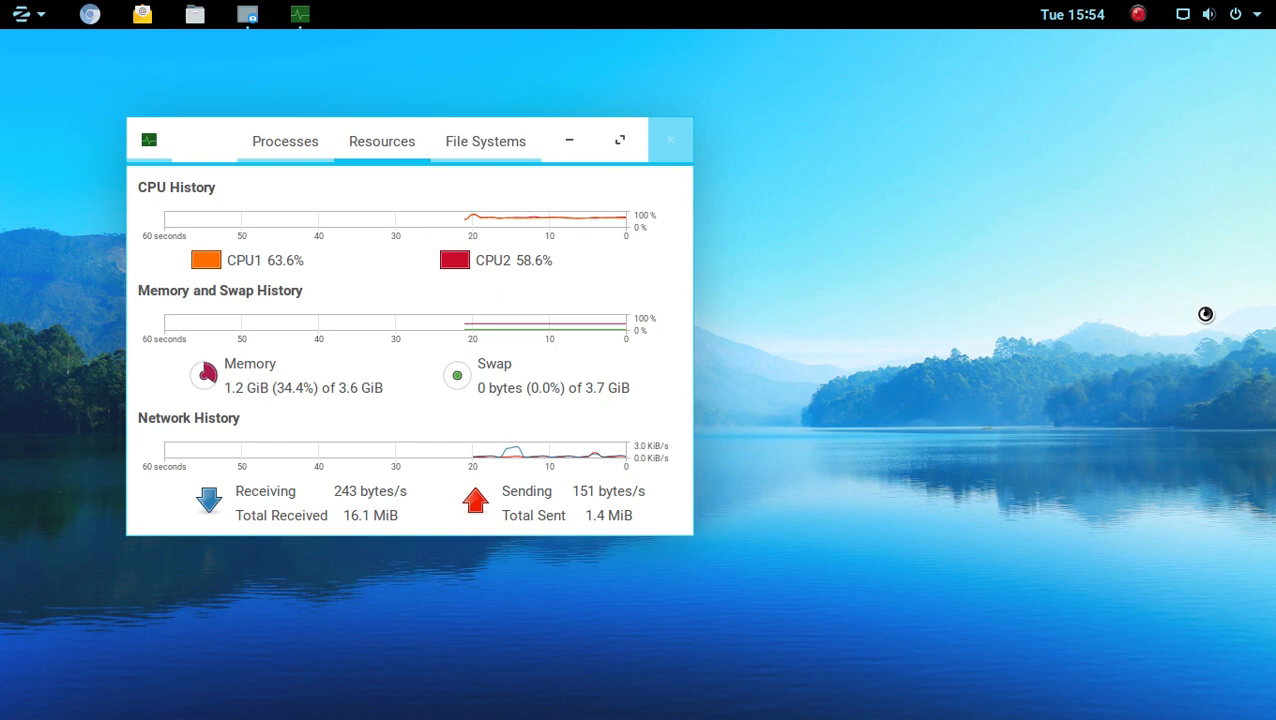
{"action": "mouse_move", "coordinate": [938, 310]}
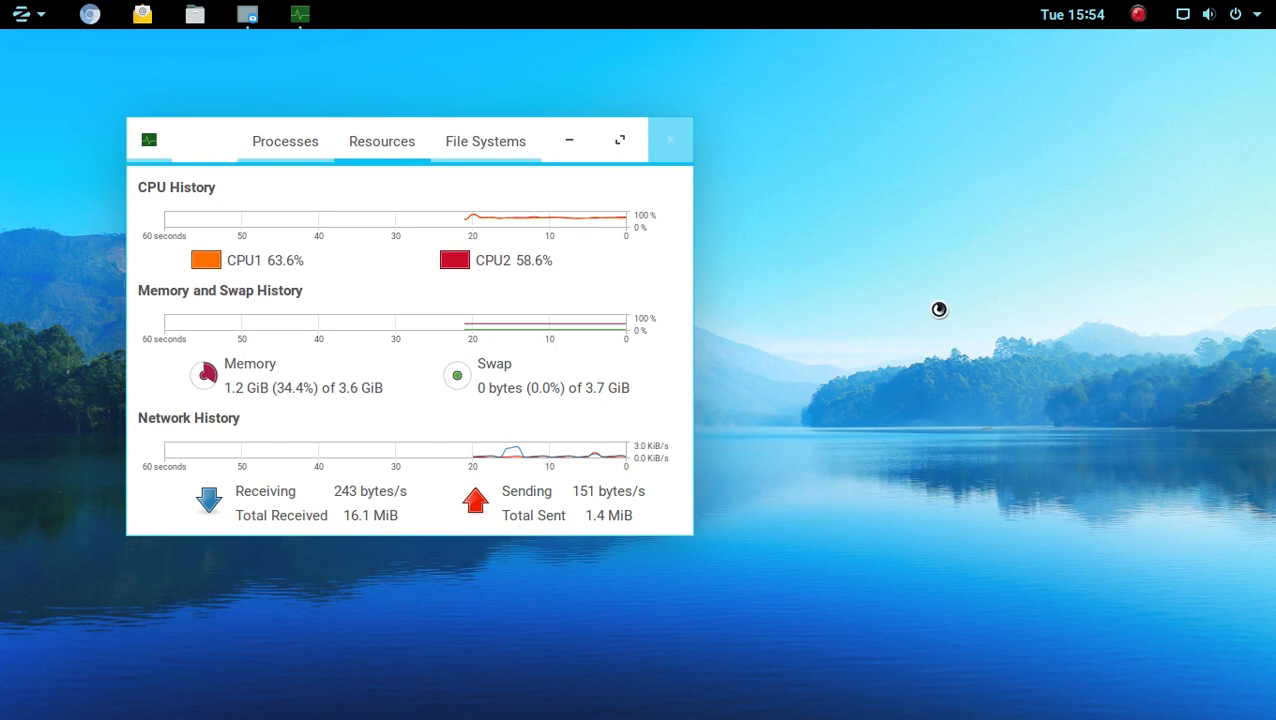
- Close GNOME System Monitor after viewing the CPU, memory and network graphs
{"action": "left_click", "coordinate": [668, 140]}
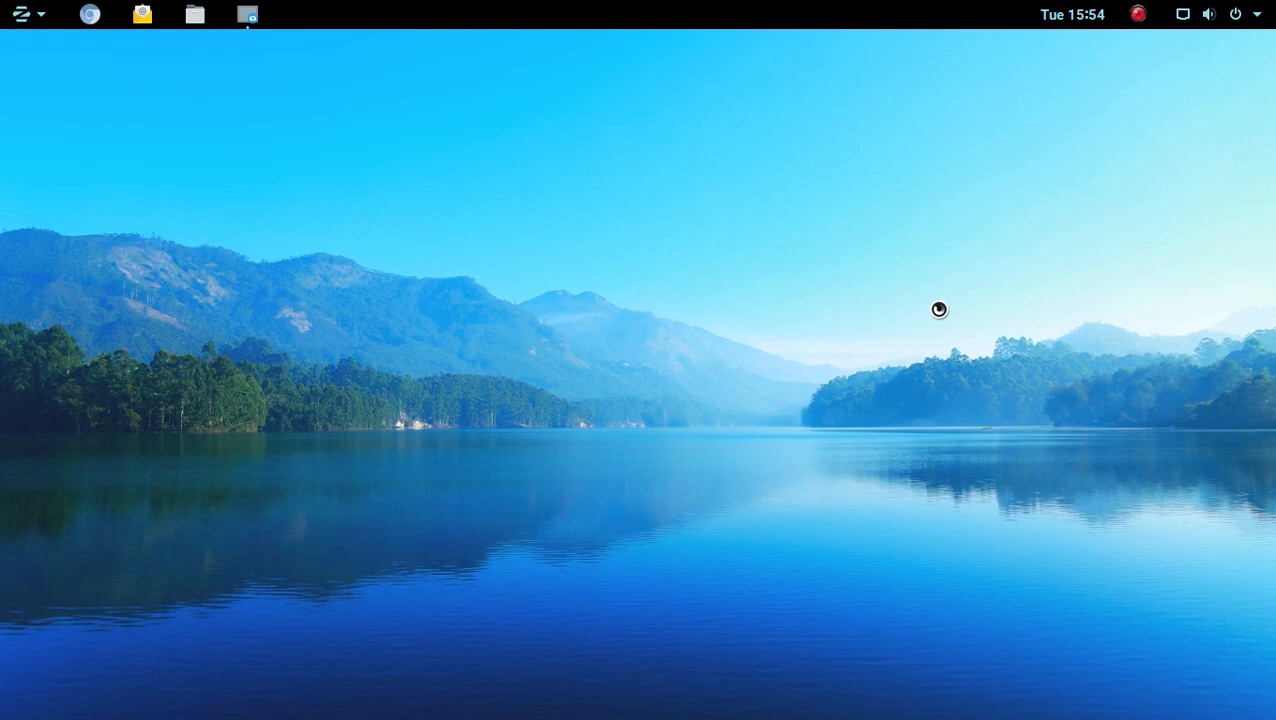
- Switch to the Chromium window via the Activities overview
{"action": "left_click", "coordinate": [88, 14]}
{"action": "type", "text": "gnome"}
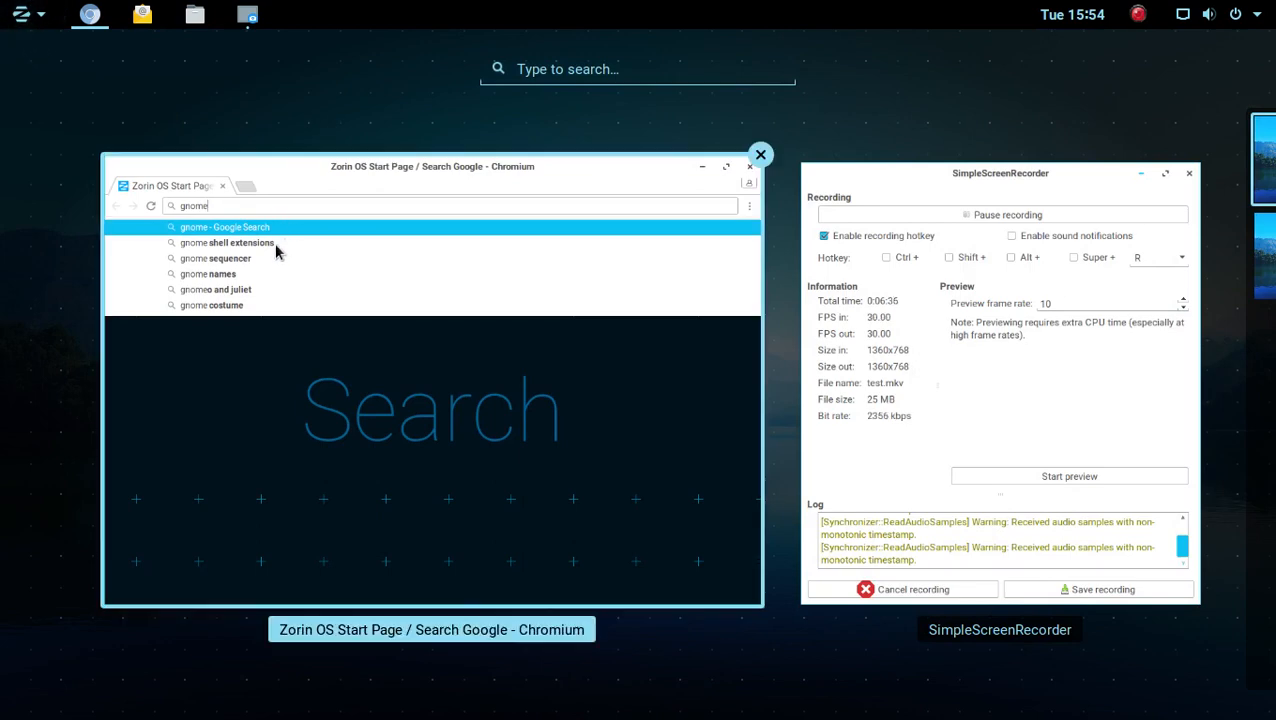
{"action": "left_click", "coordinate": [228, 242]}
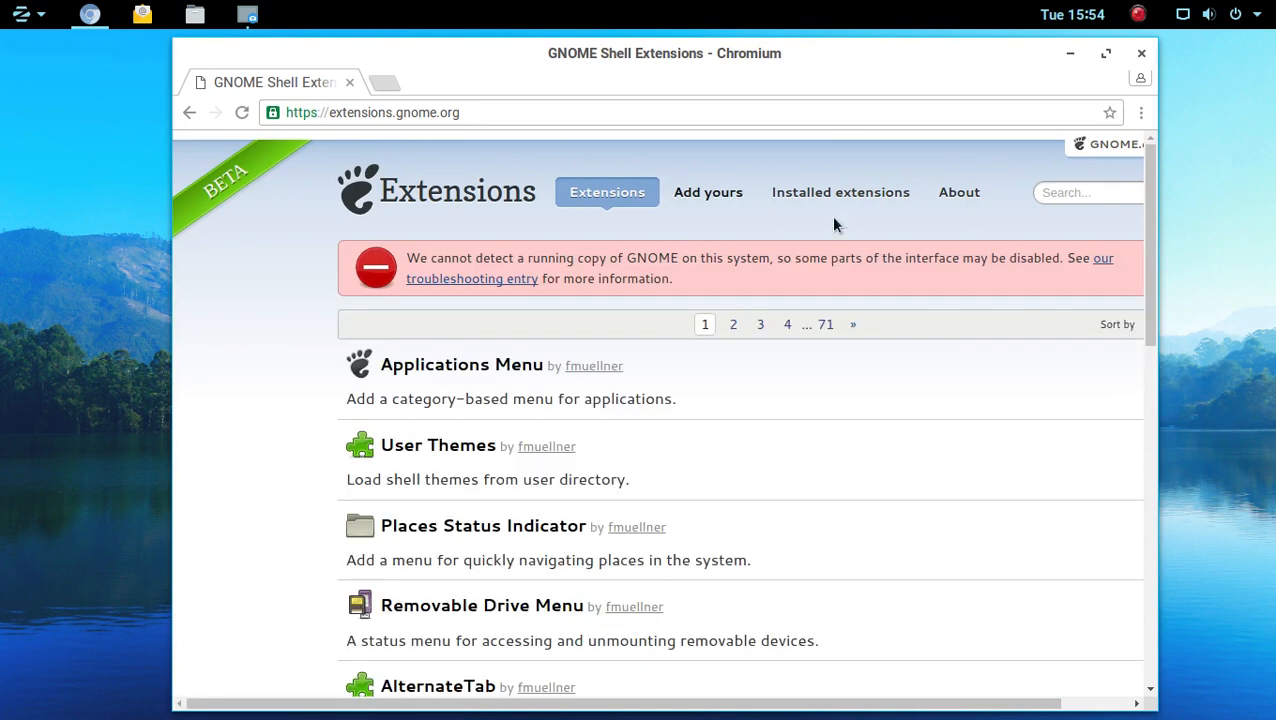
- Browse the extensions.gnome.org listing down to its page links and back, then close Chromium
{"action": "scroll", "scroll_direction": "down", "scroll_amount": 3}
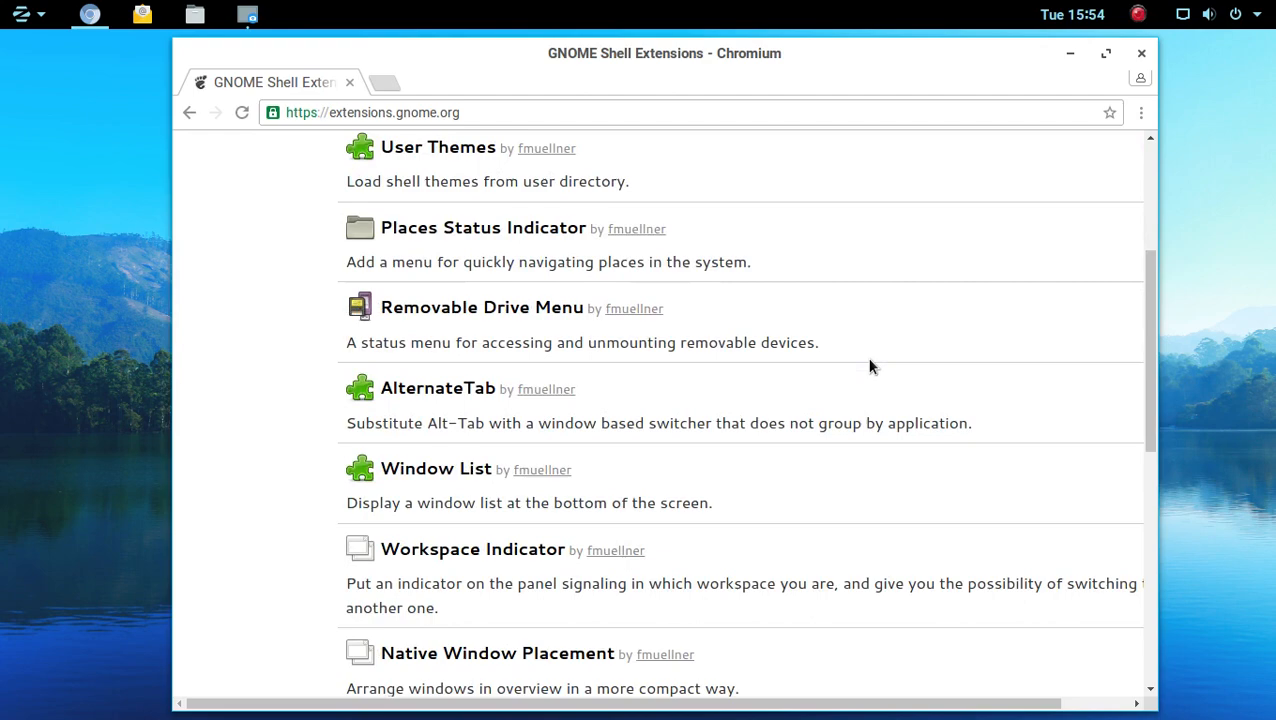
{"action": "scroll", "scroll_direction": "down", "scroll_amount": 3}
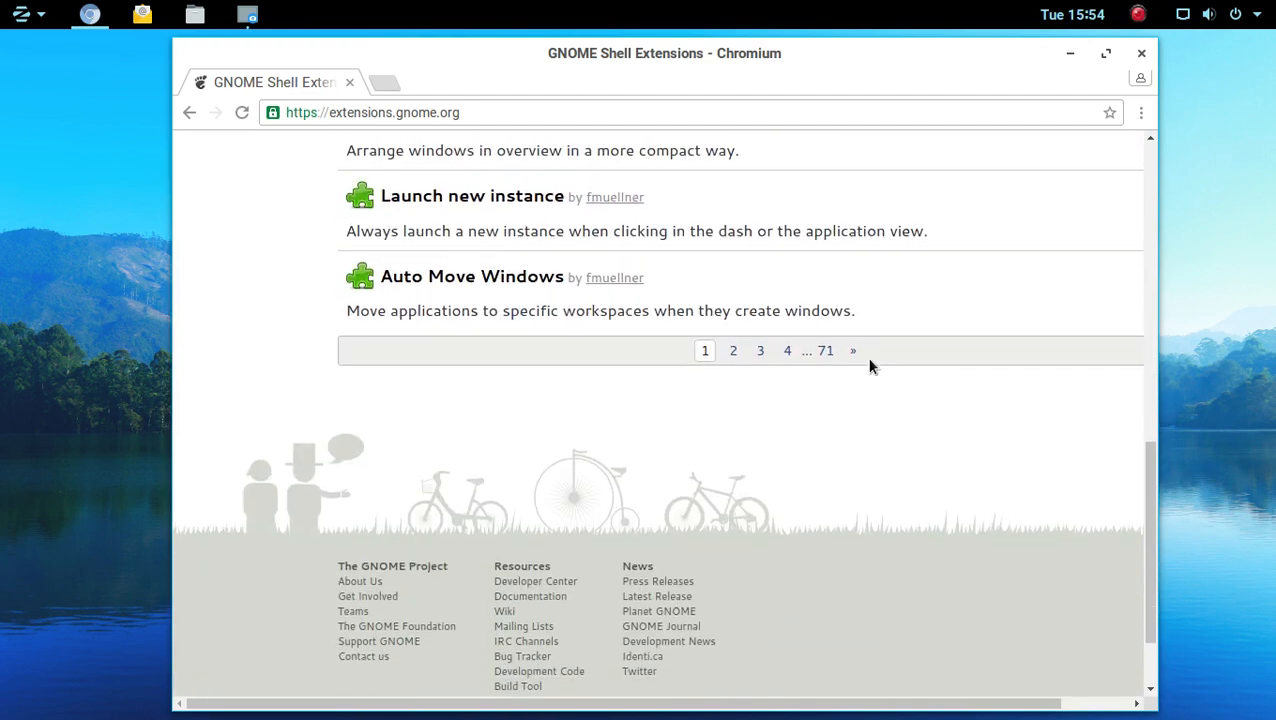
{"action": "scroll", "scroll_direction": "up", "scroll_amount": 3}
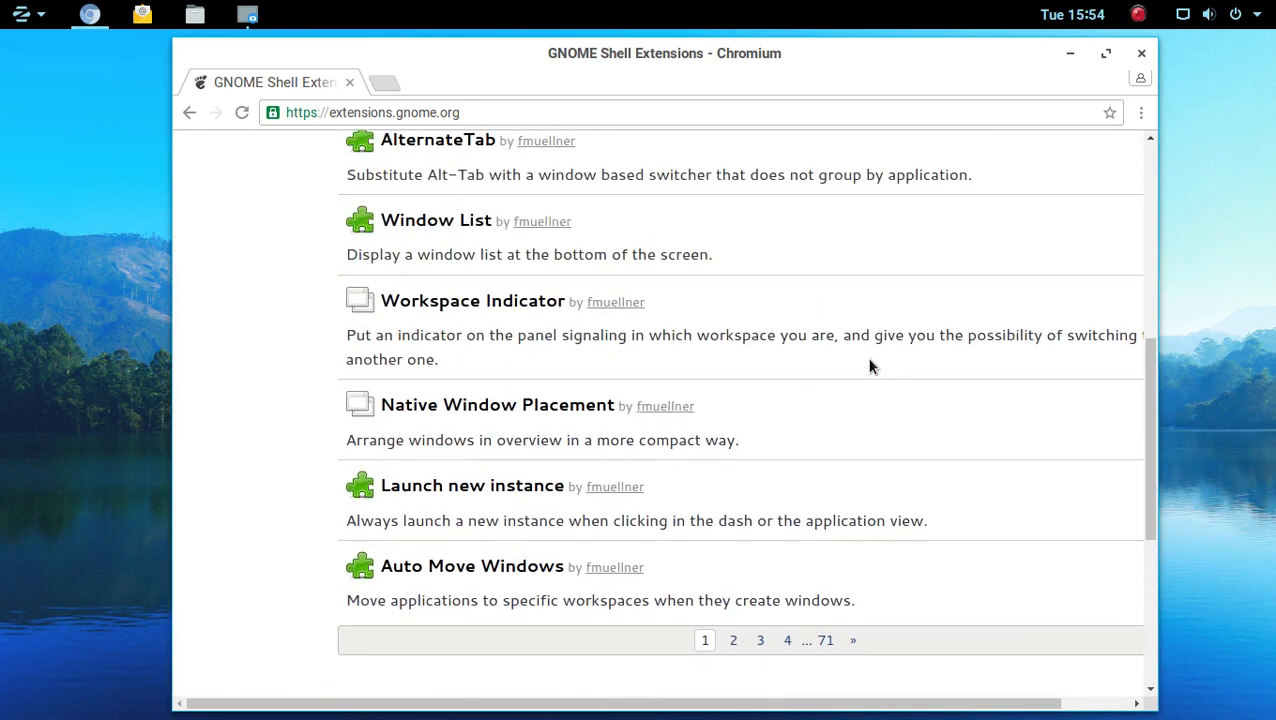
{"action": "scroll", "scroll_direction": "up", "scroll_amount": 3}
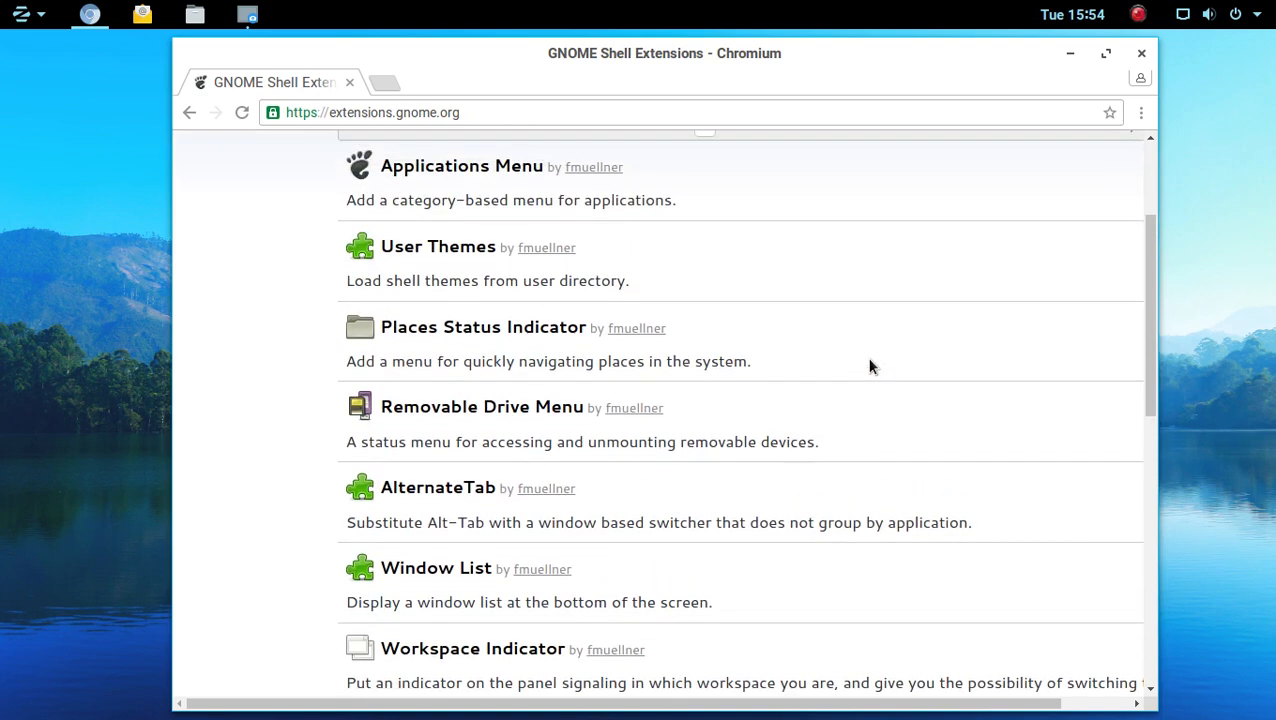
{"action": "scroll", "scroll_direction": "down", "scroll_amount": 3}
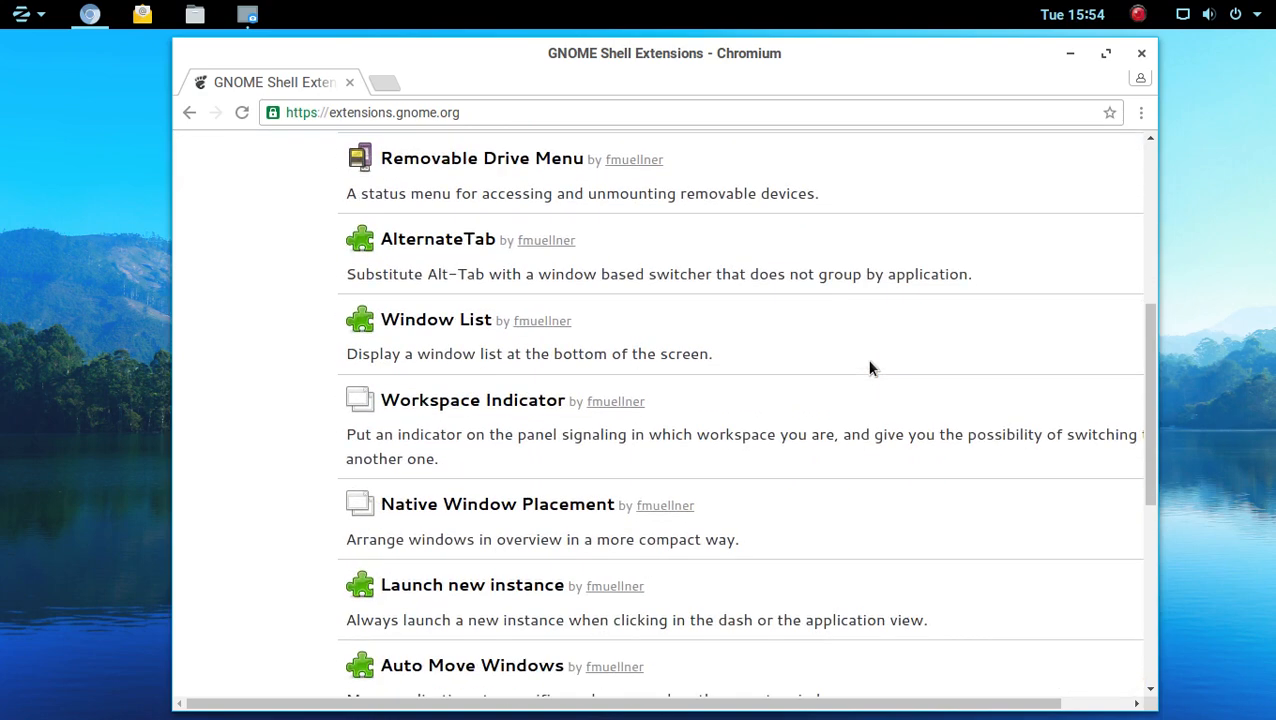
{"action": "scroll", "scroll_direction": "up", "scroll_amount": 3}
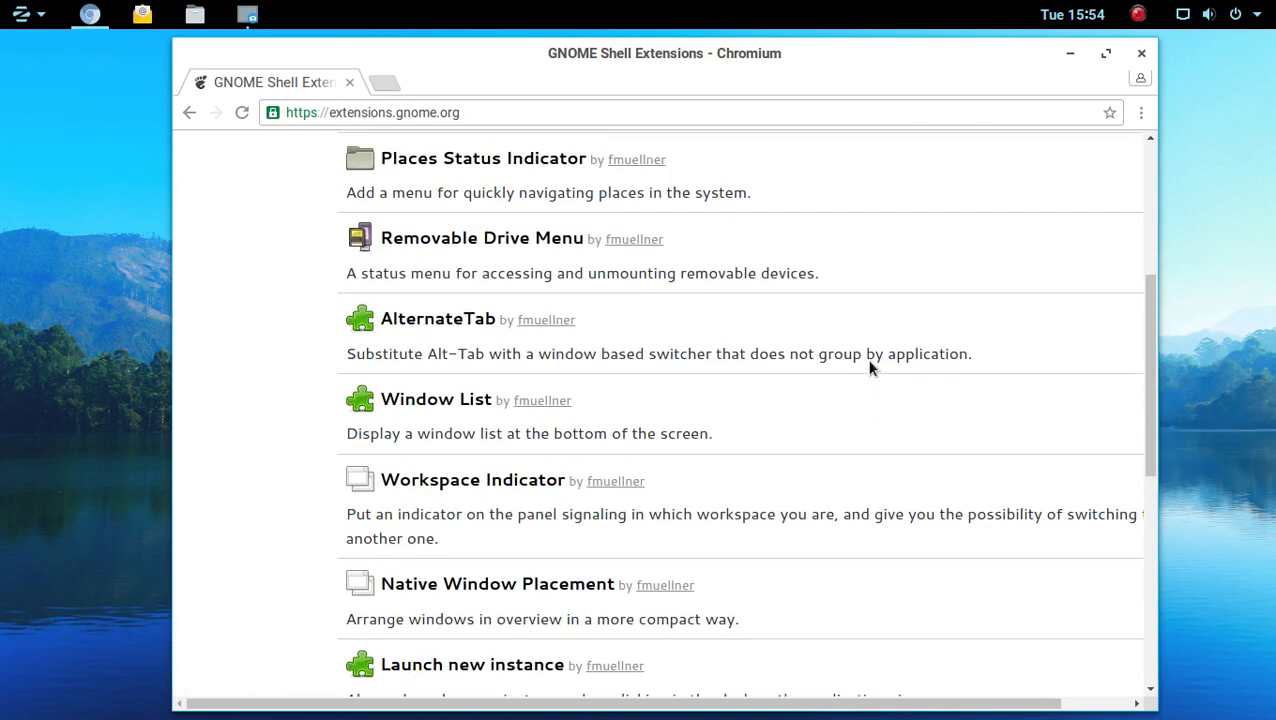
{"action": "scroll", "scroll_direction": "up", "scroll_amount": 3}
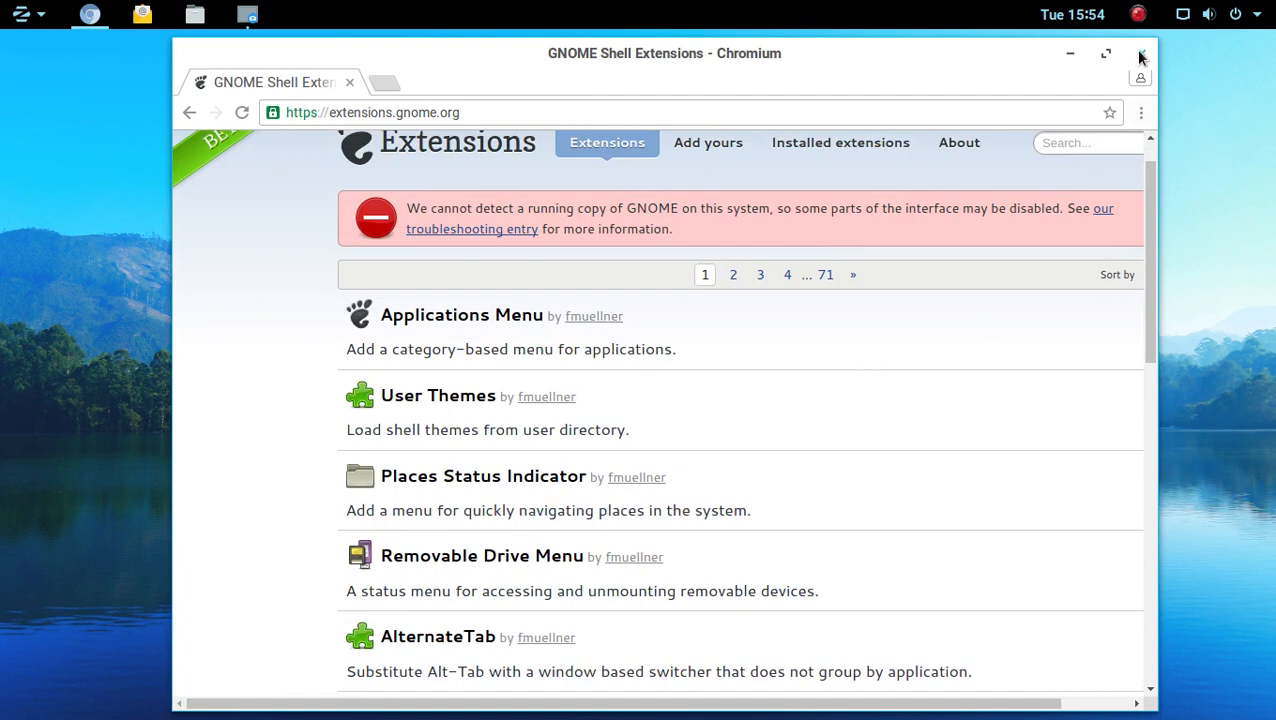
{"action": "left_click", "coordinate": [1140, 54]}
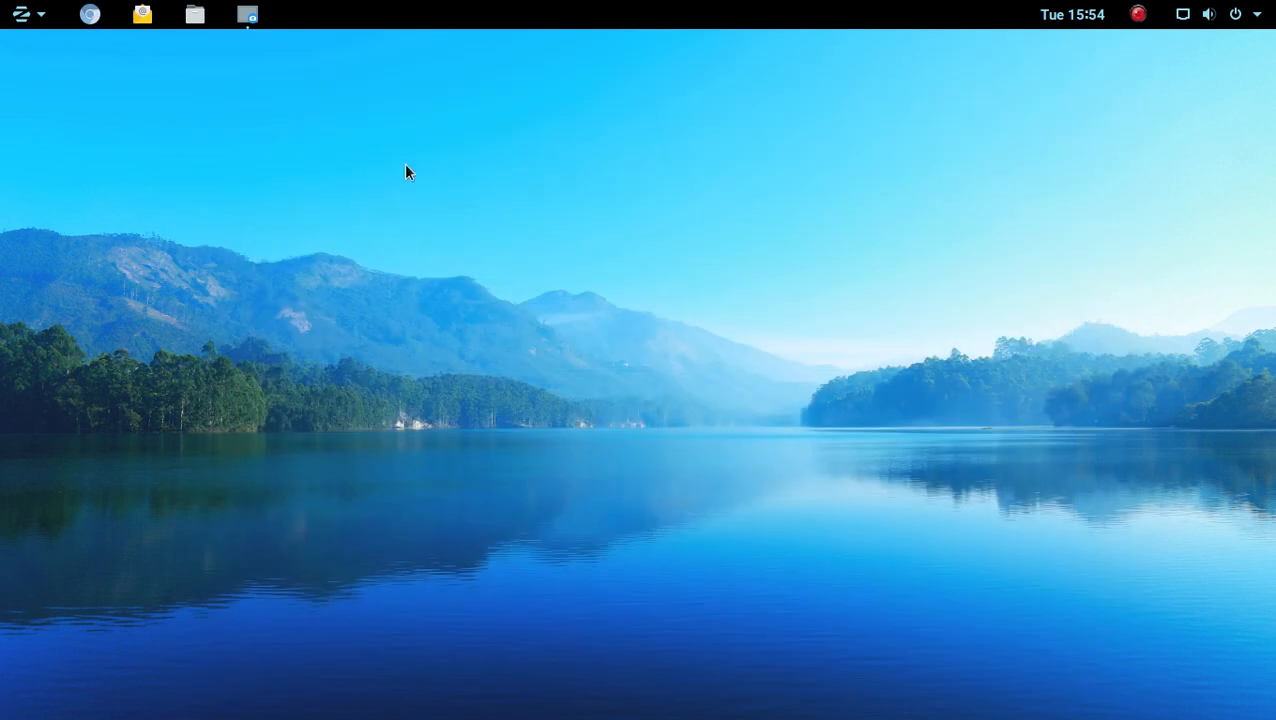
{"action": "mouse_move", "coordinate": [612, 370]}
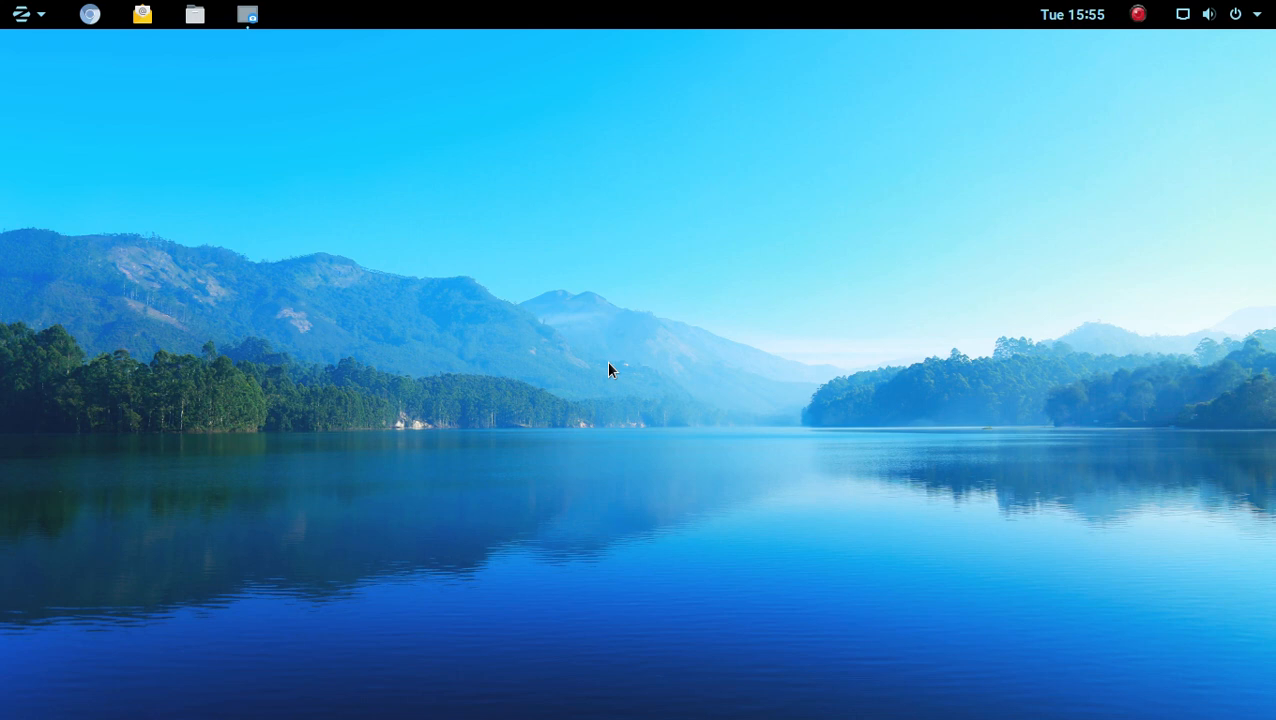
{"action": "mouse_move", "coordinate": [980, 292]}
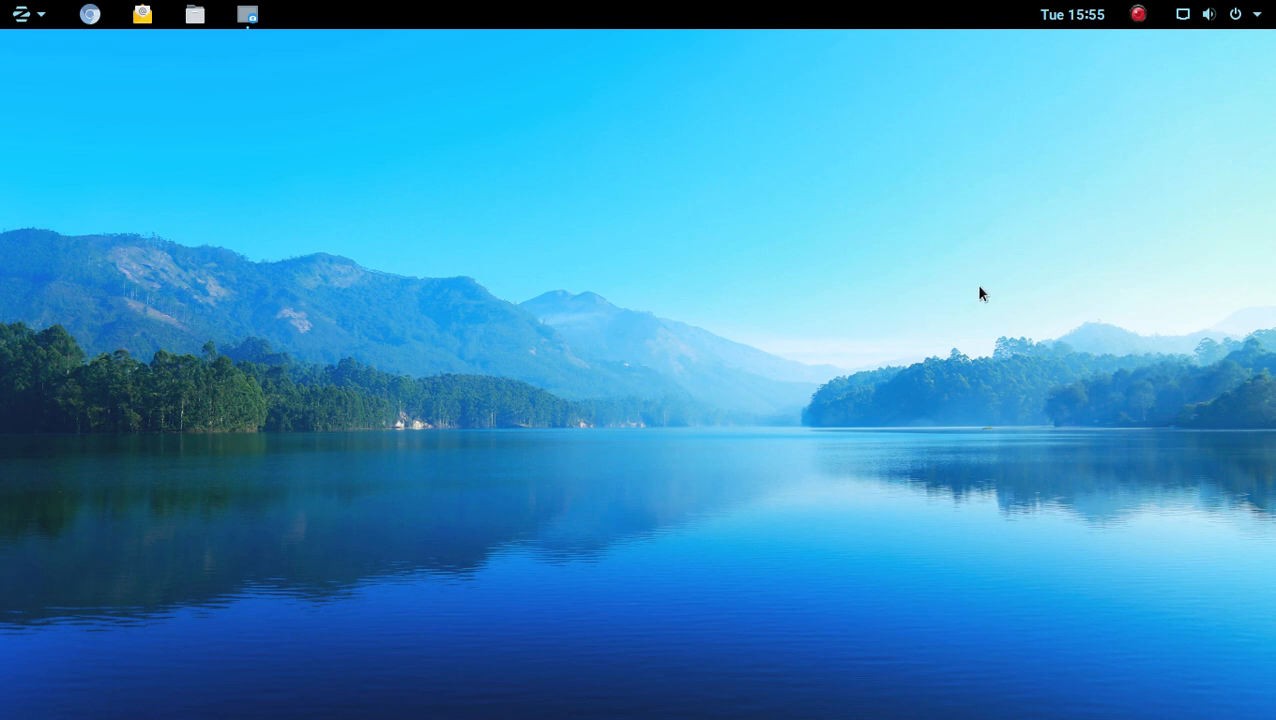